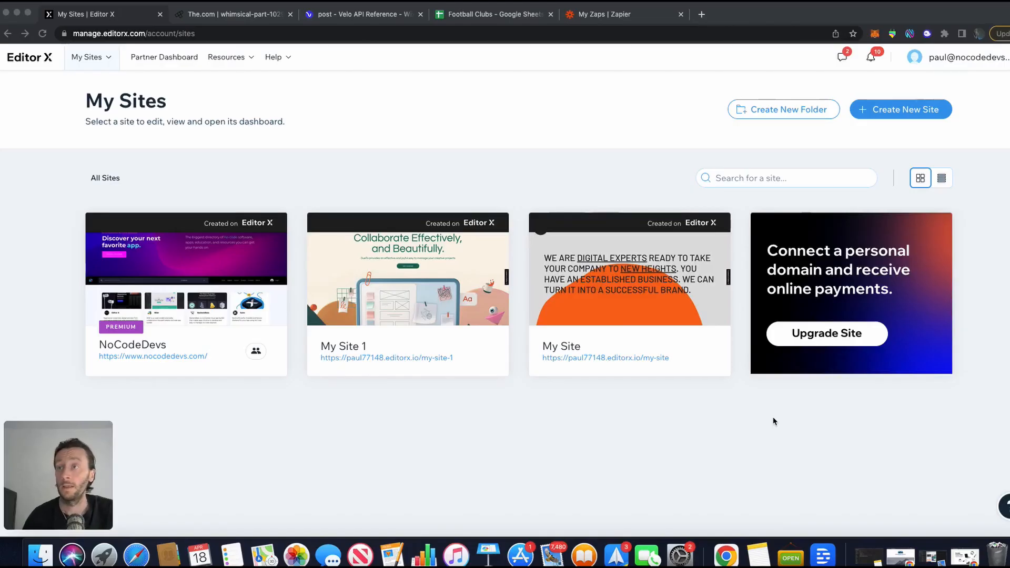
pyautogui.moveTo(901, 109)
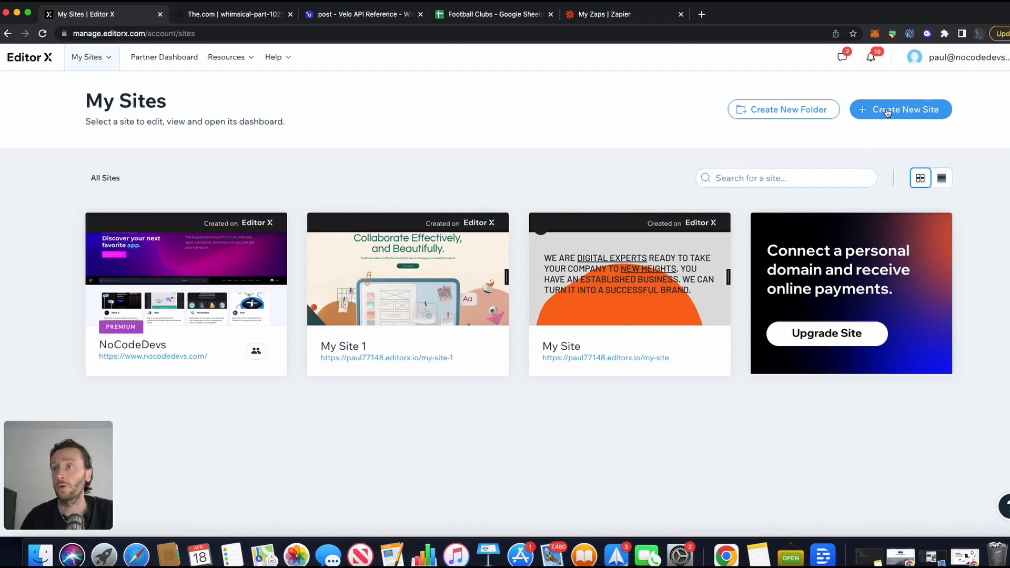
# - Create a new Editor X site from the Gaming Startup template, opening the Gigaplay home page
pyautogui.click(901, 109)
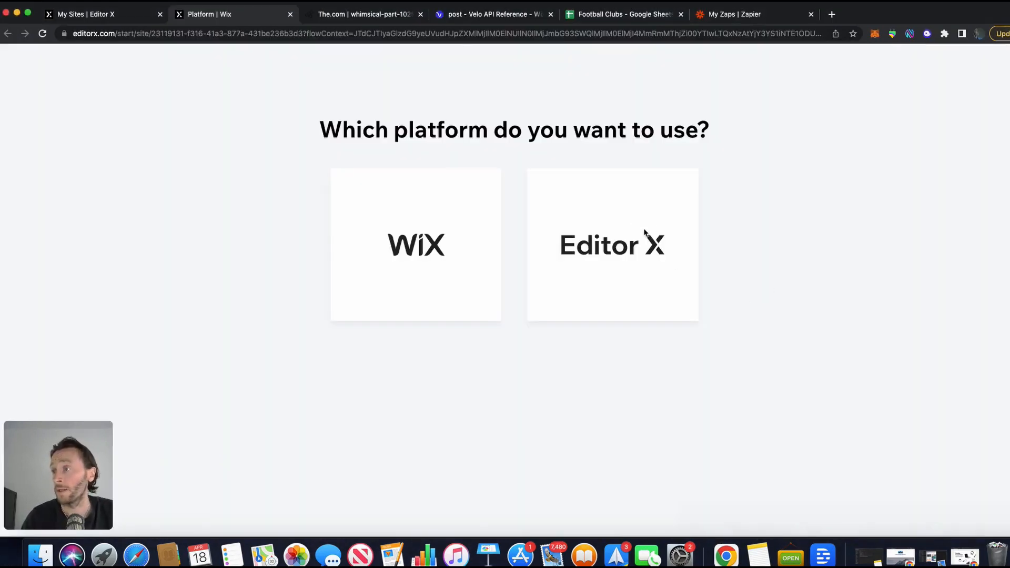
pyautogui.click(612, 245)
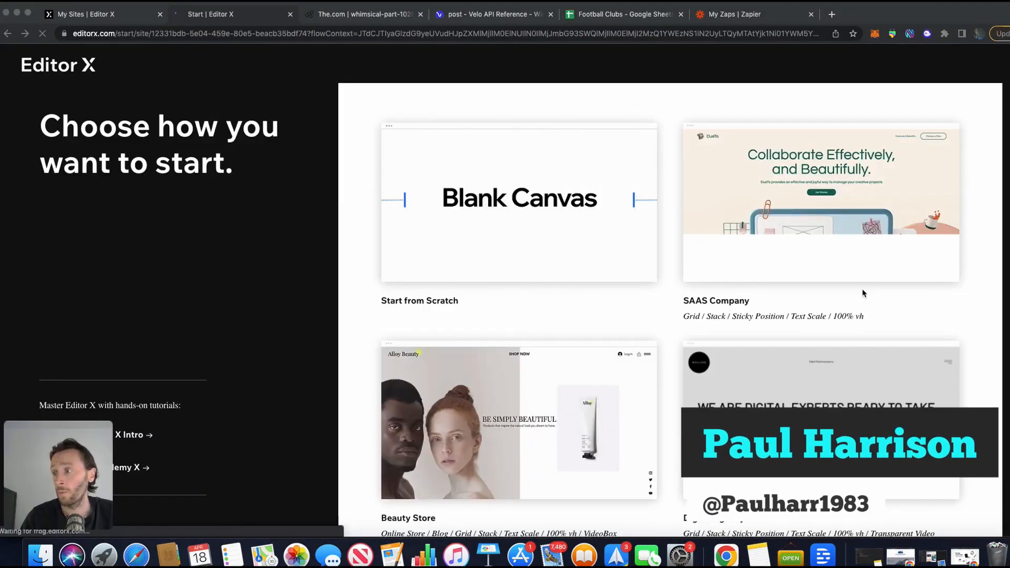
pyautogui.scroll(-3)
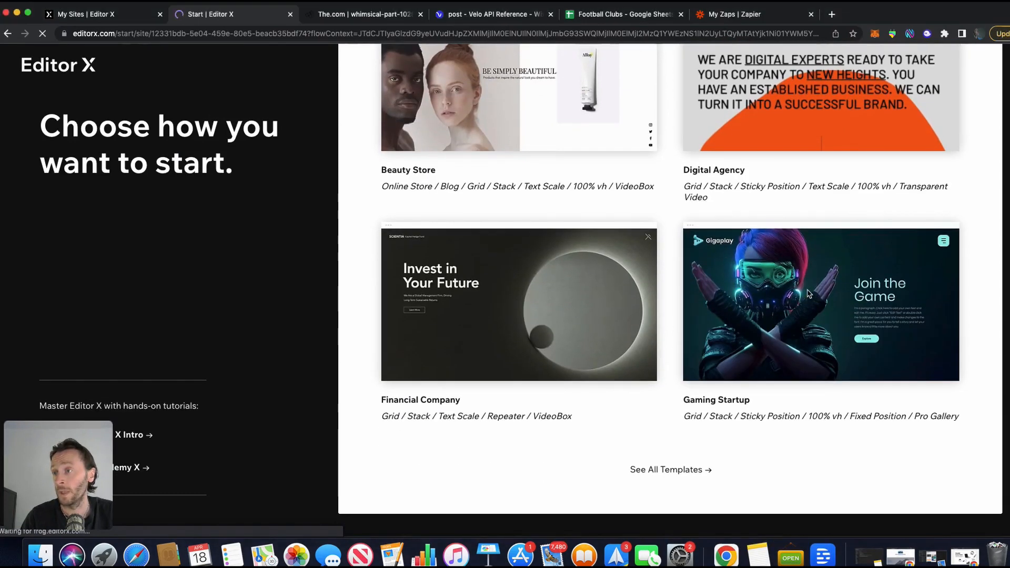
pyautogui.click(821, 304)
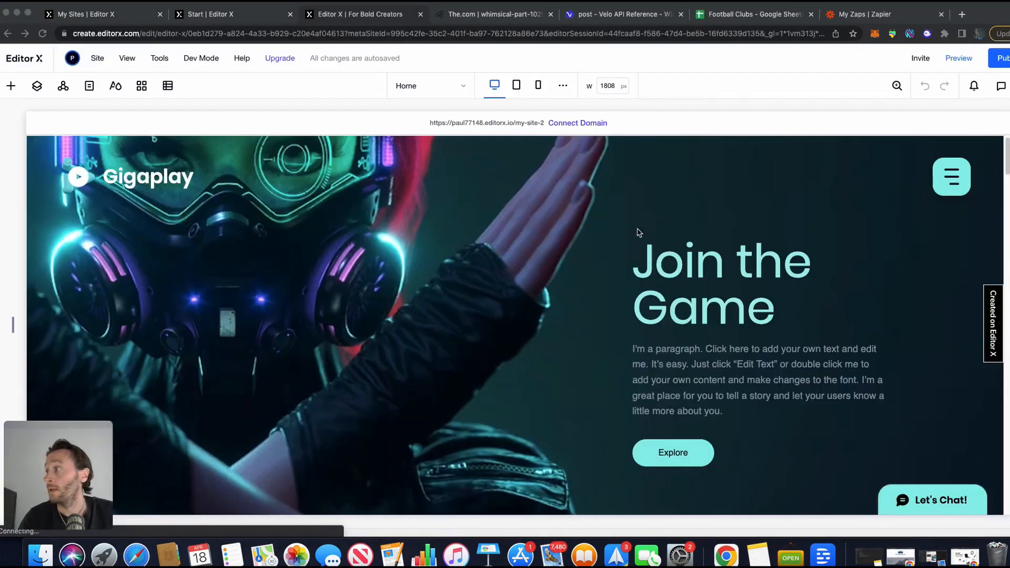
pyautogui.scroll(-3)
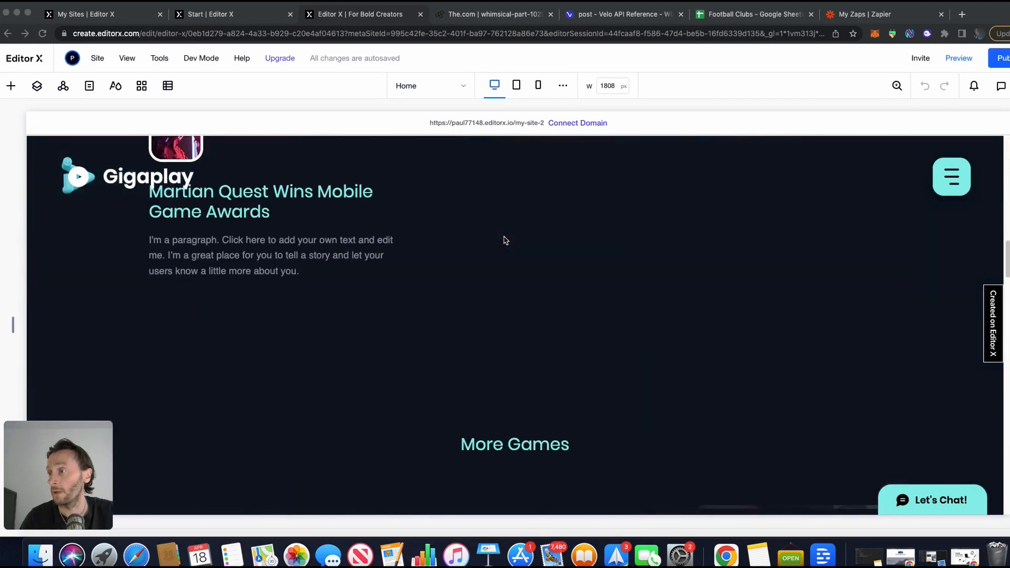
pyautogui.scroll(3)
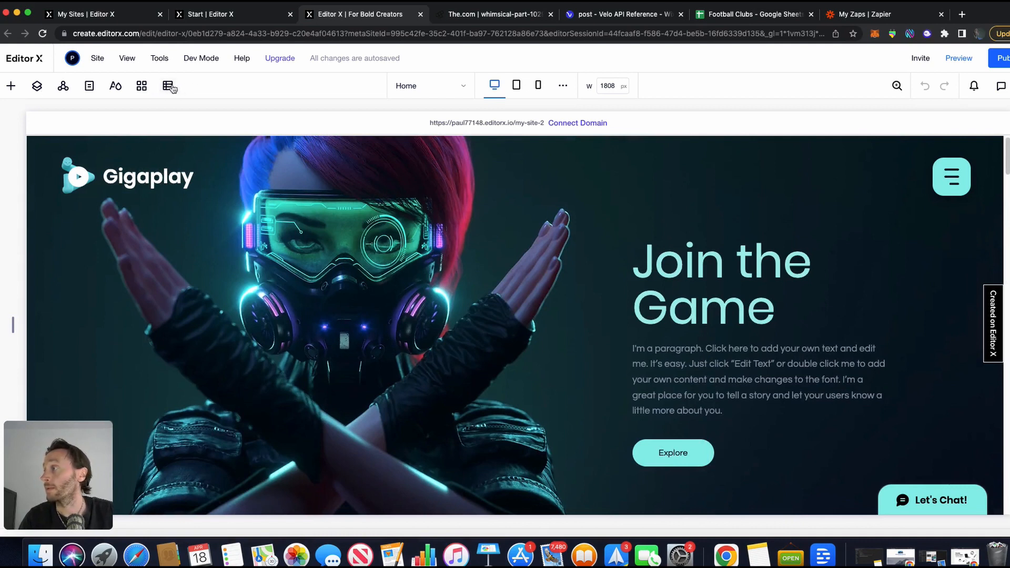
# - Add the CMS and create an empty Football Clubs collection, then view the Football Clubs spreadsheet
pyautogui.click(167, 86)
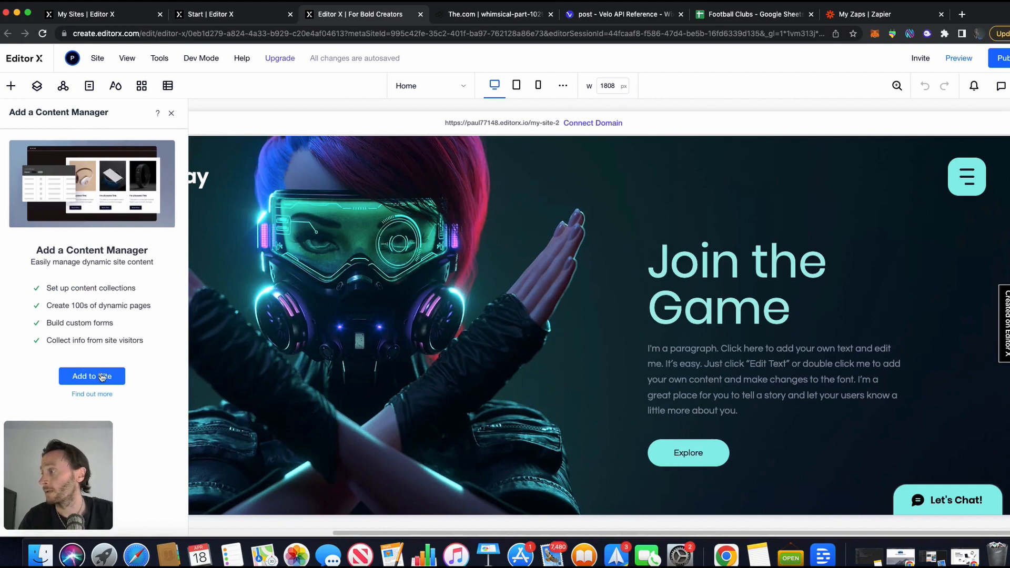
pyautogui.click(92, 376)
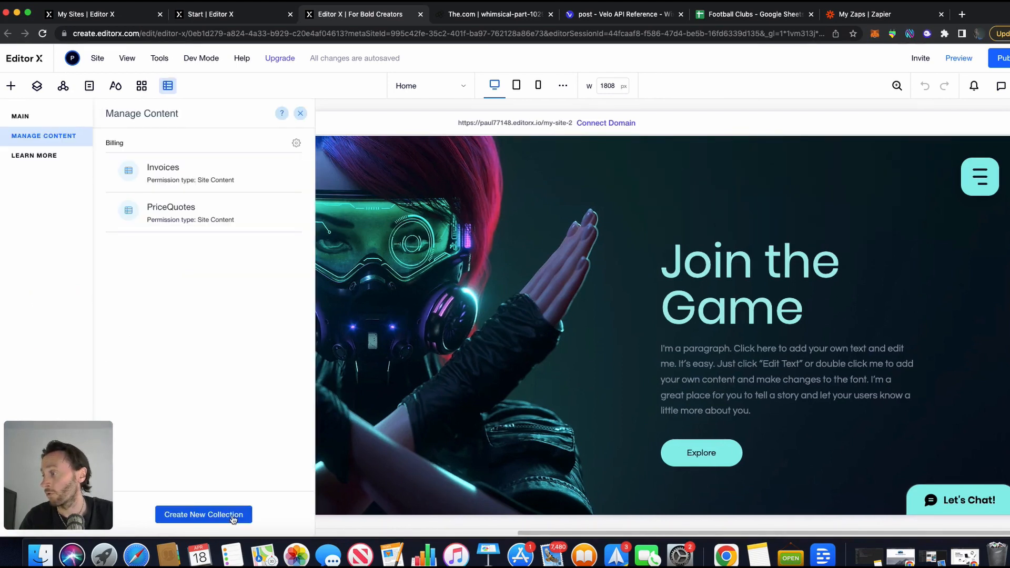
pyautogui.click(203, 514)
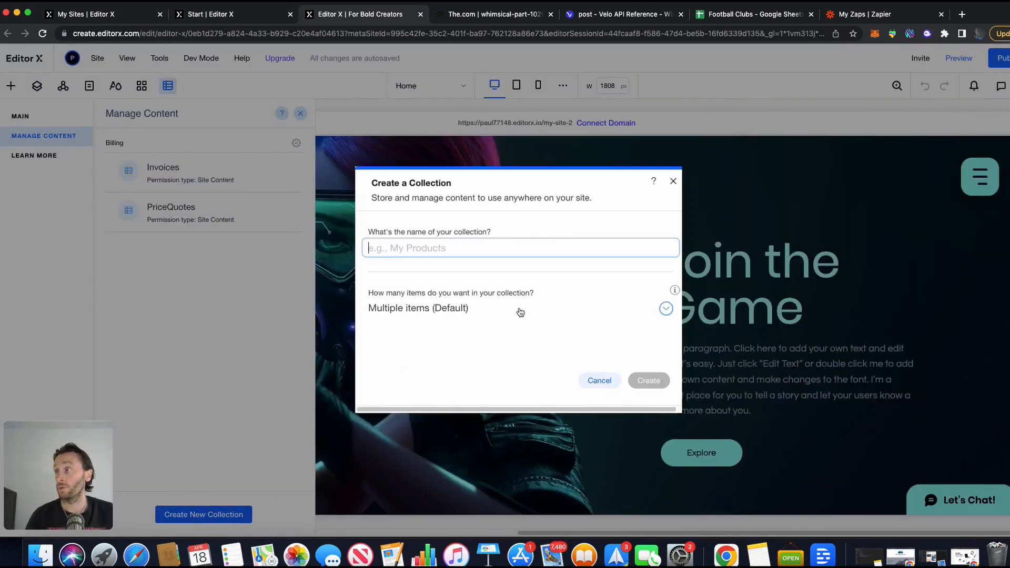
pyautogui.moveTo(751, 14)
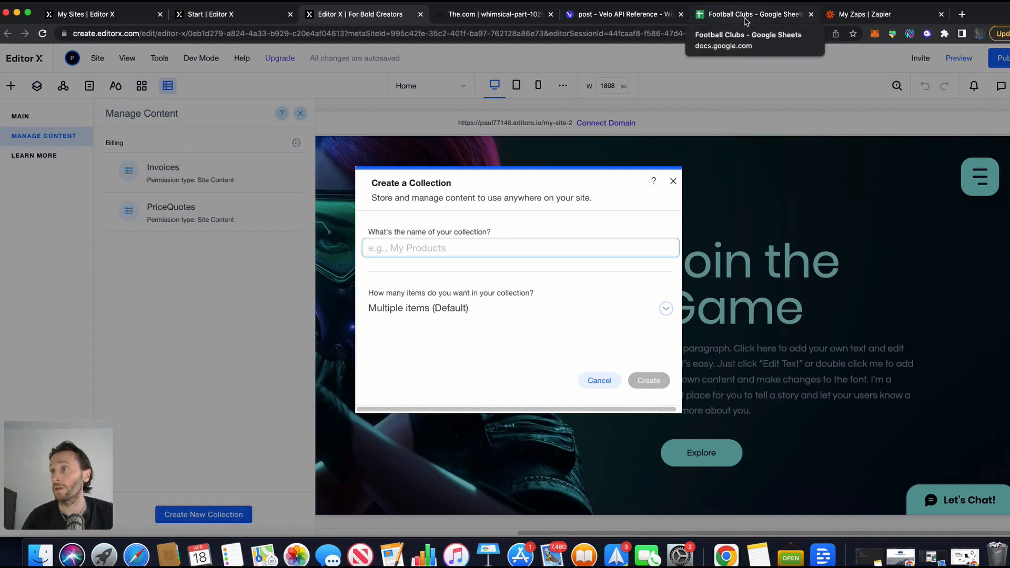
pyautogui.click(649, 380)
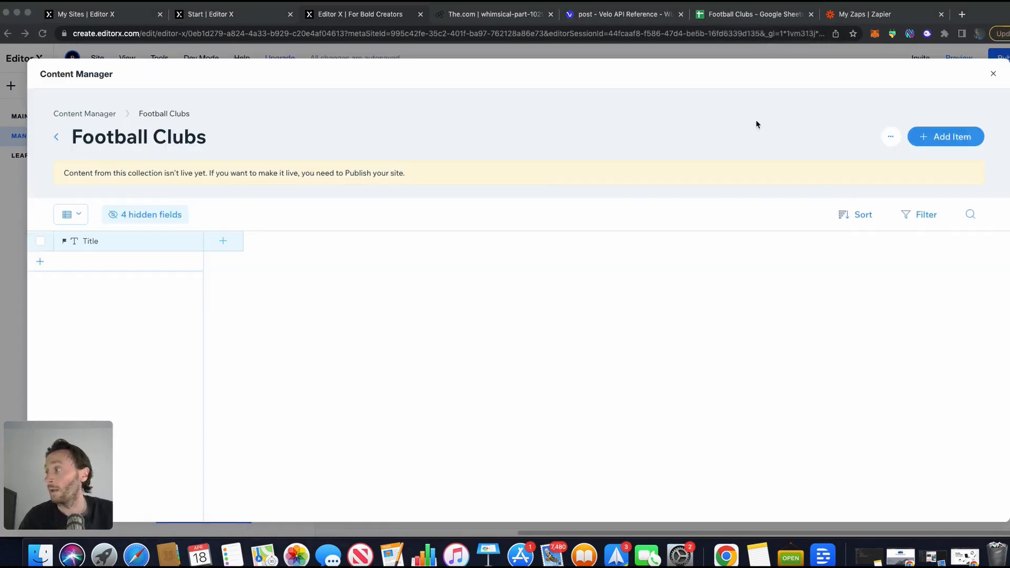
pyautogui.moveTo(277, 193)
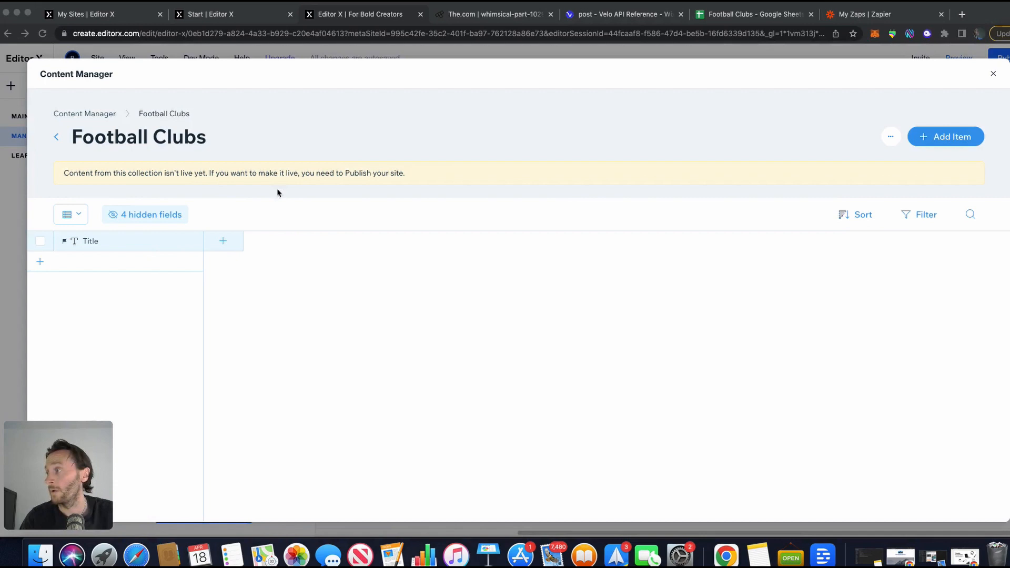
pyautogui.click(754, 13)
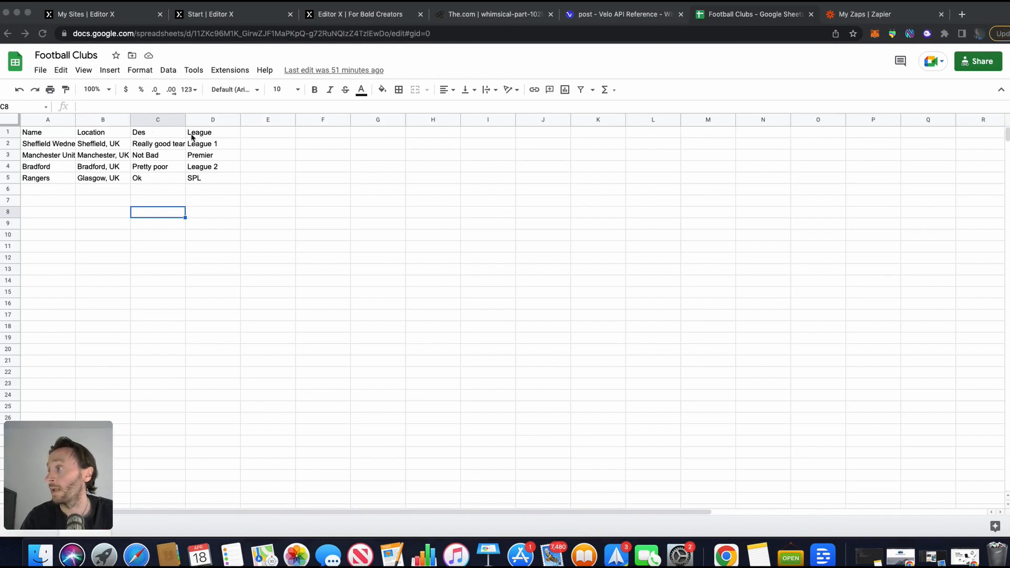
pyautogui.moveTo(290, 53)
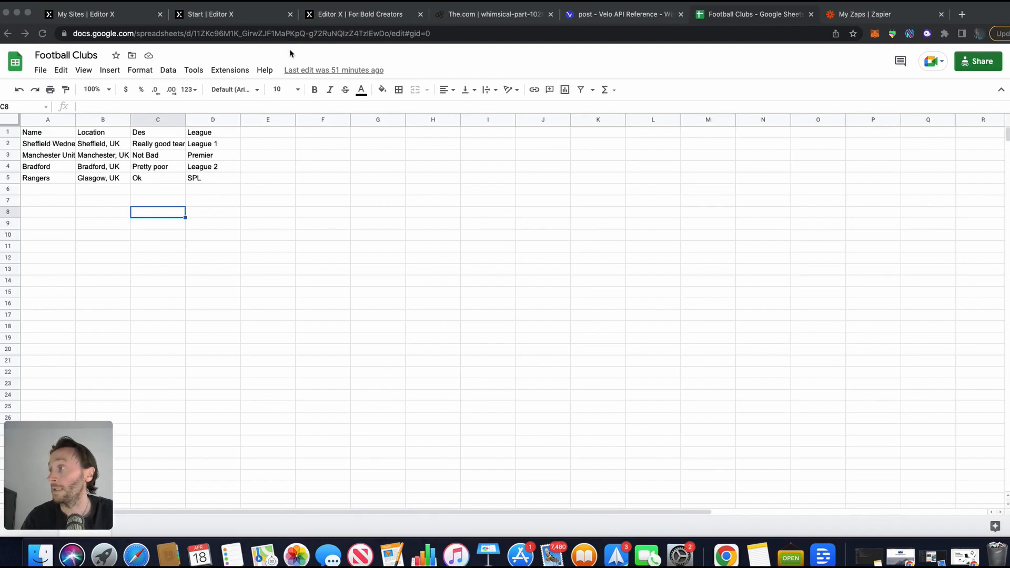
# - Add Location, Des (Rich Text) and League fields to the Football Clubs collection
pyautogui.click(358, 15)
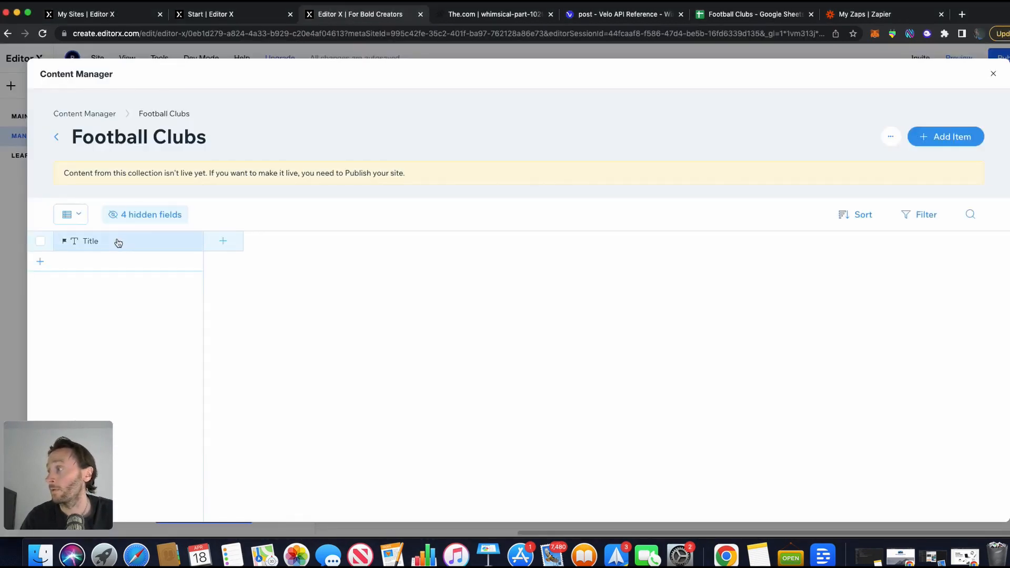
pyautogui.click(222, 241)
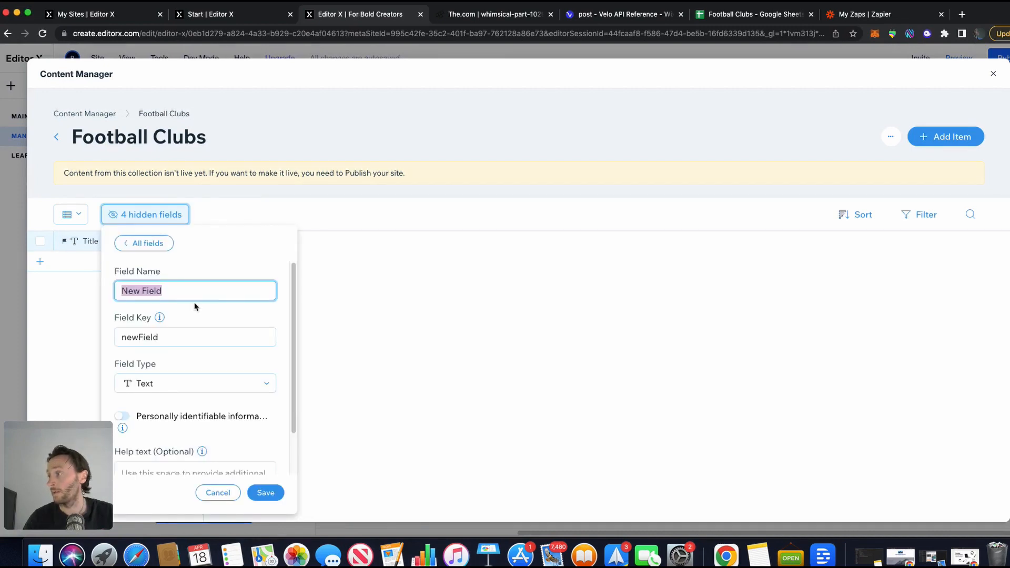
pyautogui.write('Location')
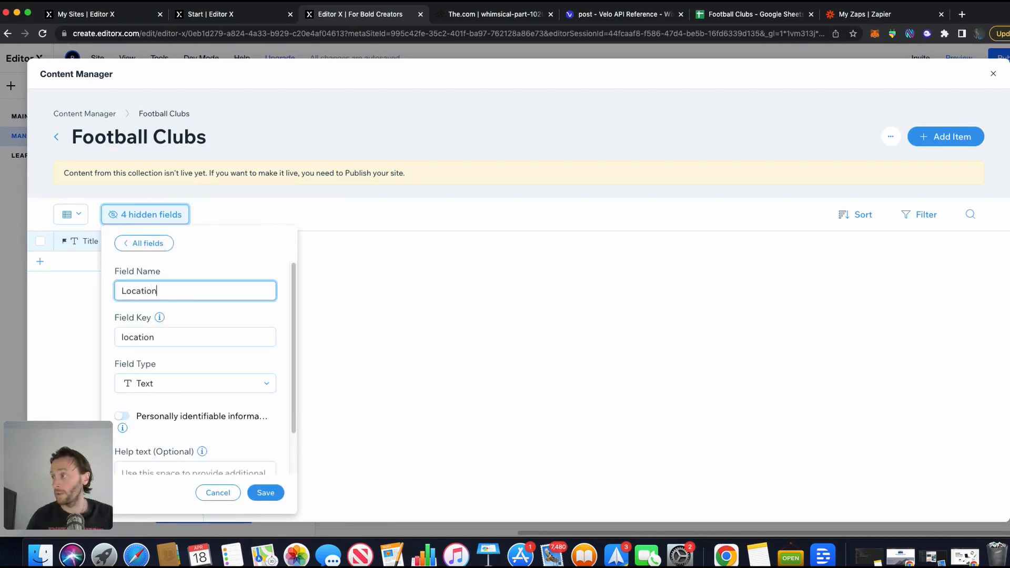
pyautogui.click(266, 493)
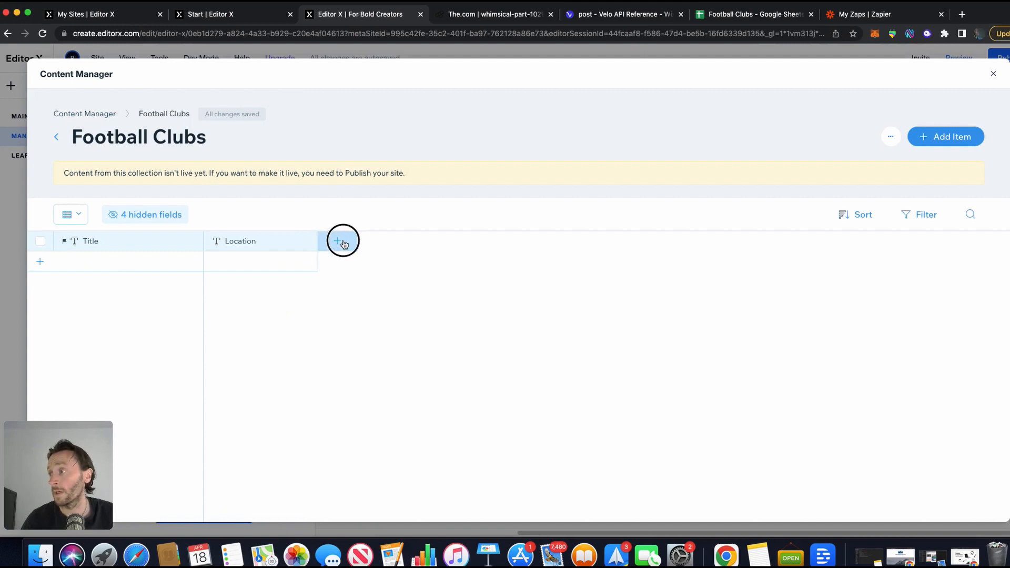
pyautogui.click(342, 241)
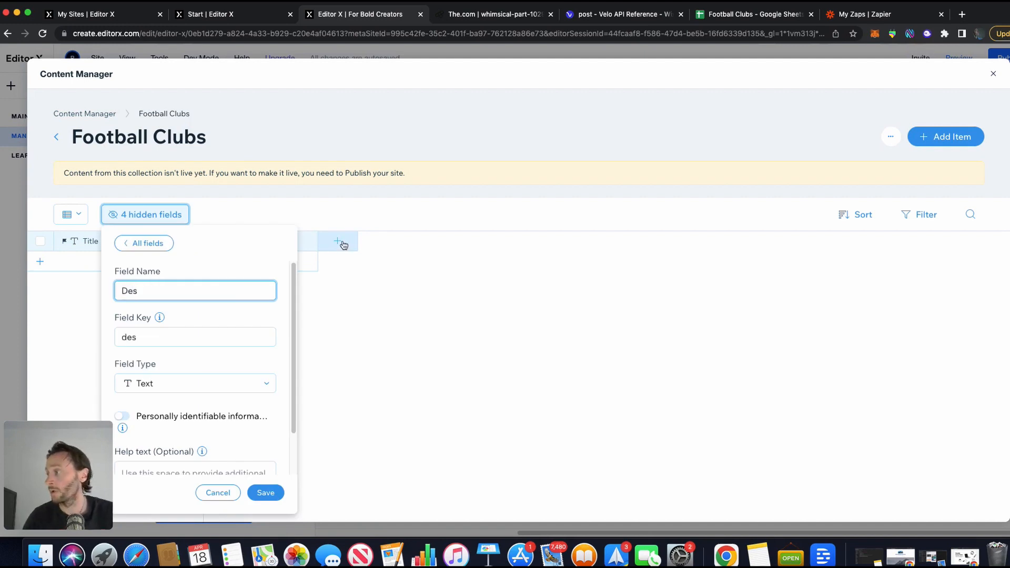
pyautogui.click(194, 384)
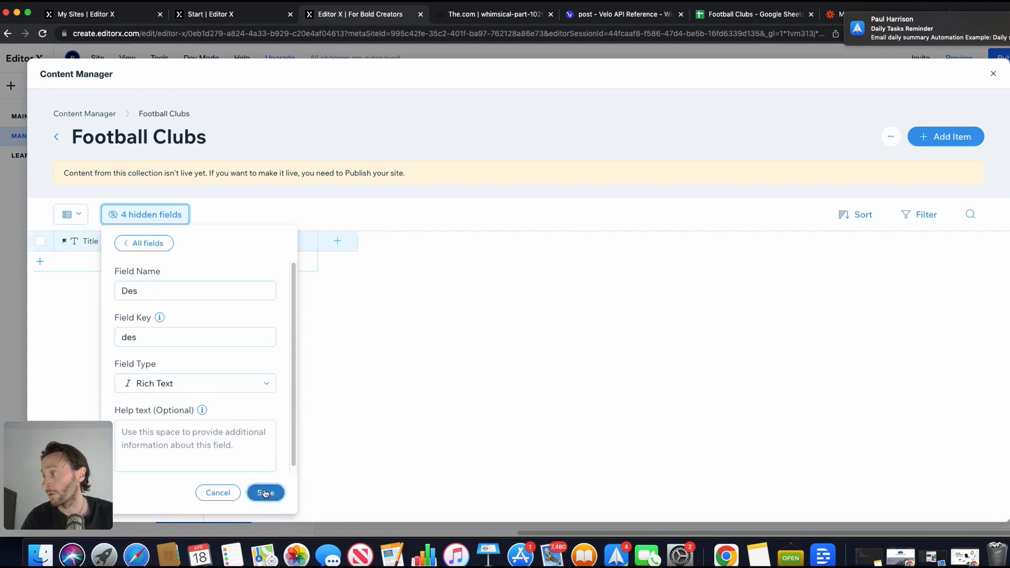
pyautogui.click(265, 493)
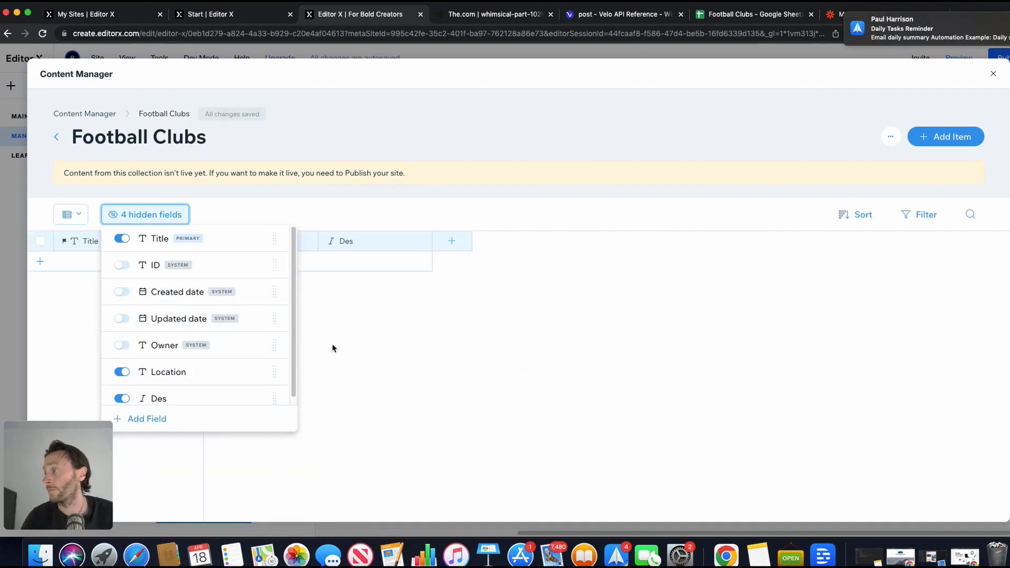
pyautogui.click(147, 419)
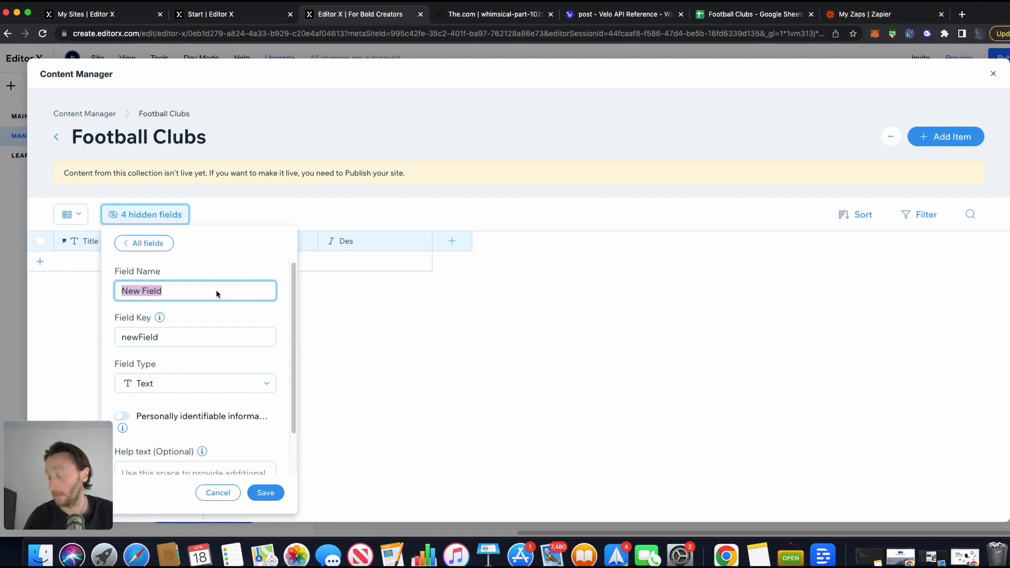
pyautogui.click(264, 492)
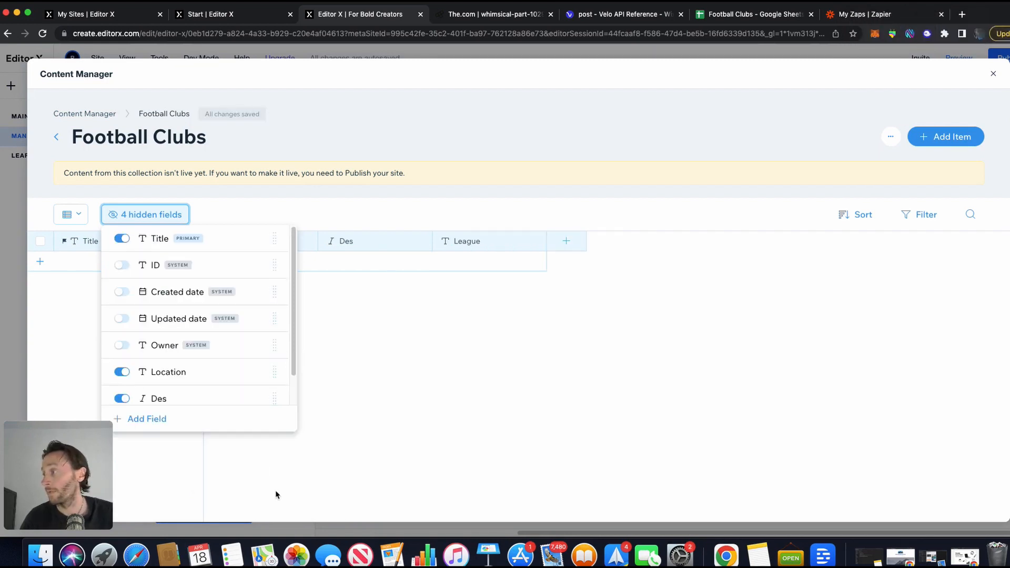
pyautogui.moveTo(194, 265)
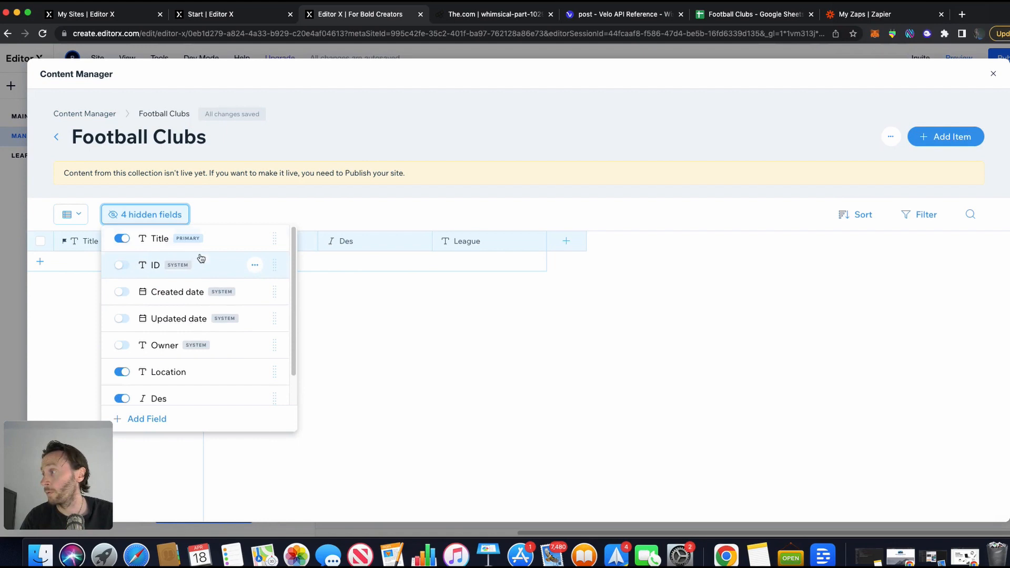
# - Show the hidden ID field as a column in the collection table
pyautogui.click(264, 292)
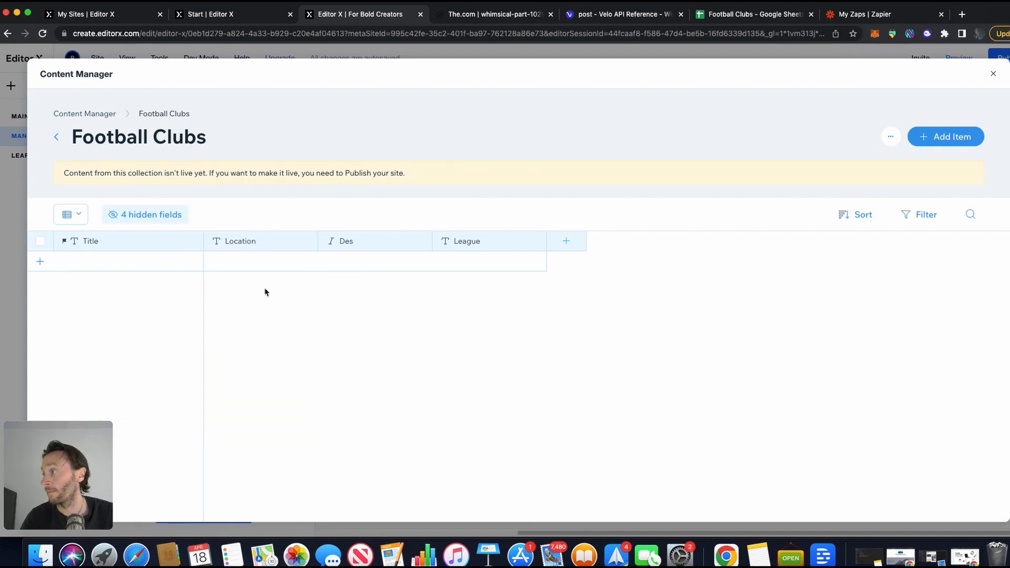
pyautogui.click(150, 214)
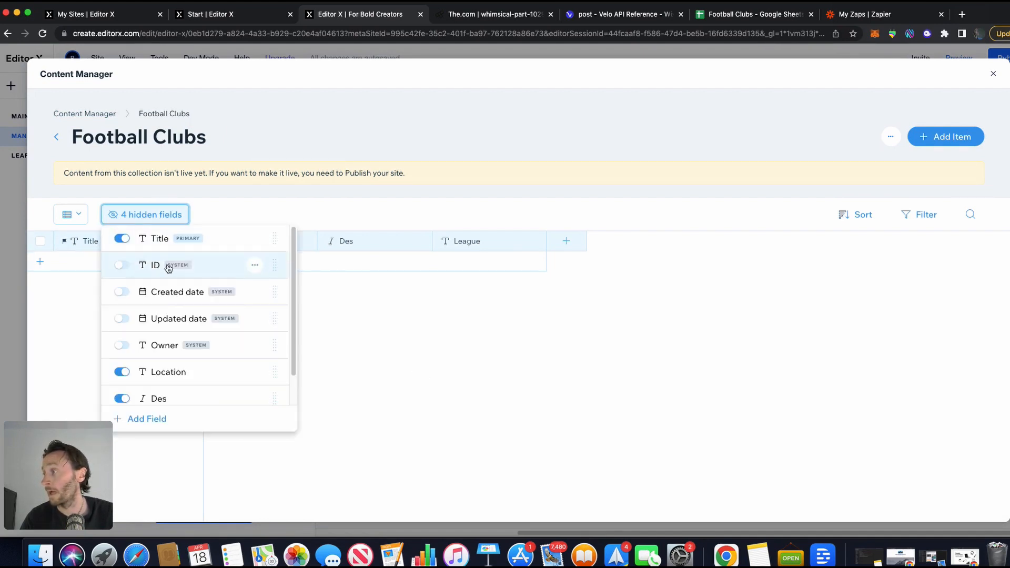
pyautogui.click(121, 265)
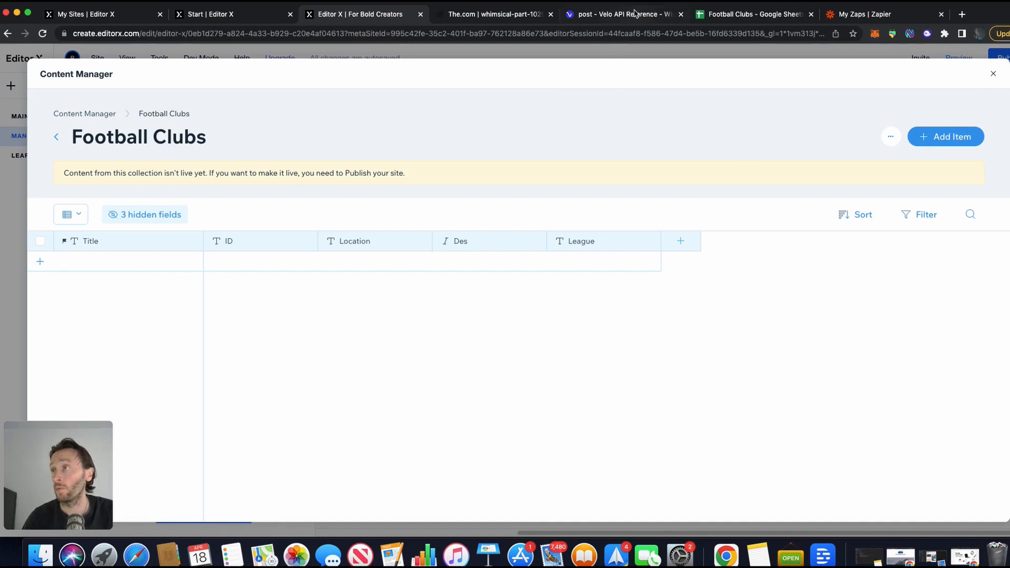
pyautogui.moveTo(622, 20)
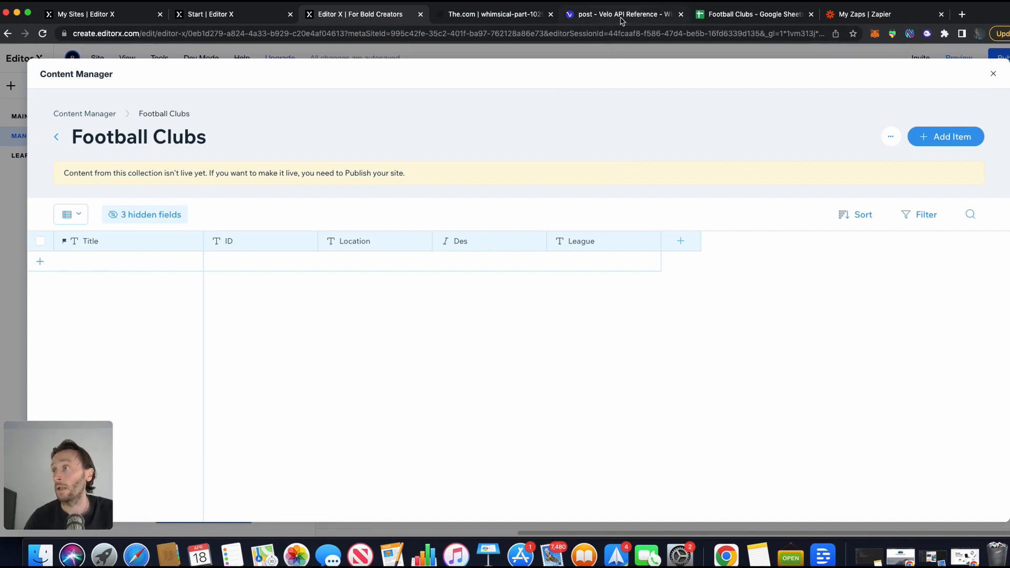
# - Read the wix-http-functions post() reference, covering http-functions.js and the example POST functions
pyautogui.click(619, 14)
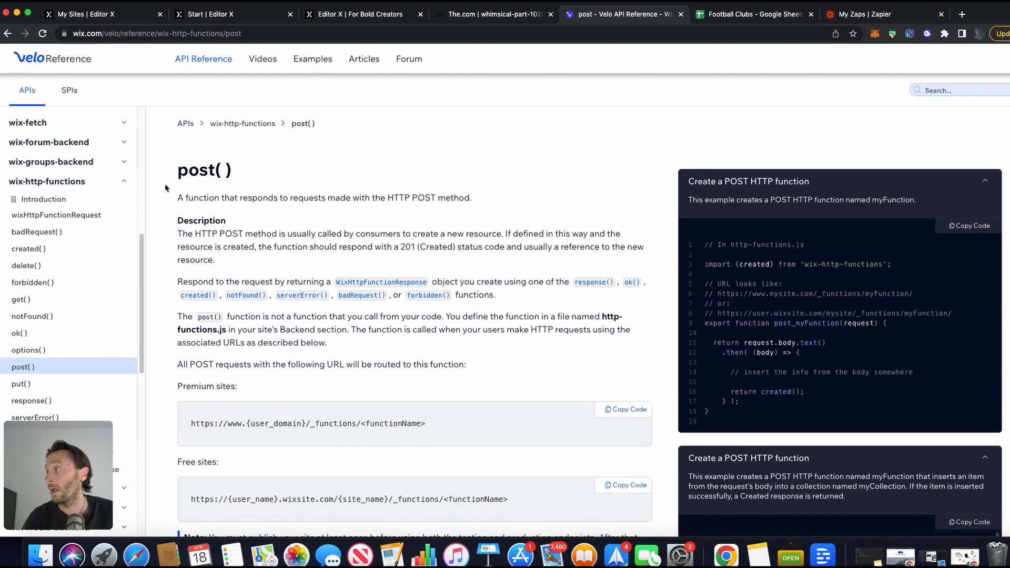
pyautogui.moveTo(46, 181)
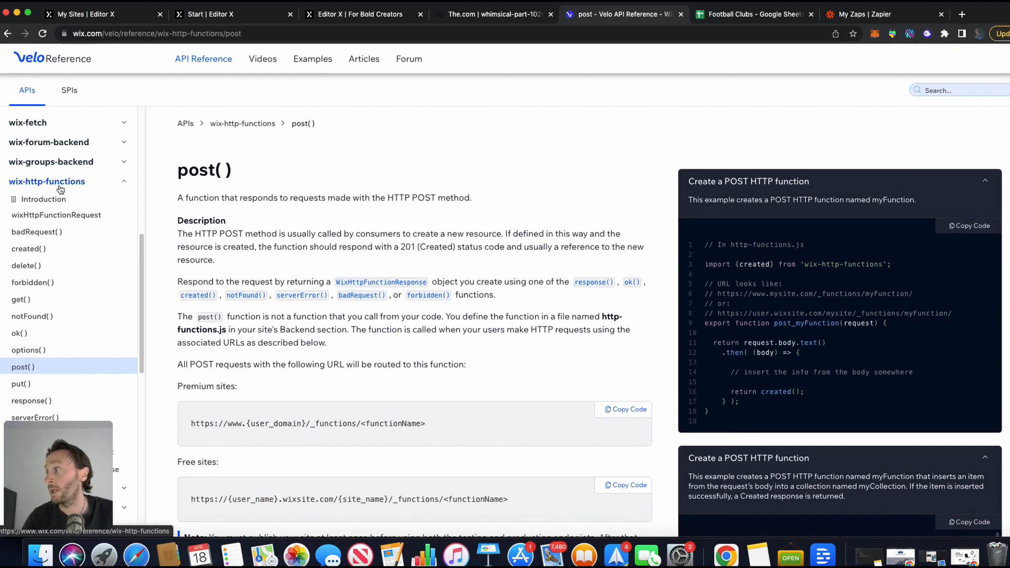
pyautogui.moveTo(476, 170)
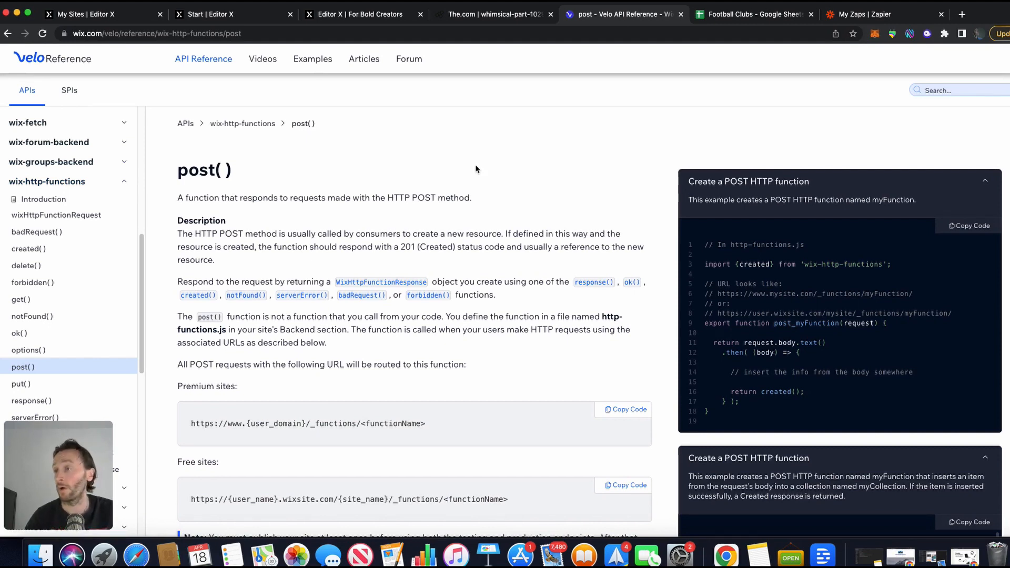
pyautogui.scroll(-3)
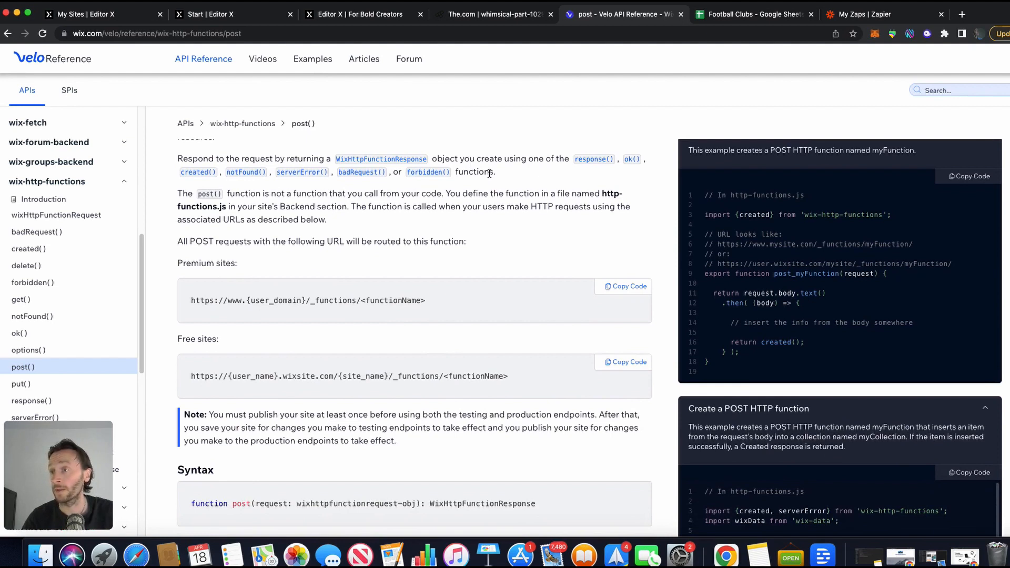
pyautogui.scroll(-3)
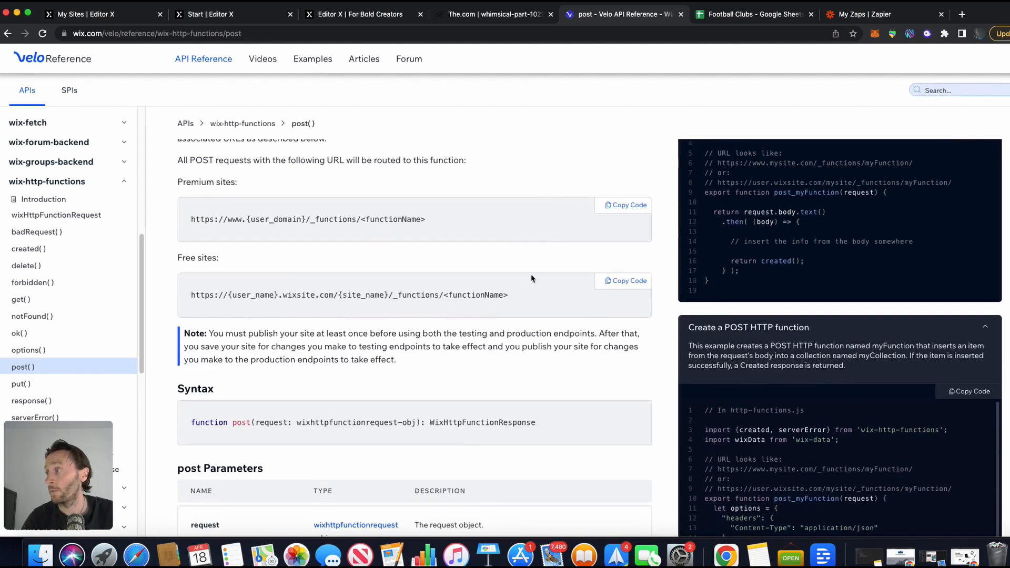
pyautogui.moveTo(258, 234)
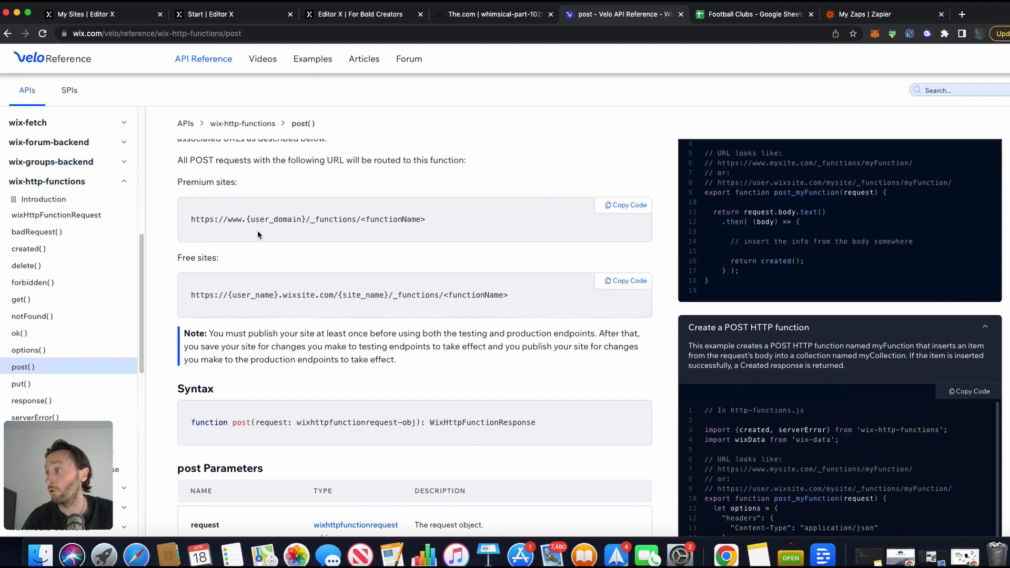
pyautogui.scroll(-3)
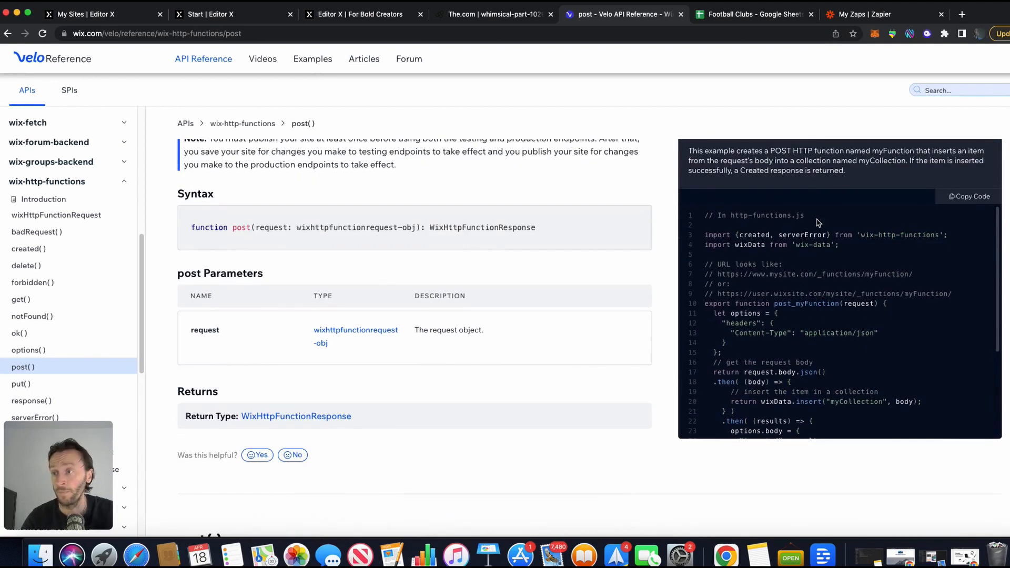
pyautogui.scroll(3)
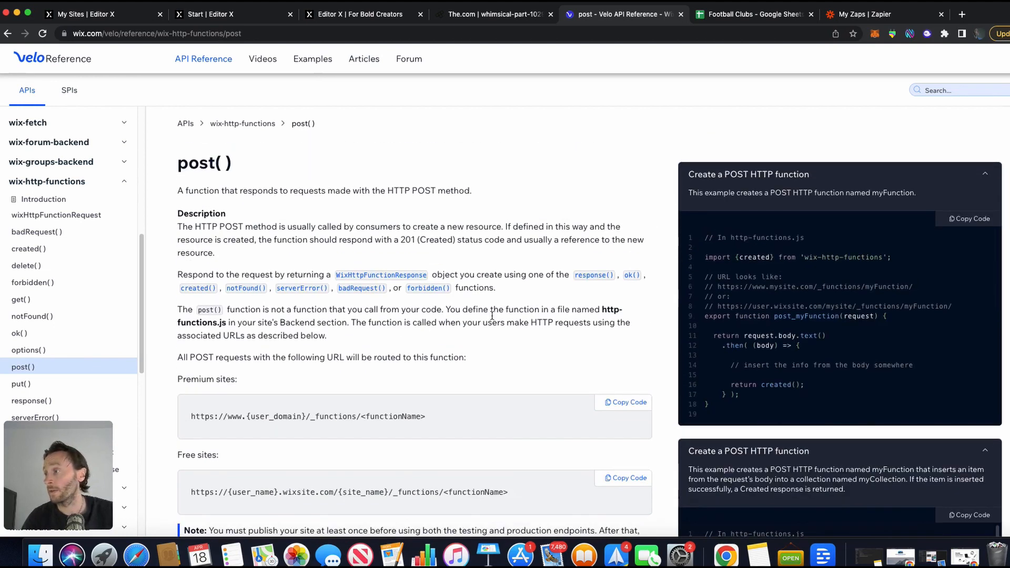
pyautogui.scroll(-3)
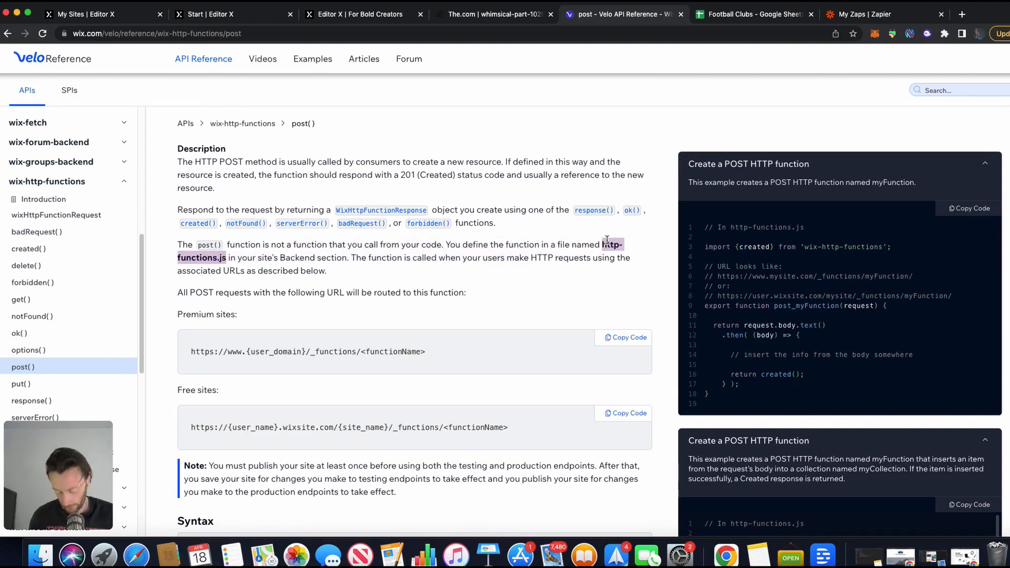
# - Close the Football Clubs collection, turn on Dev Mode, and return to the post() reference
pyautogui.click(358, 15)
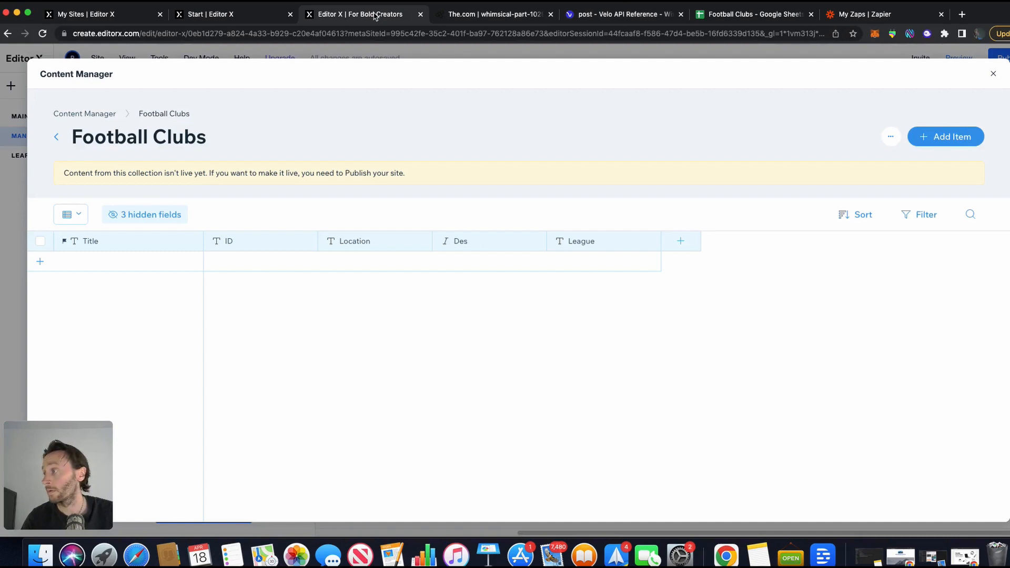
pyautogui.click(993, 74)
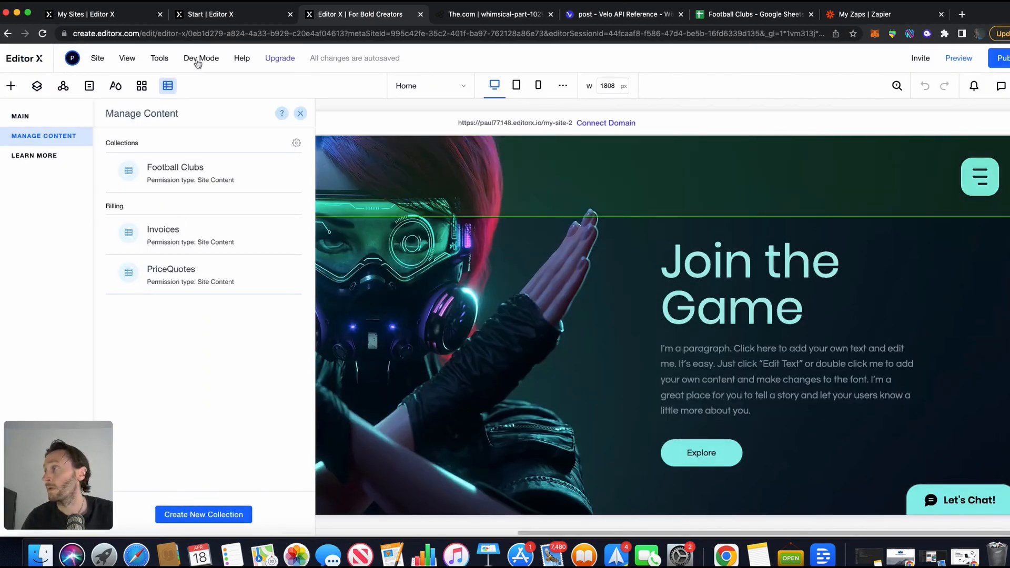
pyautogui.click(201, 58)
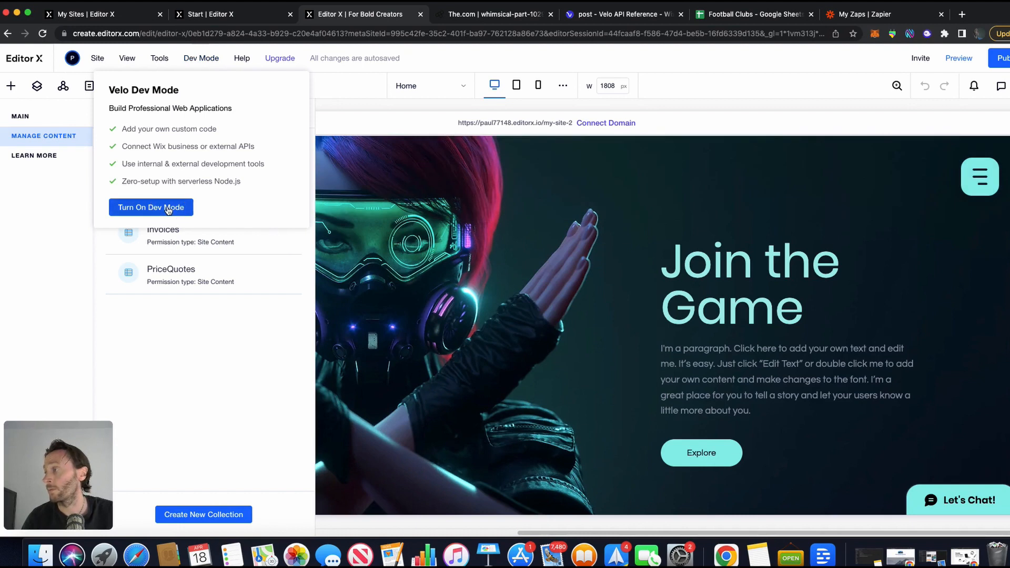
pyautogui.click(151, 207)
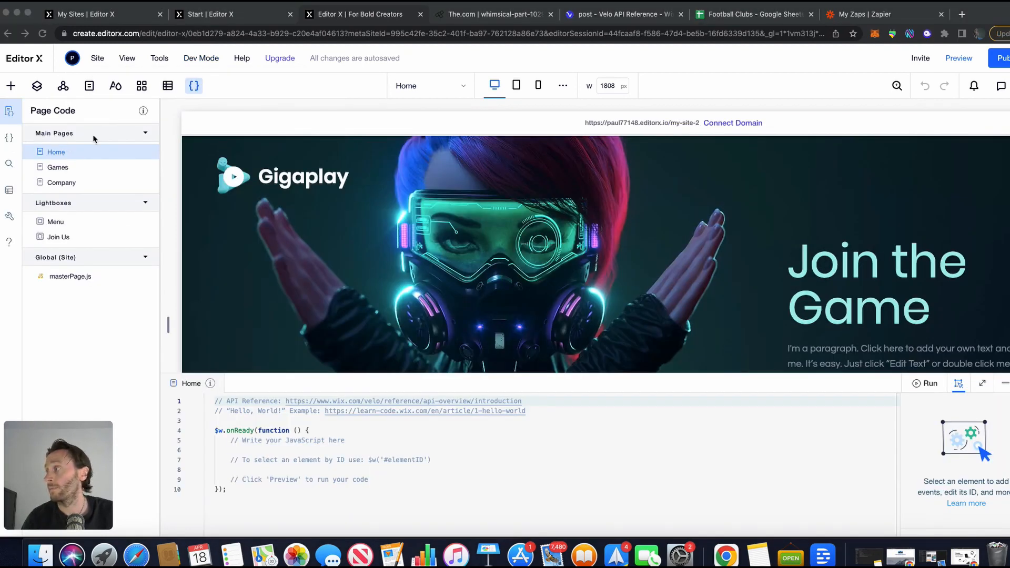
pyautogui.moveTo(9, 138)
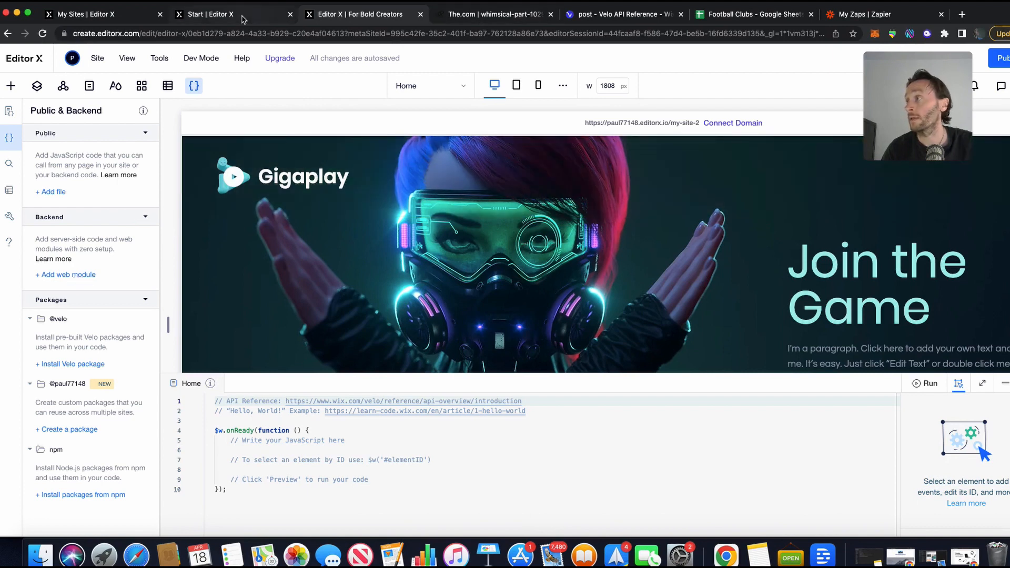
pyautogui.click(623, 14)
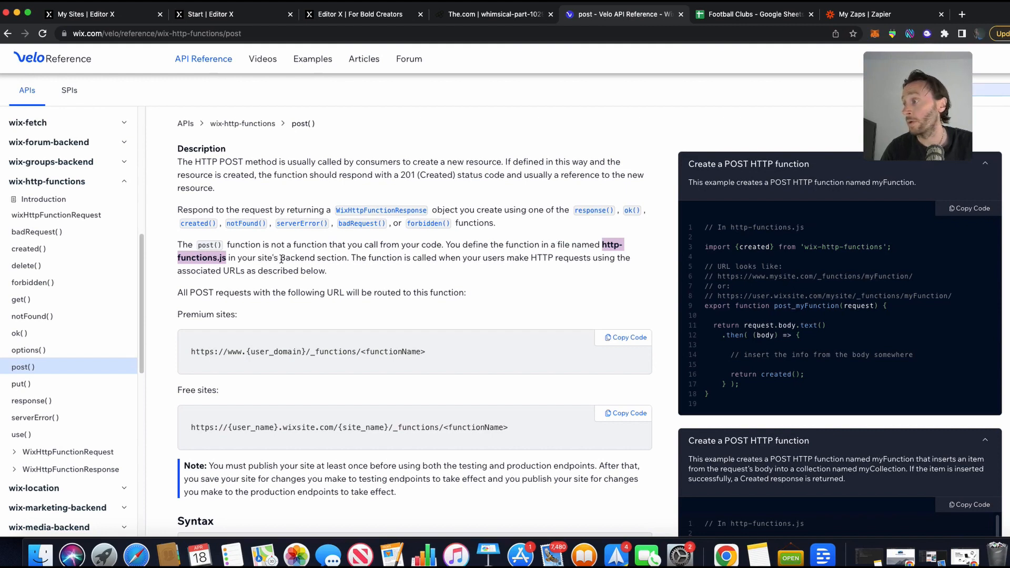
# - Add a backend web module and name it http-functions.js, as the docs require
pyautogui.click(354, 14)
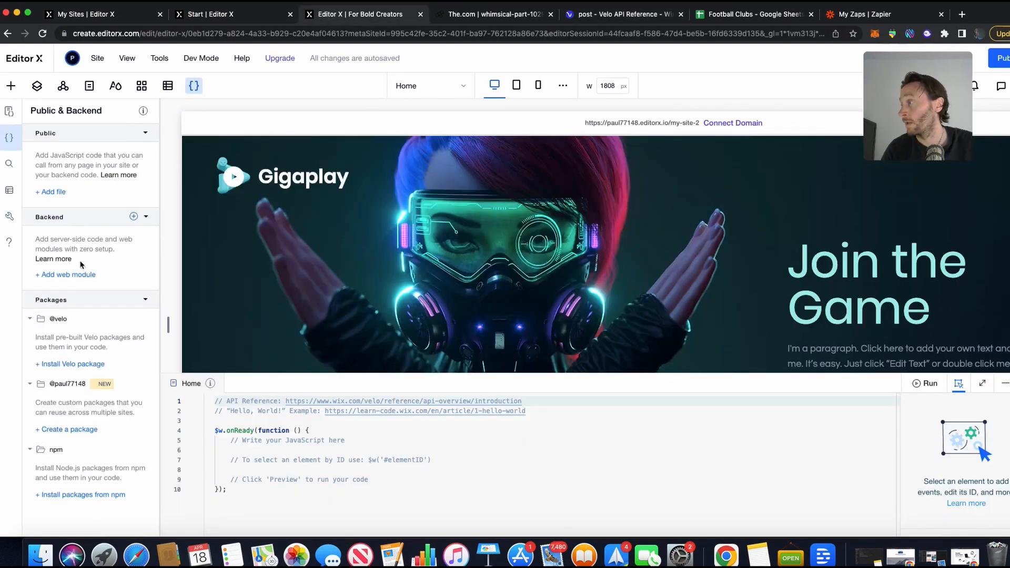
pyautogui.moveTo(80, 279)
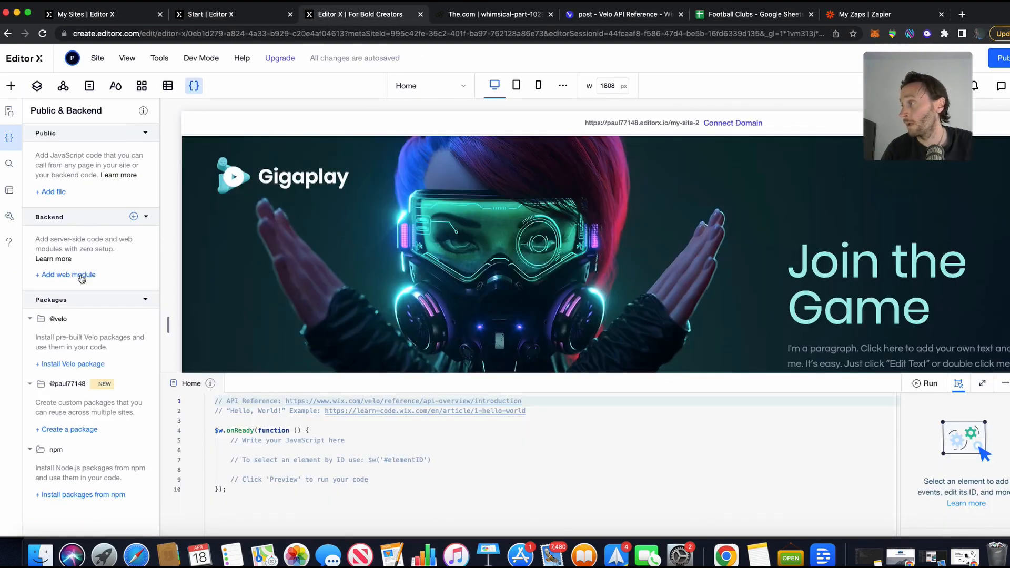
pyautogui.click(65, 275)
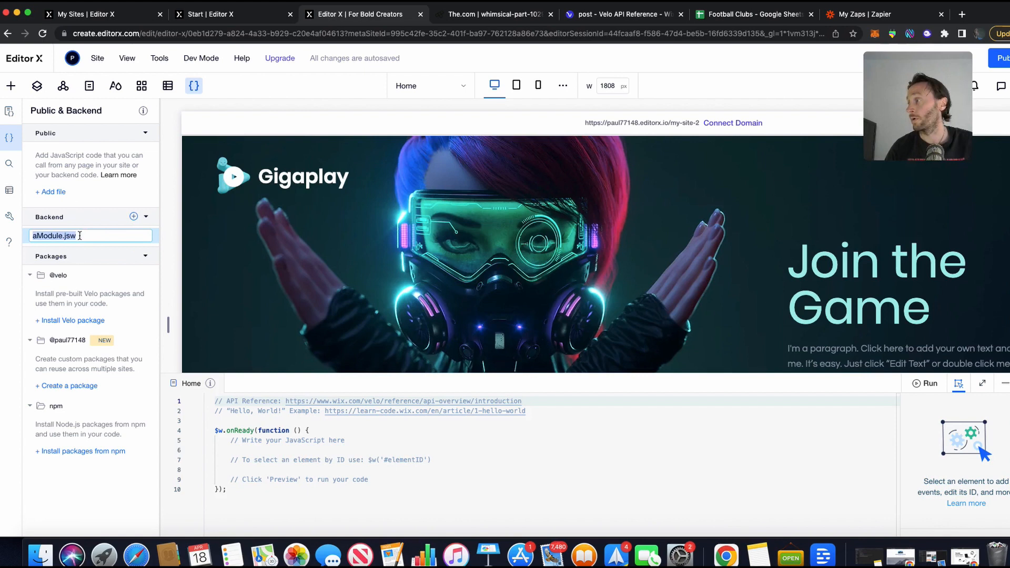
pyautogui.click(622, 14)
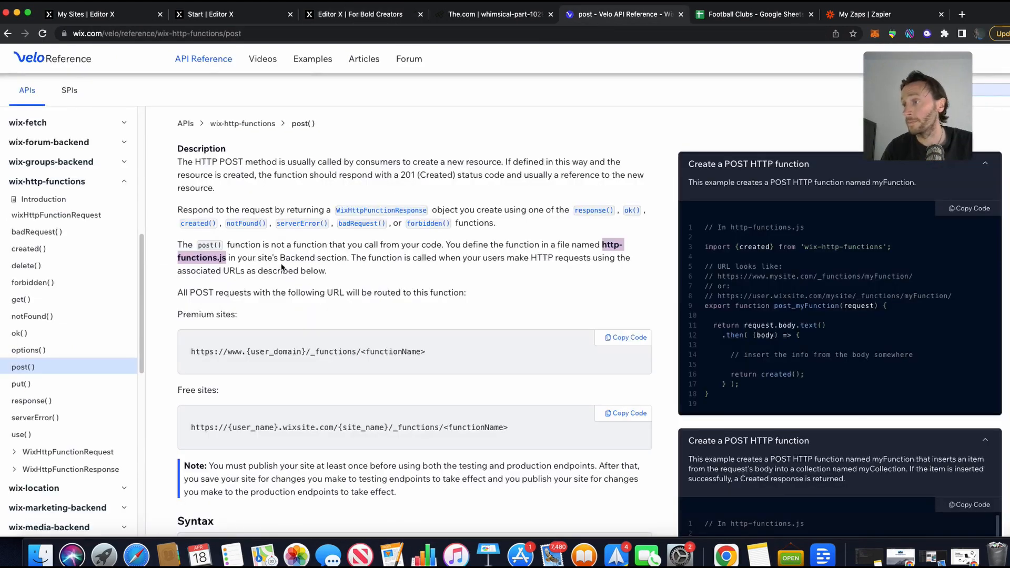
pyautogui.moveTo(371, 44)
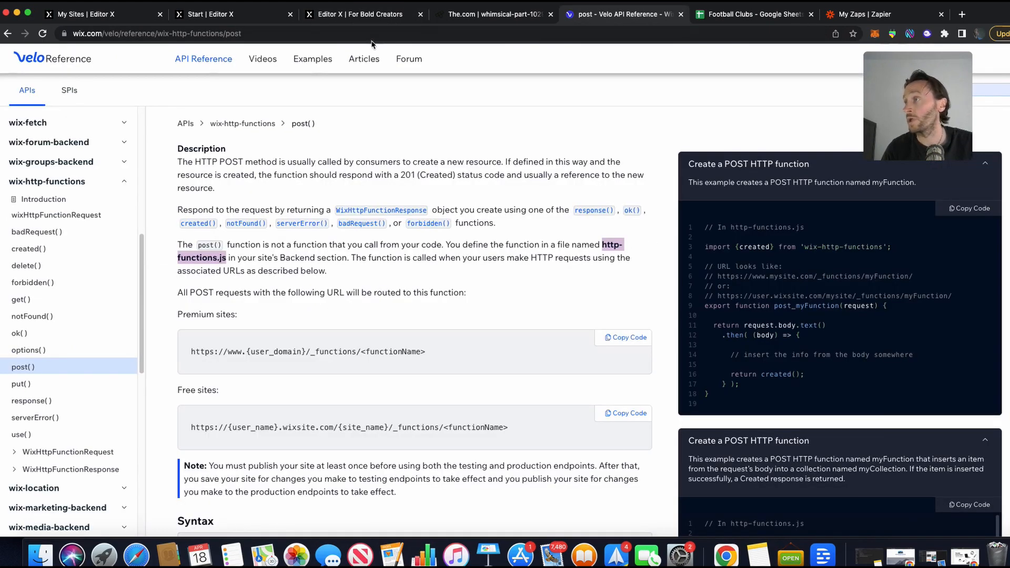
pyautogui.click(361, 14)
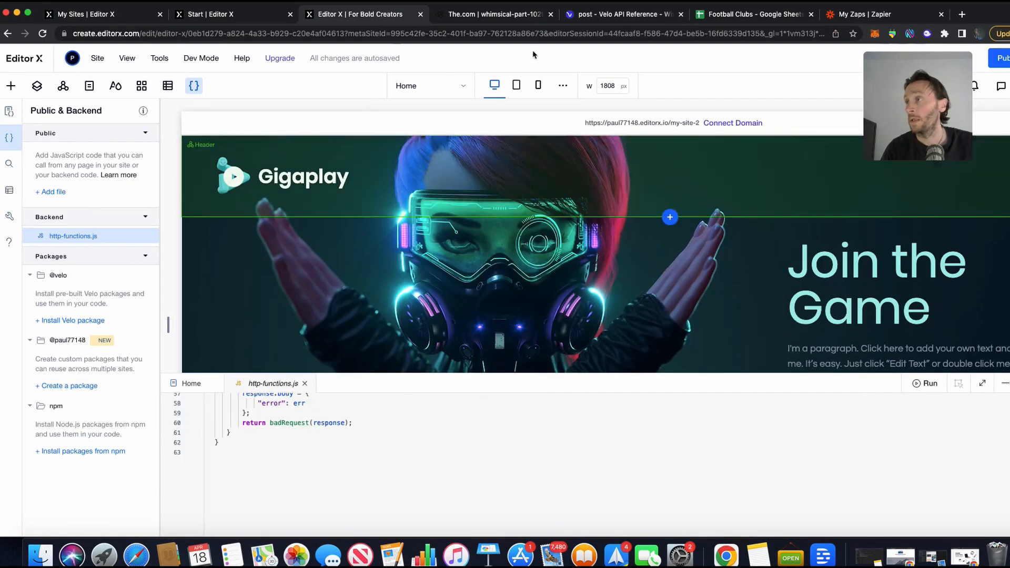
# - Paste the Velo collection-insert POST example into http-functions.js and rename it post_myClub
pyautogui.click(622, 14)
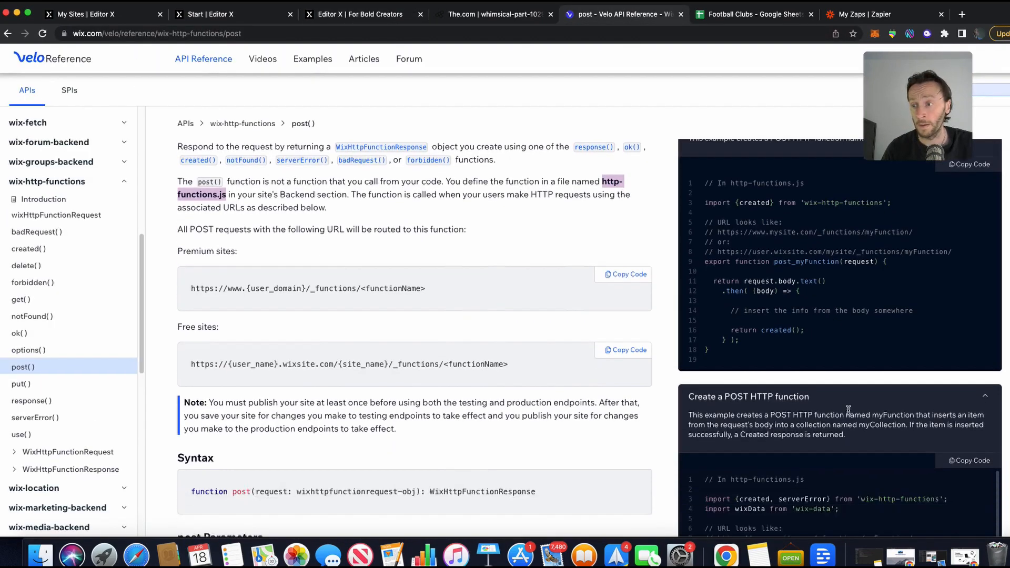
pyautogui.scroll(-3)
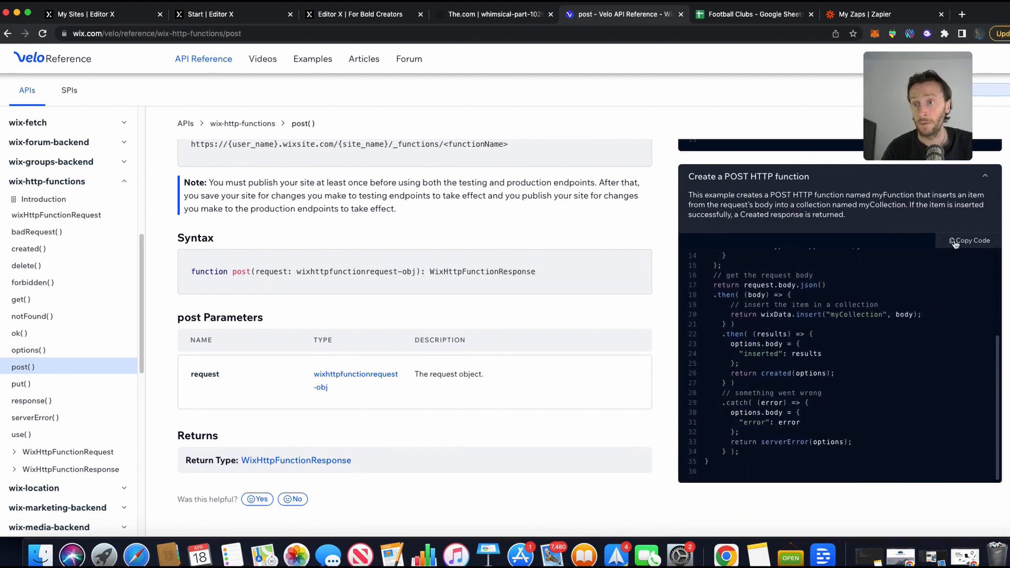
pyautogui.scroll(3)
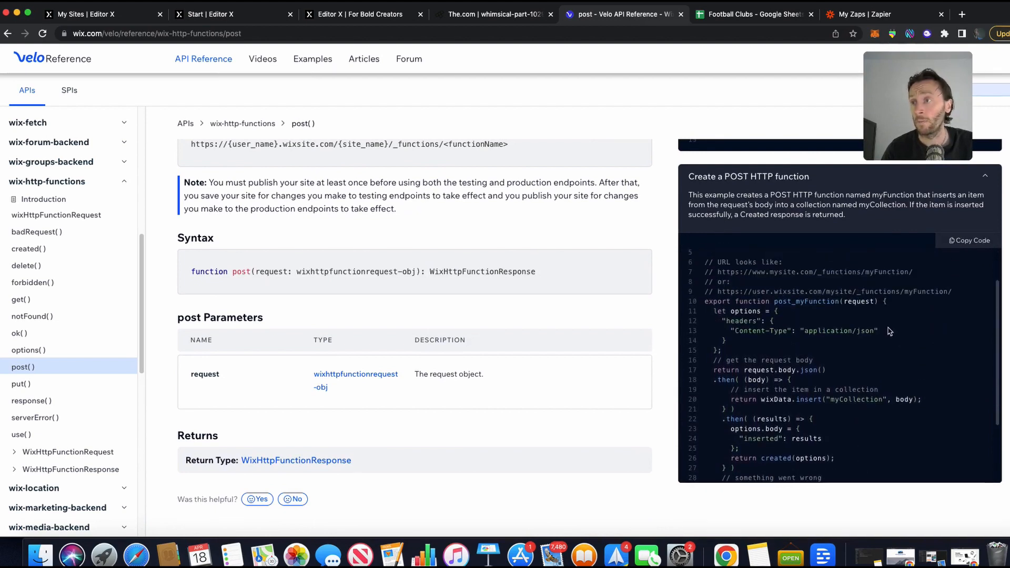
pyautogui.click(361, 14)
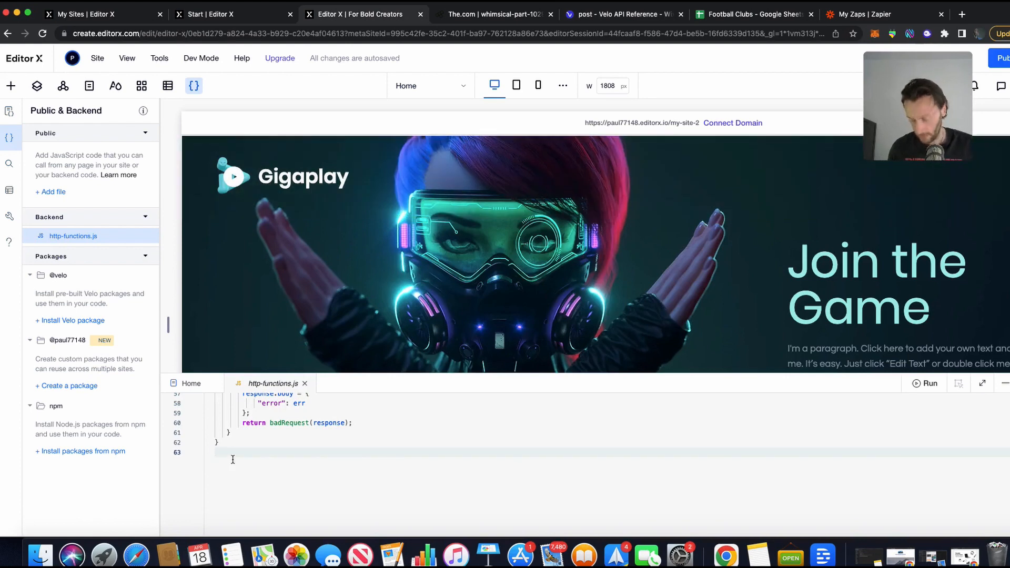
pyautogui.scroll(-3)
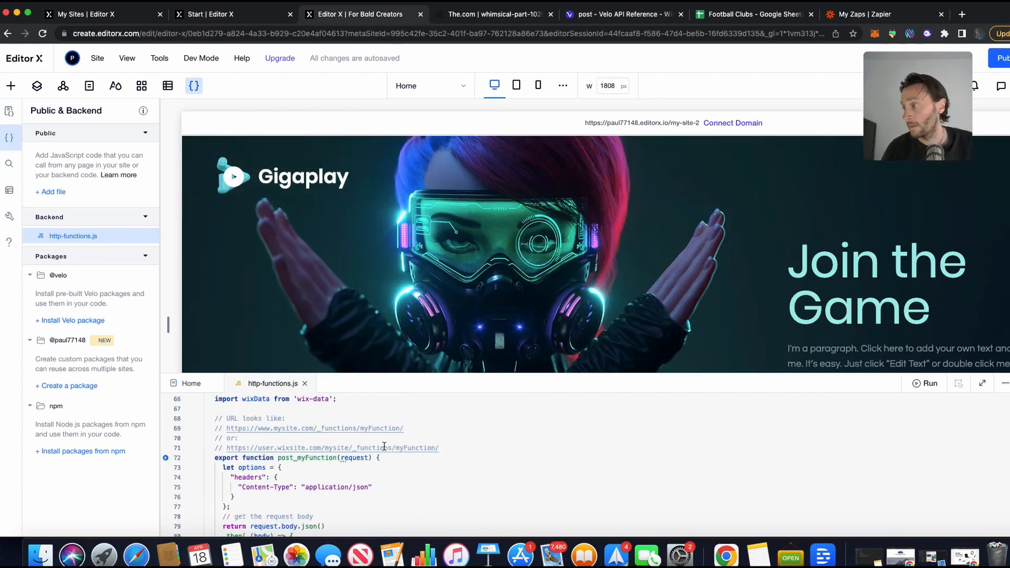
pyautogui.scroll(-3)
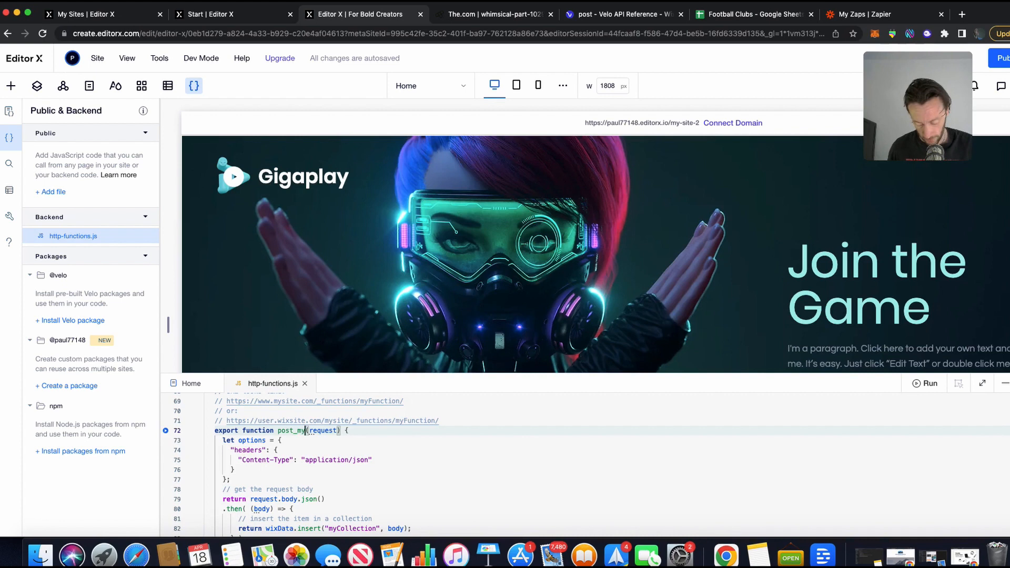
pyautogui.write('Club')
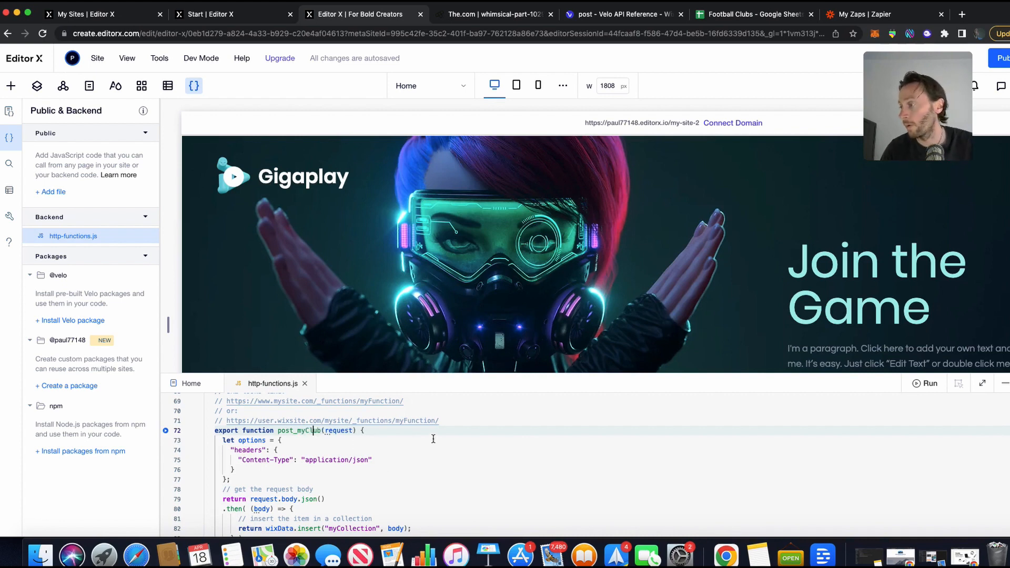
pyautogui.scroll(-3)
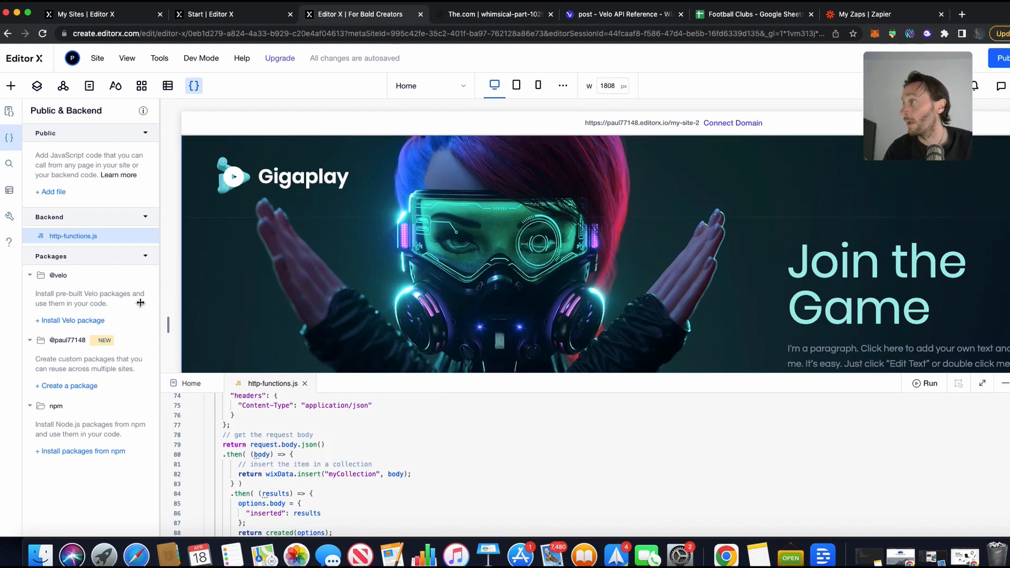
pyautogui.moveTo(52, 119)
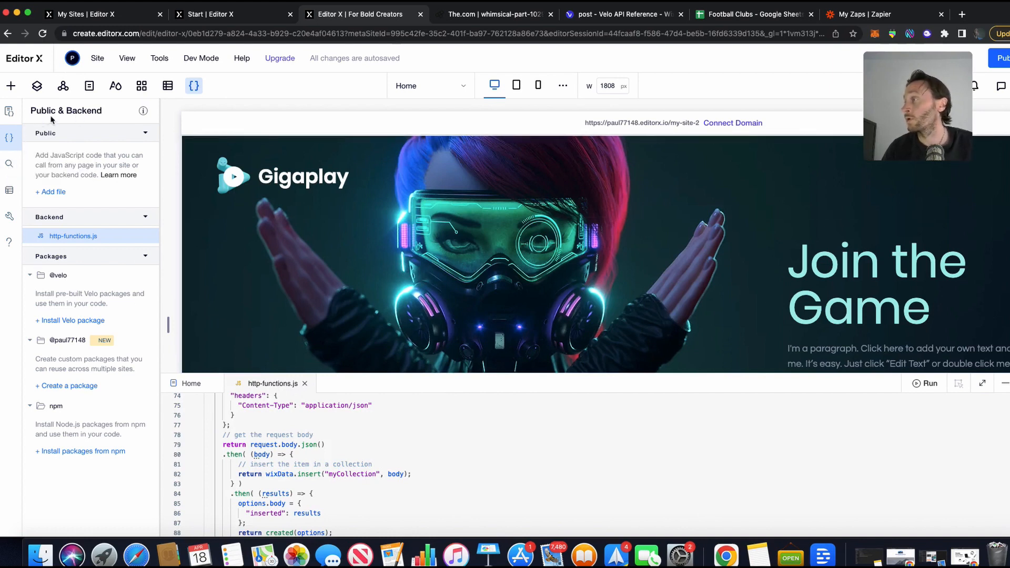
pyautogui.moveTo(167, 86)
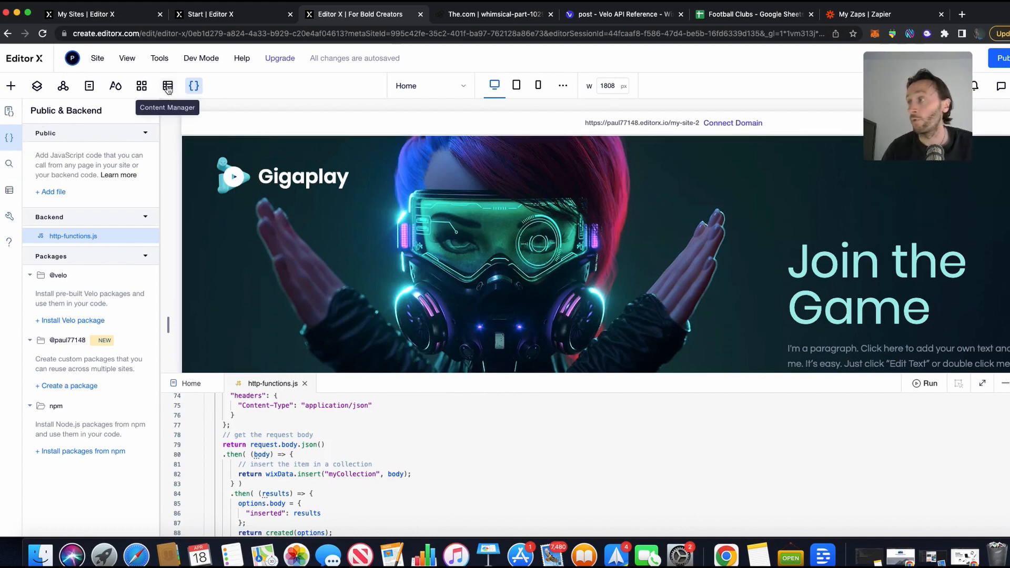
# - Change the wixData.insert target from "myCollection" to "Football Clubs" after checking the collection name
pyautogui.click(167, 85)
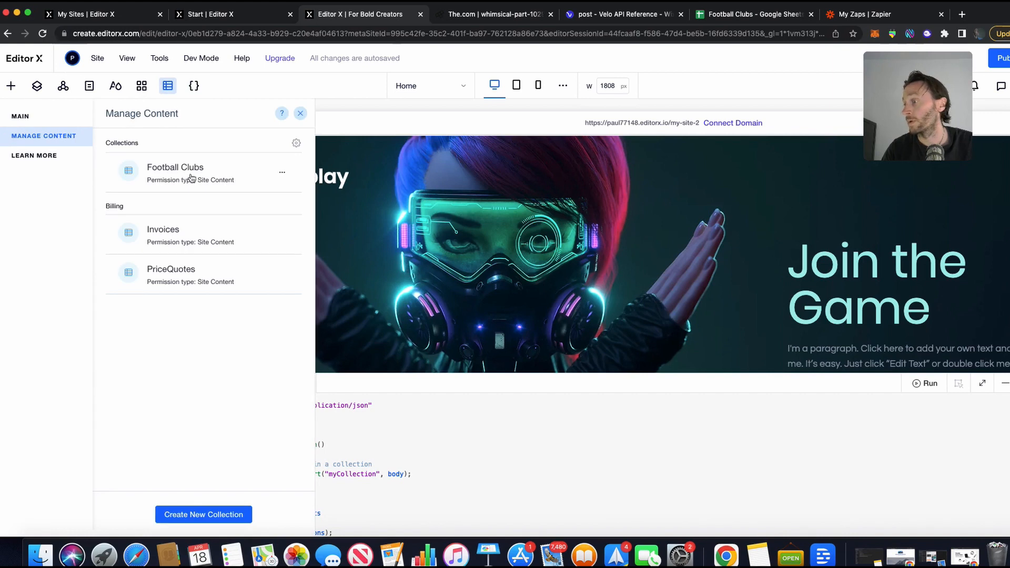
pyautogui.click(299, 114)
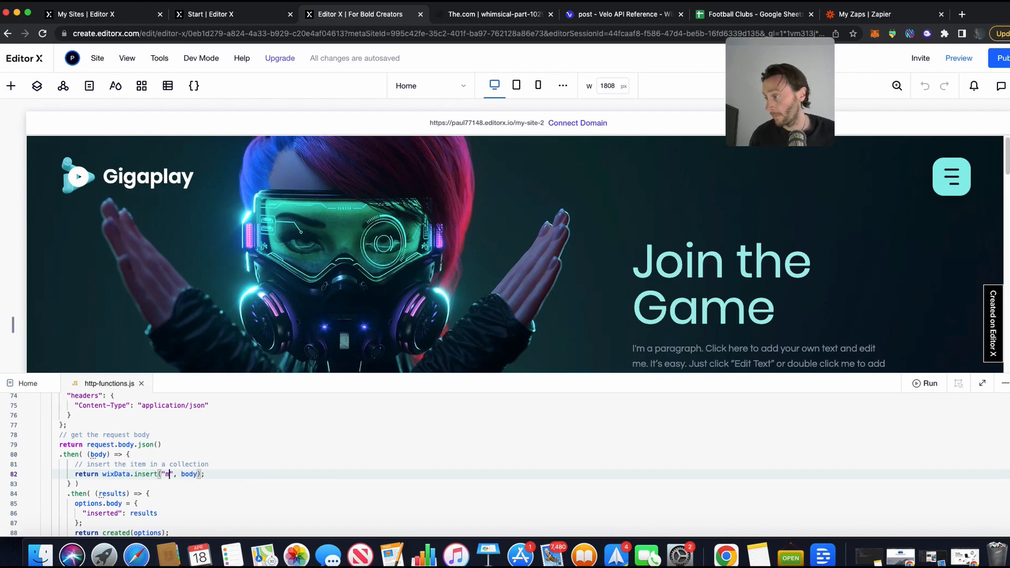
pyautogui.write('Football')
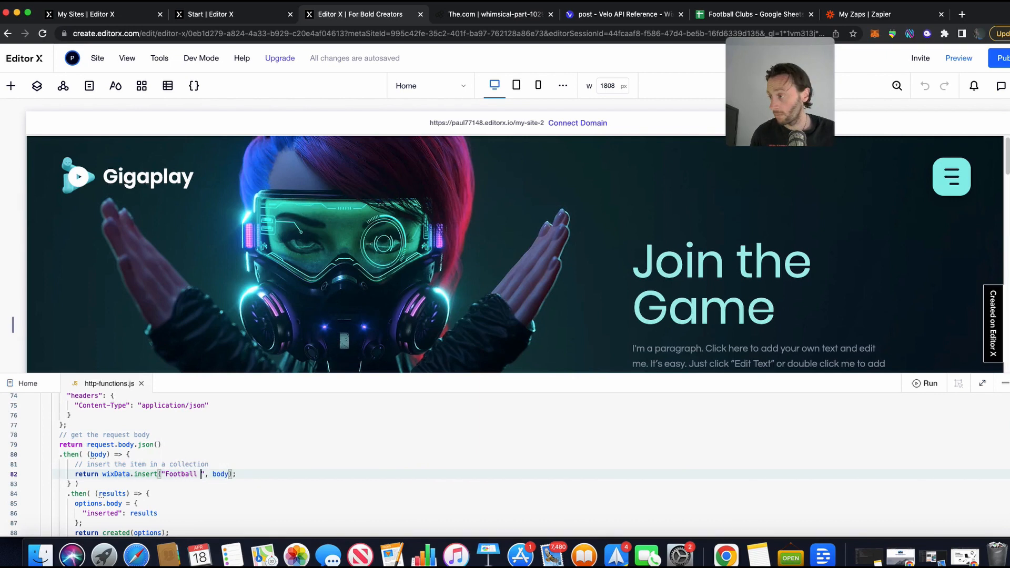
pyautogui.write('Clu')
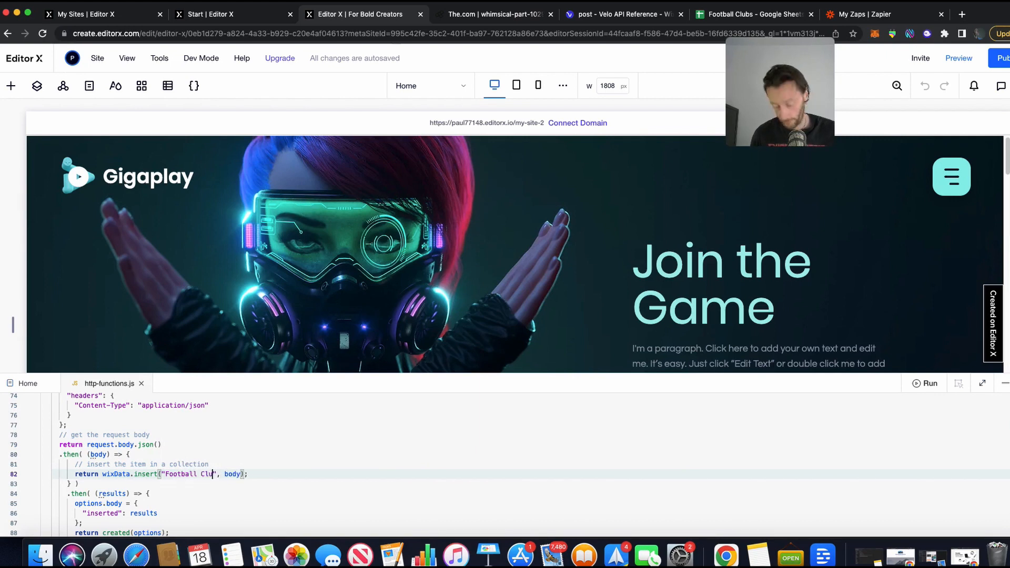
pyautogui.write('bs')
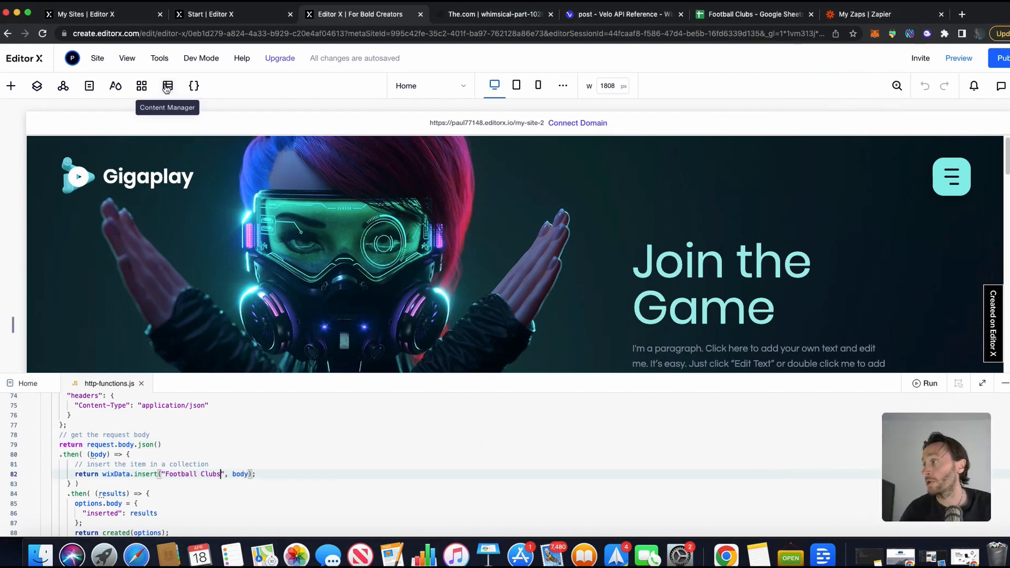
# - Set custom permissions on the Football Clubs collection through its Collection Settings
pyautogui.click(167, 86)
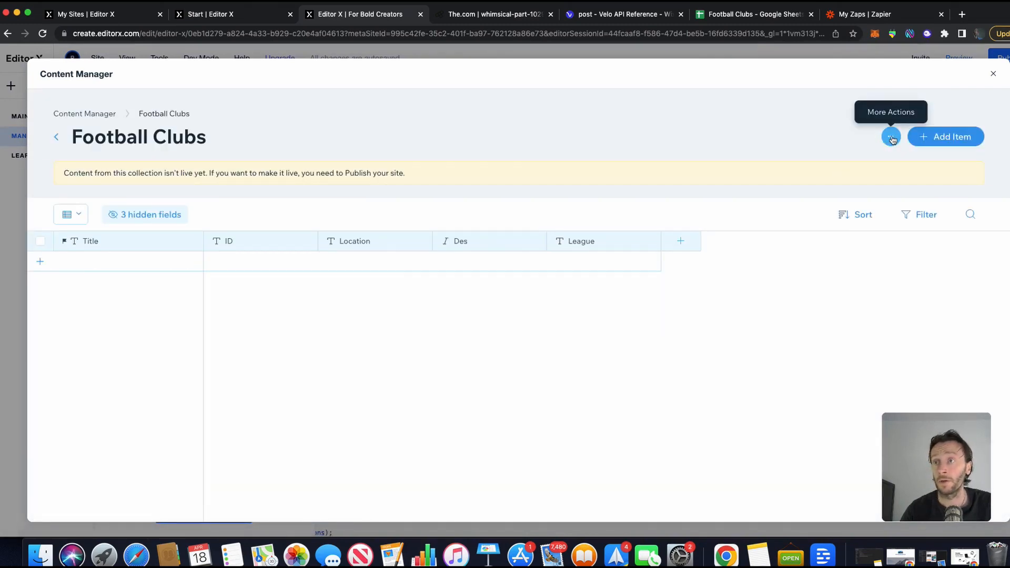
pyautogui.click(891, 137)
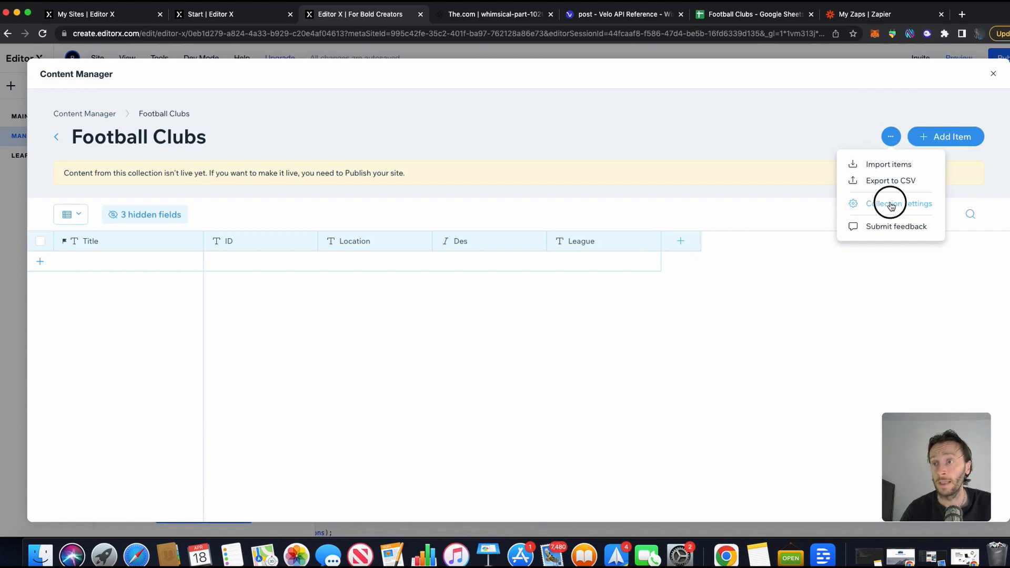
pyautogui.click(899, 204)
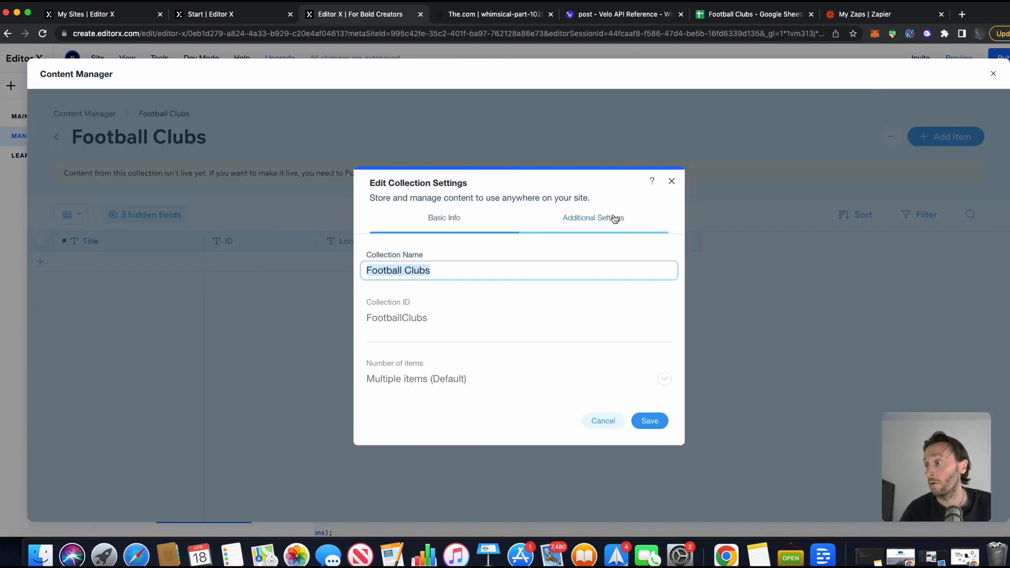
pyautogui.click(593, 218)
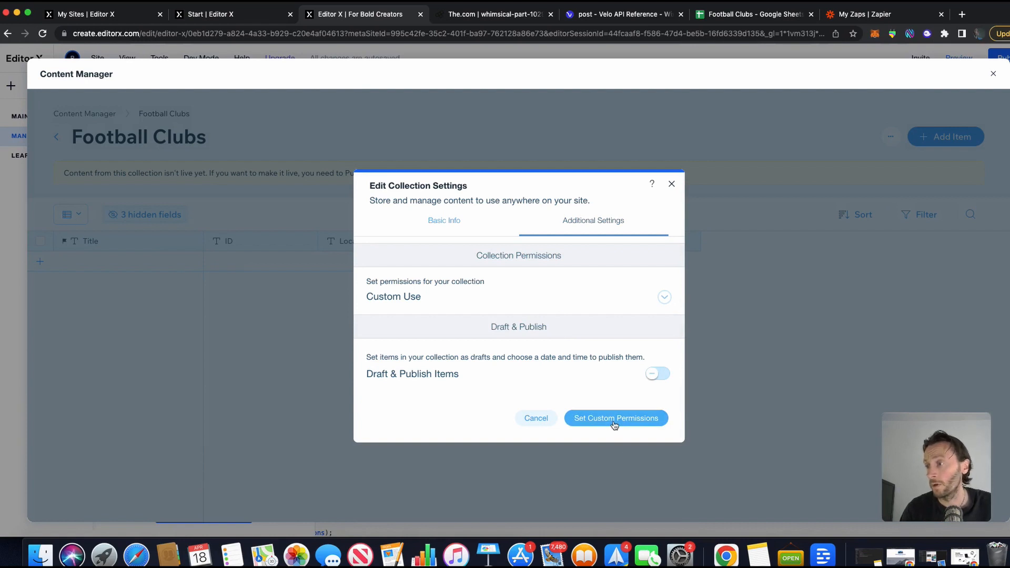
pyautogui.click(615, 418)
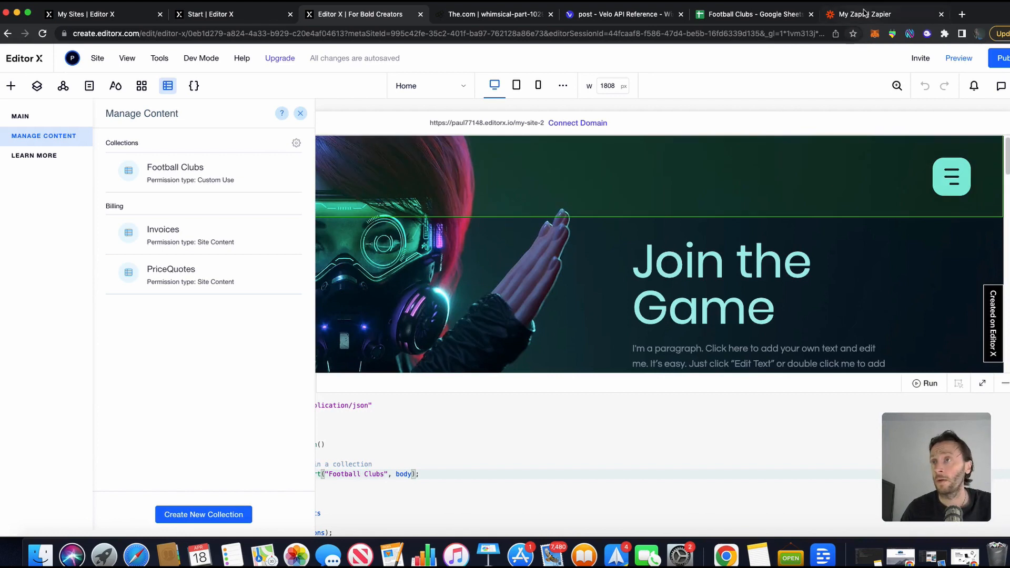
# - Set the zap trigger to Google Sheets New or Updated Spreadsheet Row on Football Clubs, Sheet1
pyautogui.click(864, 15)
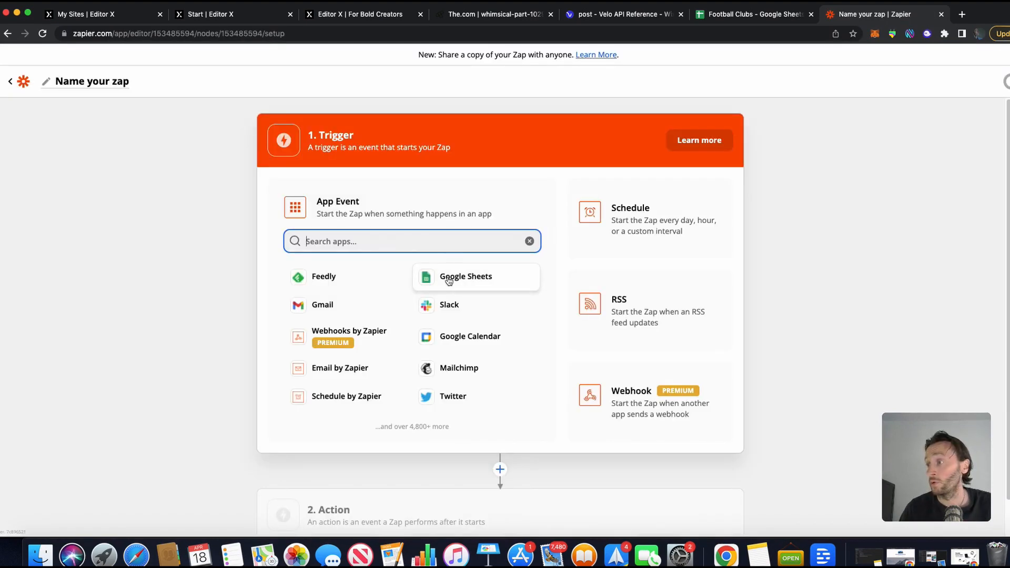
pyautogui.click(465, 276)
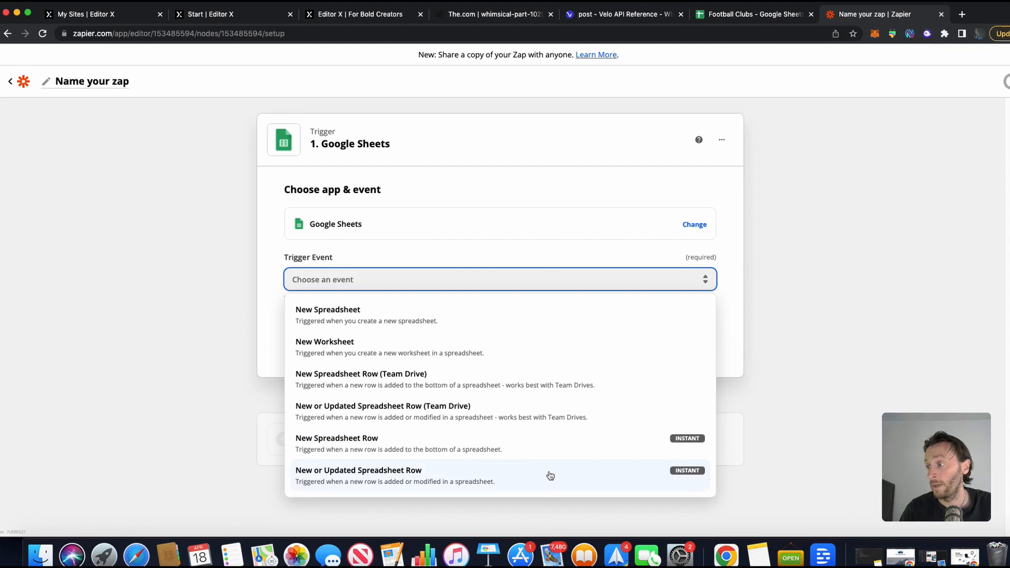
pyautogui.click(358, 476)
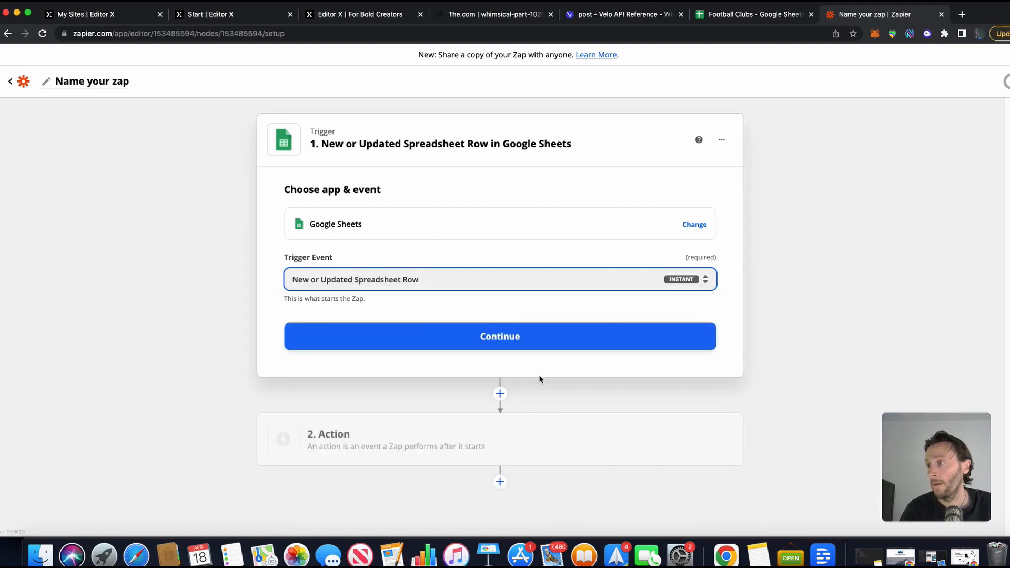
pyautogui.click(499, 336)
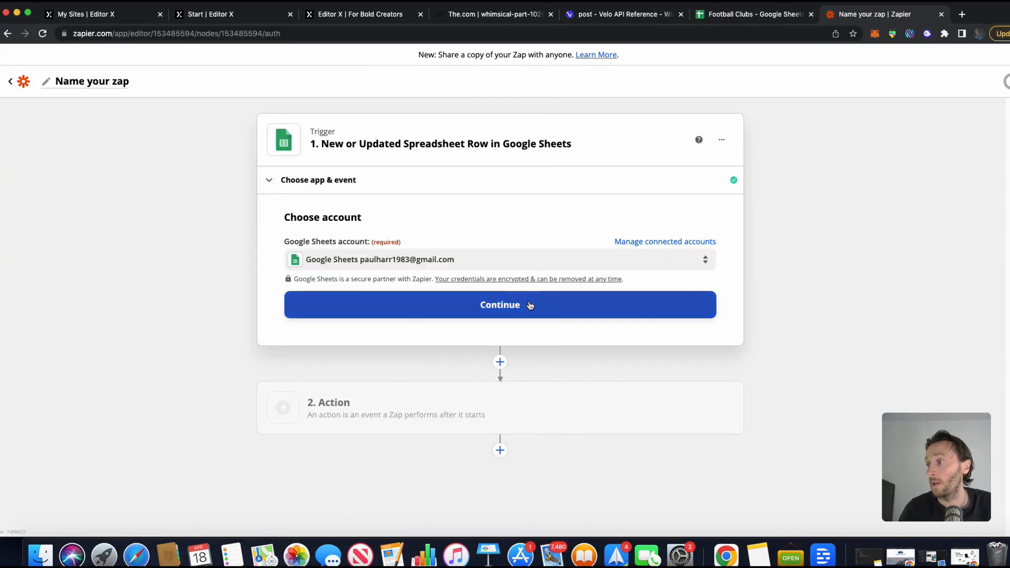
pyautogui.click(500, 304)
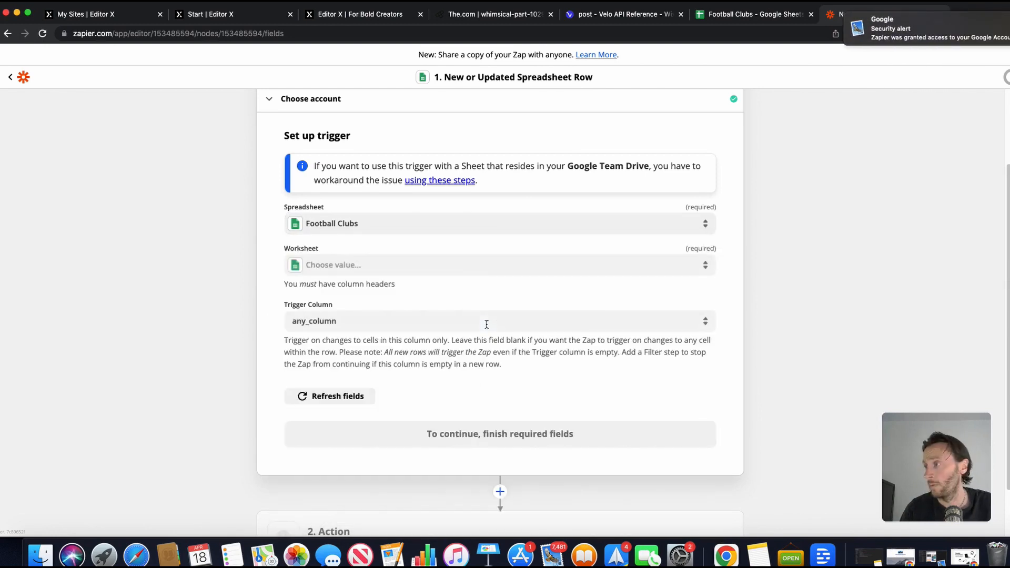
pyautogui.click(499, 264)
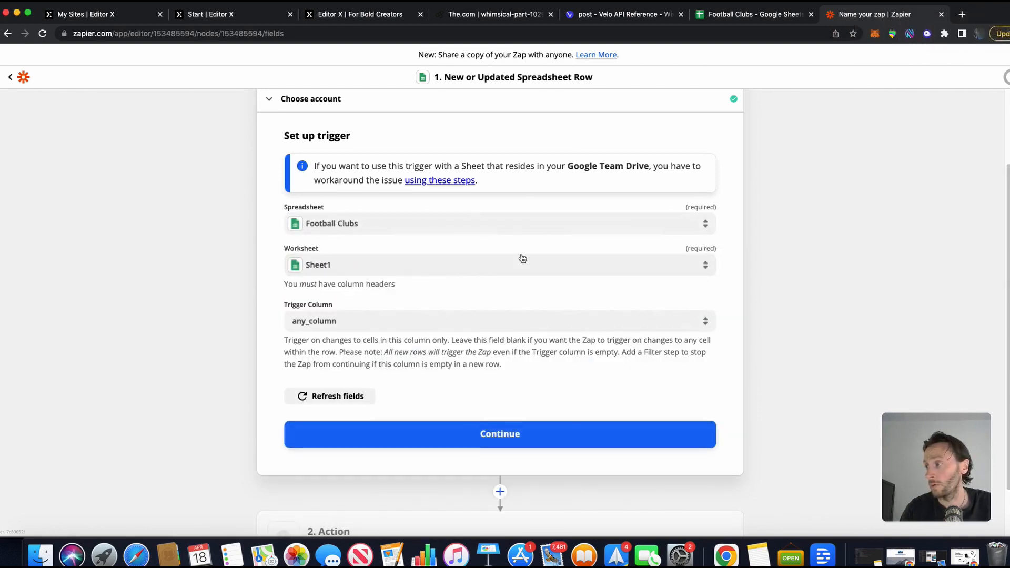
pyautogui.click(499, 433)
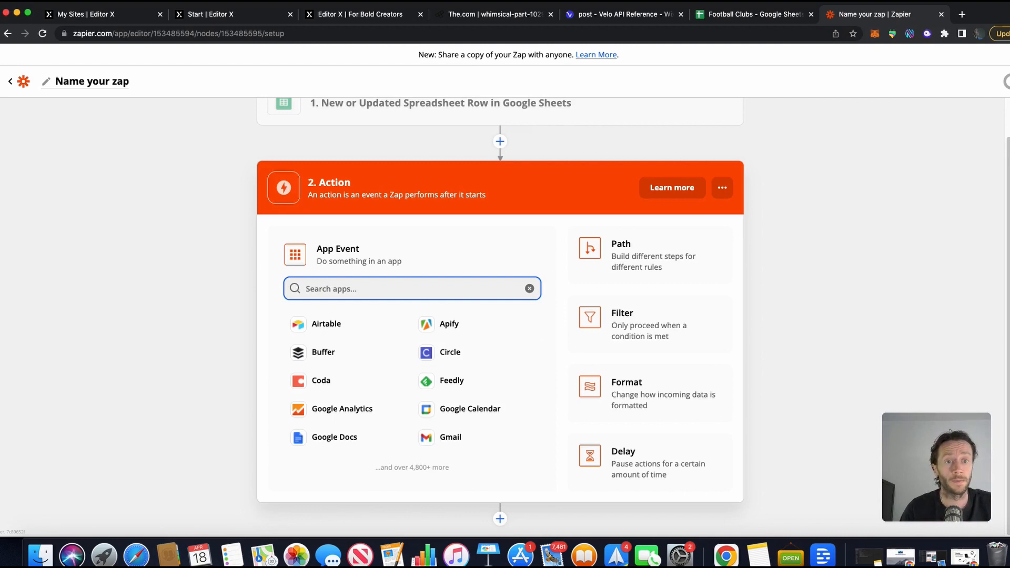
# - Set the Zap's action app to Webhooks by Zapier with a POST event
pyautogui.click(395, 288)
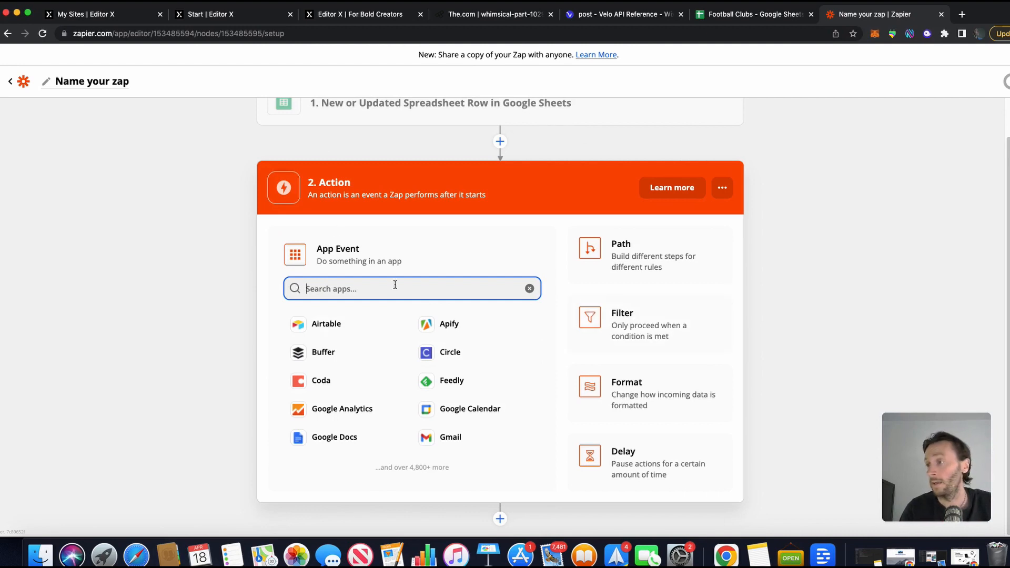
pyautogui.write('web')
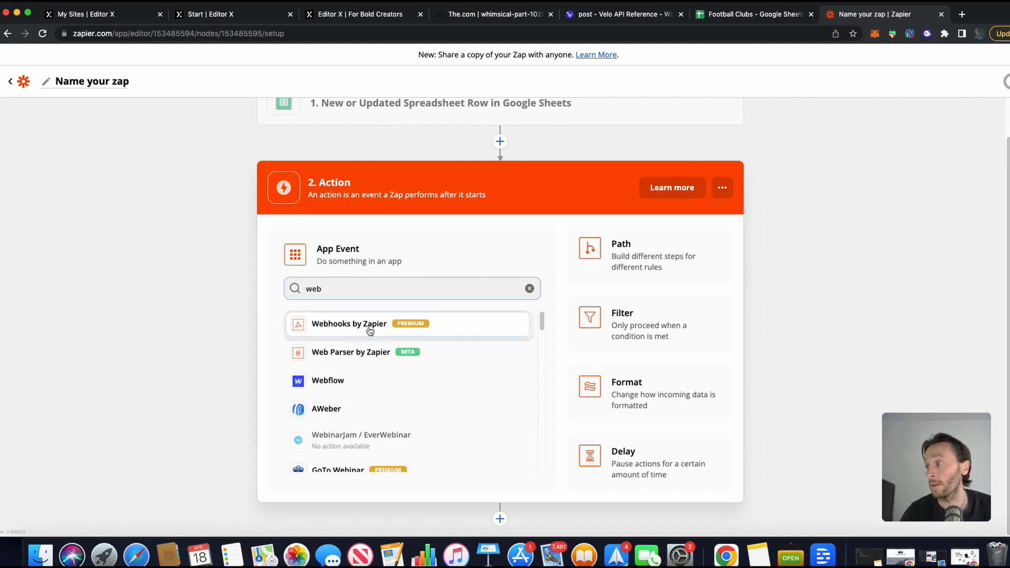
pyautogui.click(348, 324)
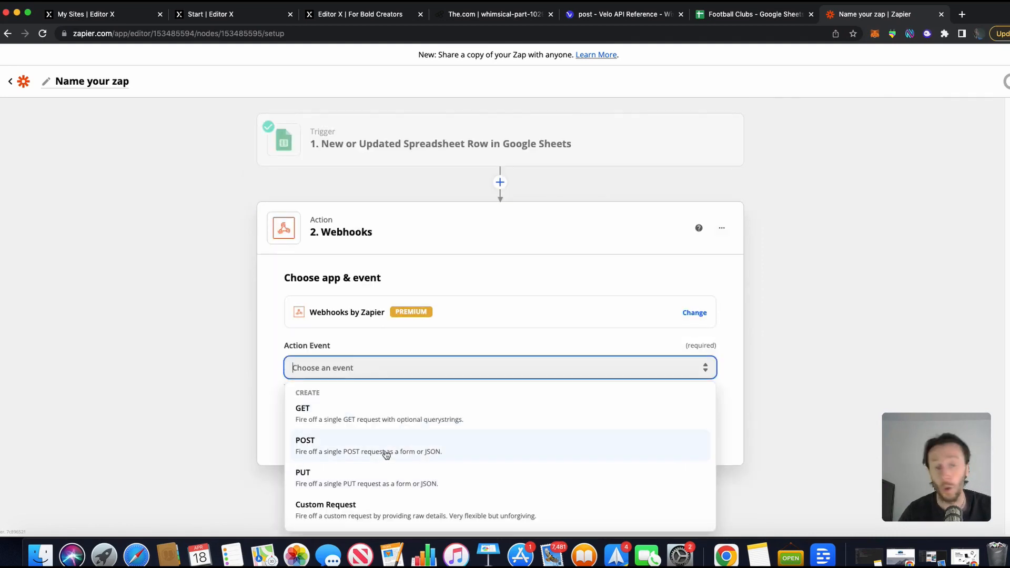
pyautogui.click(305, 444)
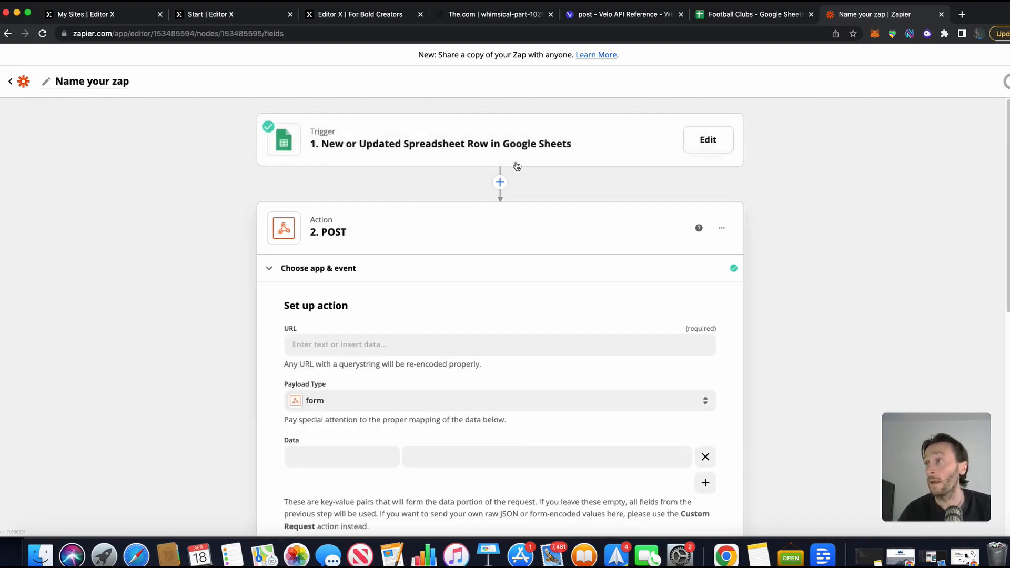
pyautogui.click(623, 14)
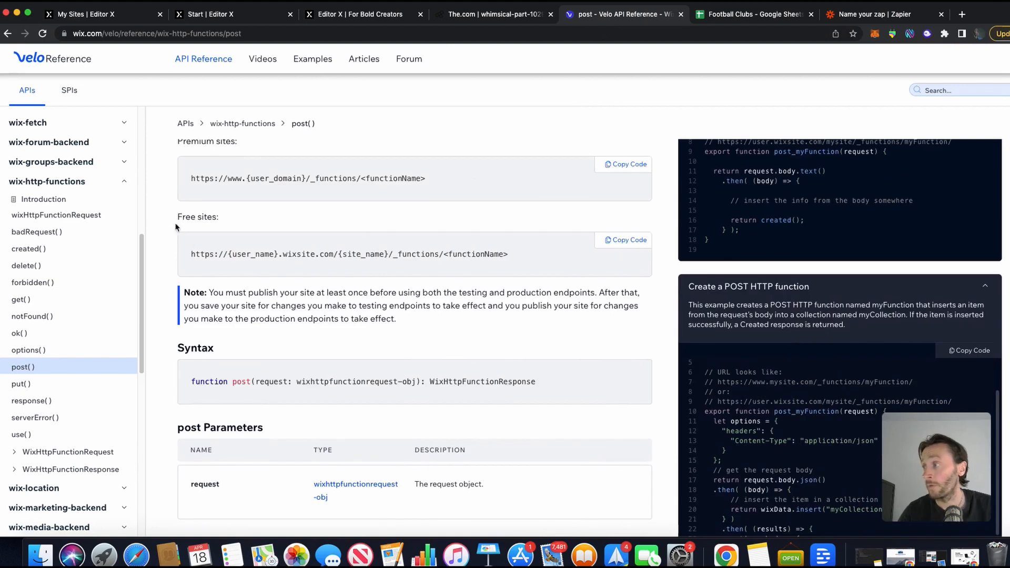
pyautogui.moveTo(232, 254)
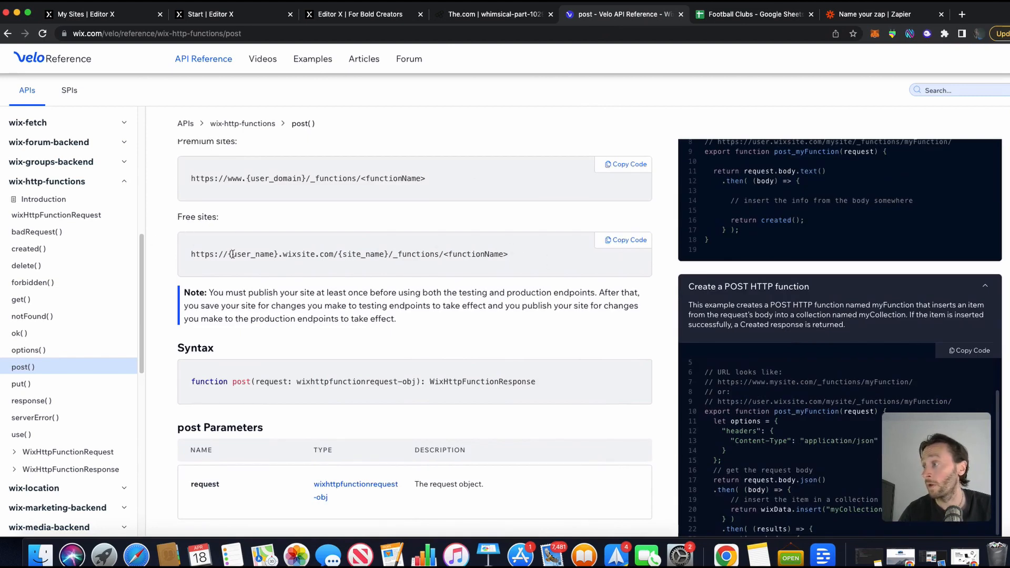
pyautogui.click(623, 240)
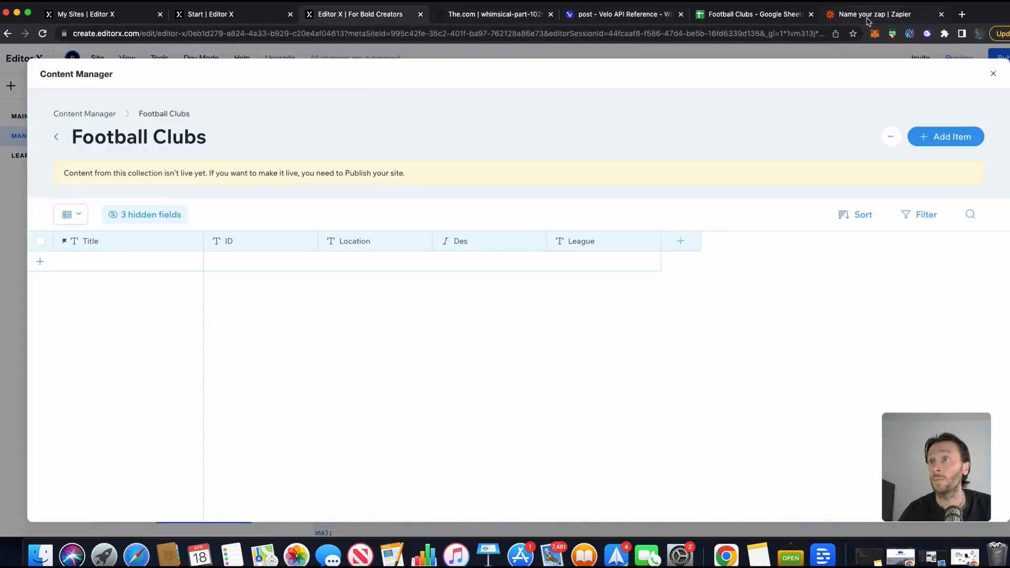
pyautogui.click(873, 14)
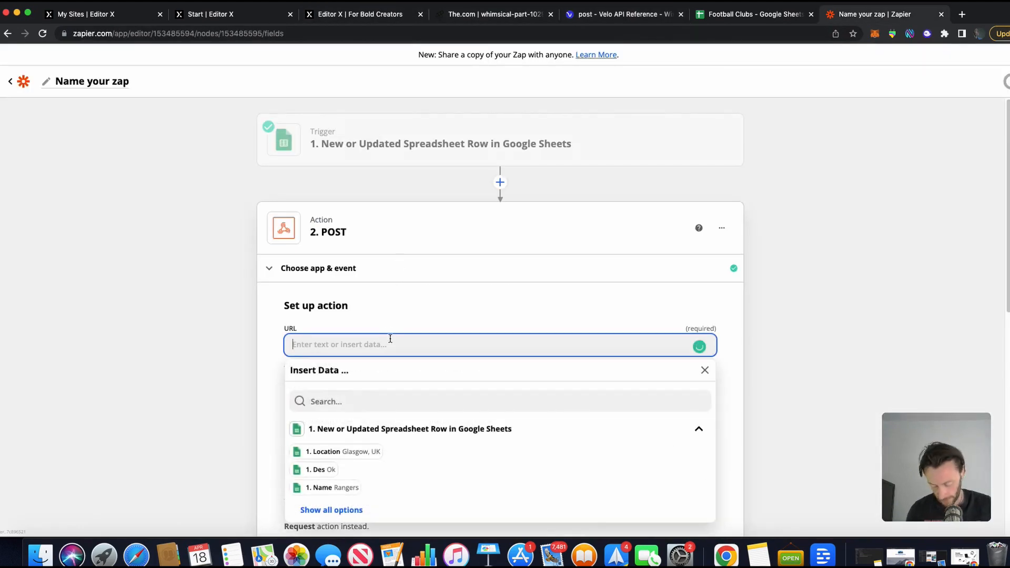
pyautogui.write('https://{user_name}.wixsite.com/{site_name}/_functions/<functionName>')
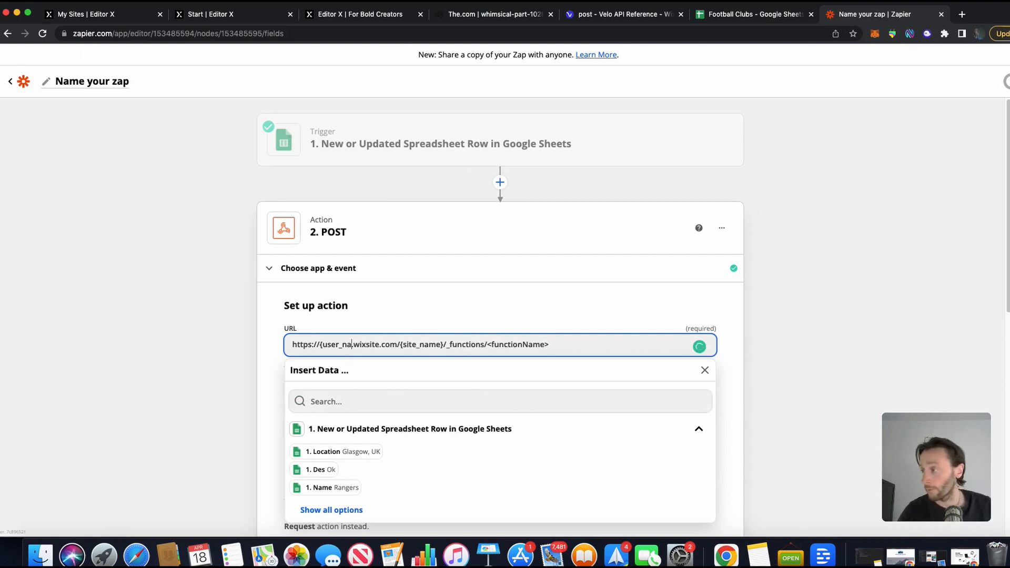
pyautogui.write('paul.')
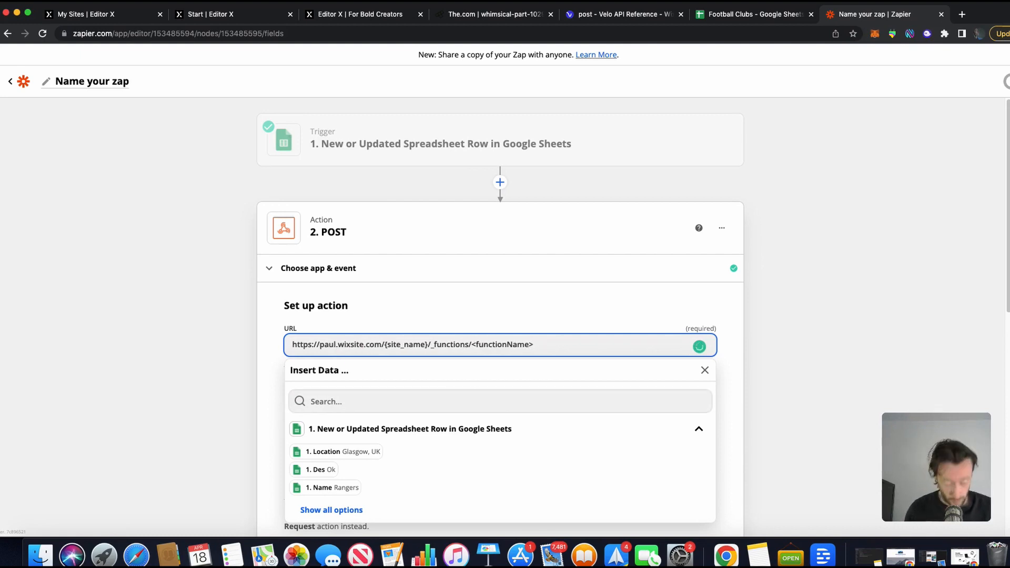
pyautogui.write('771')
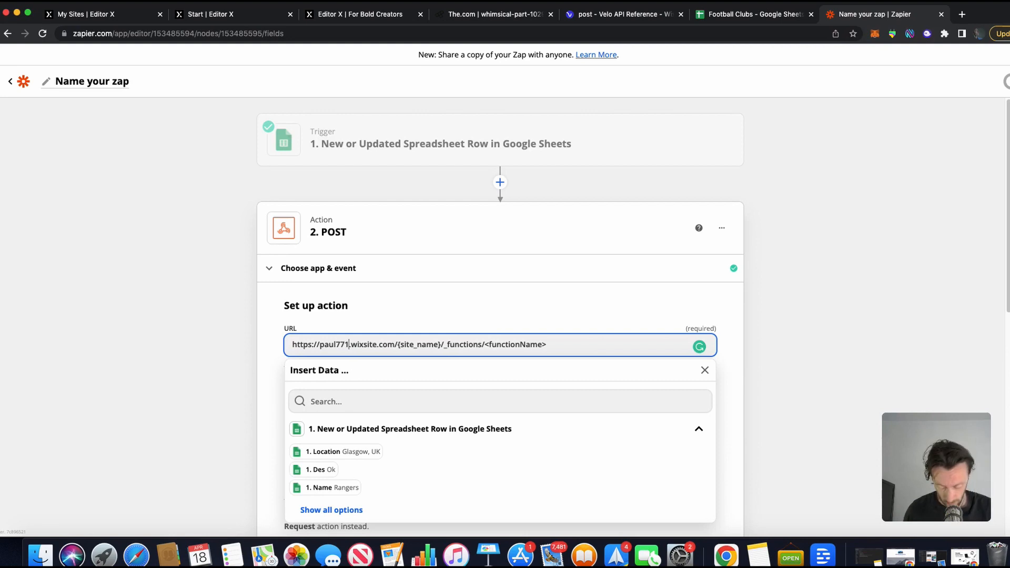
pyautogui.write('48')
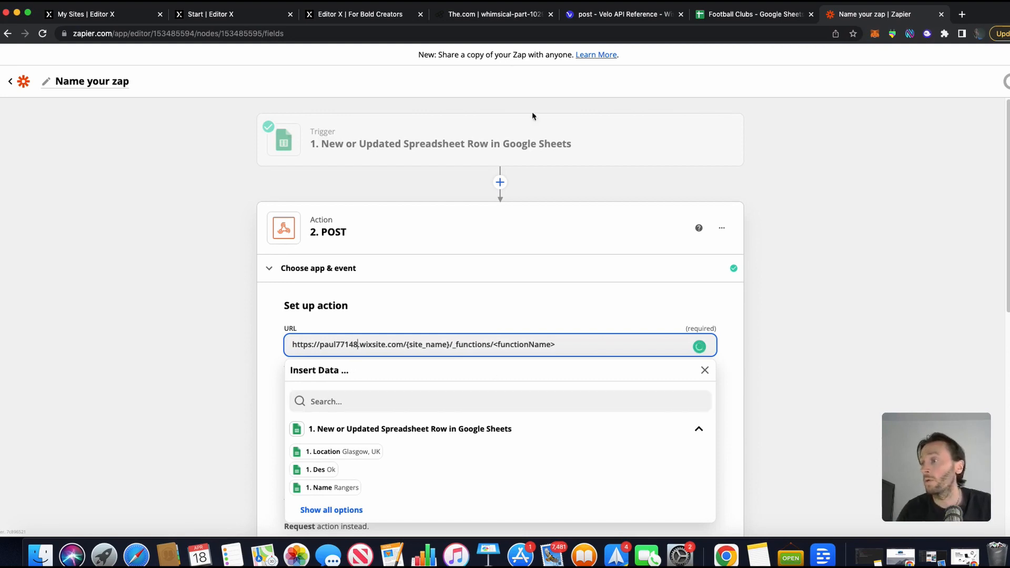
# - Complete the URL with the site name my-site-2 and function name myClub
pyautogui.click(360, 15)
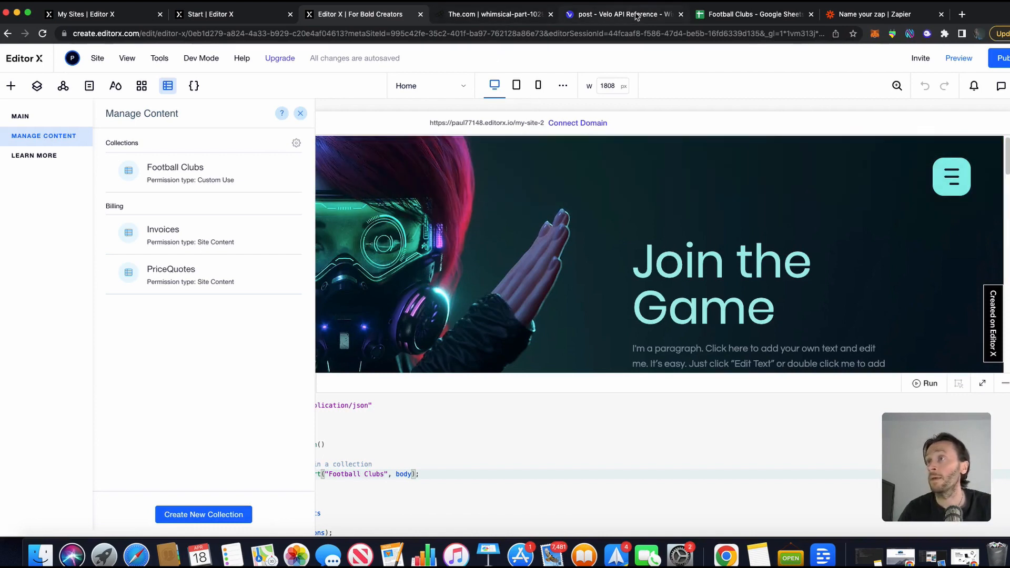
pyautogui.click(873, 14)
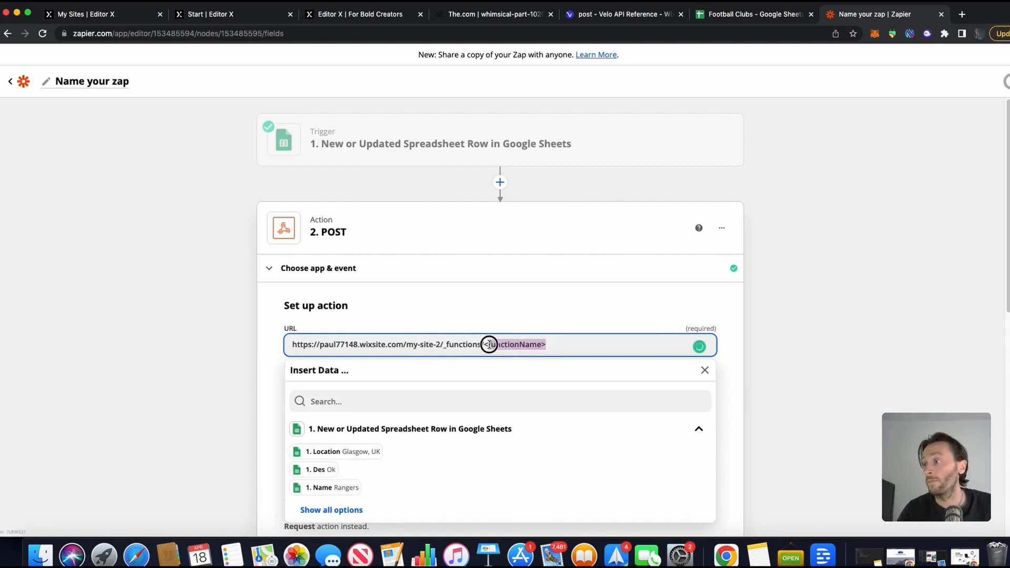
pyautogui.write('fo')
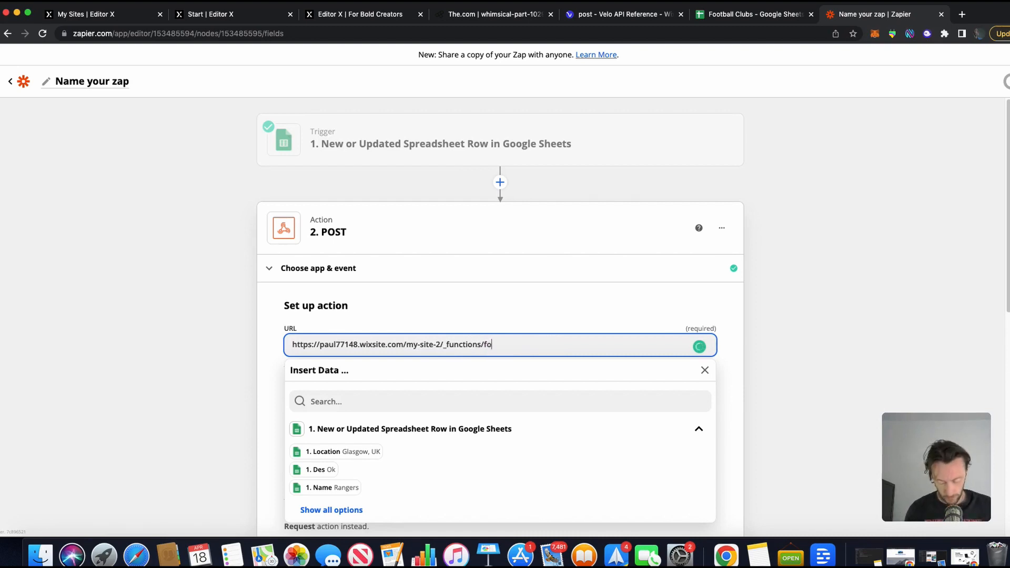
pyautogui.click(354, 14)
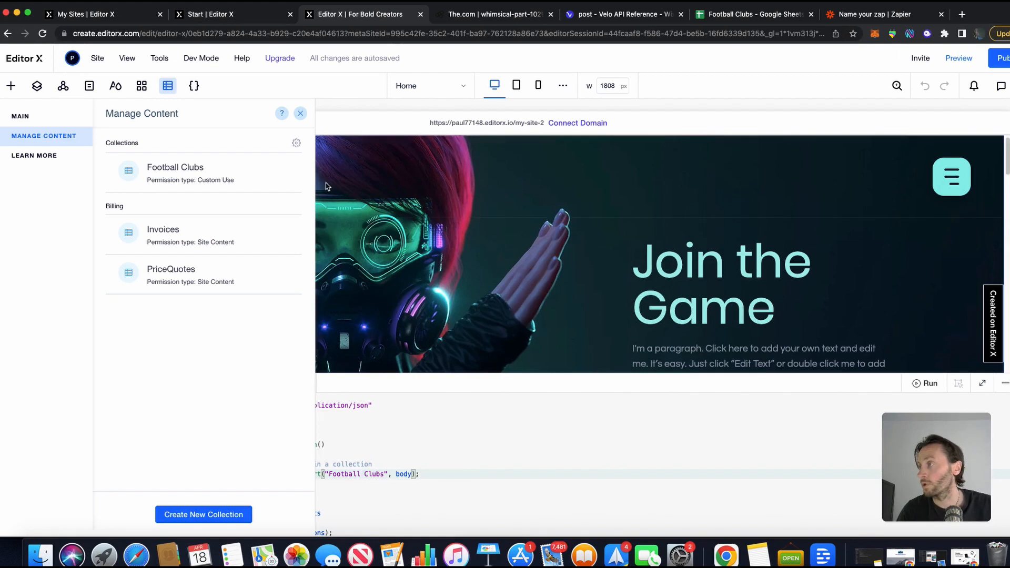
pyautogui.click(873, 14)
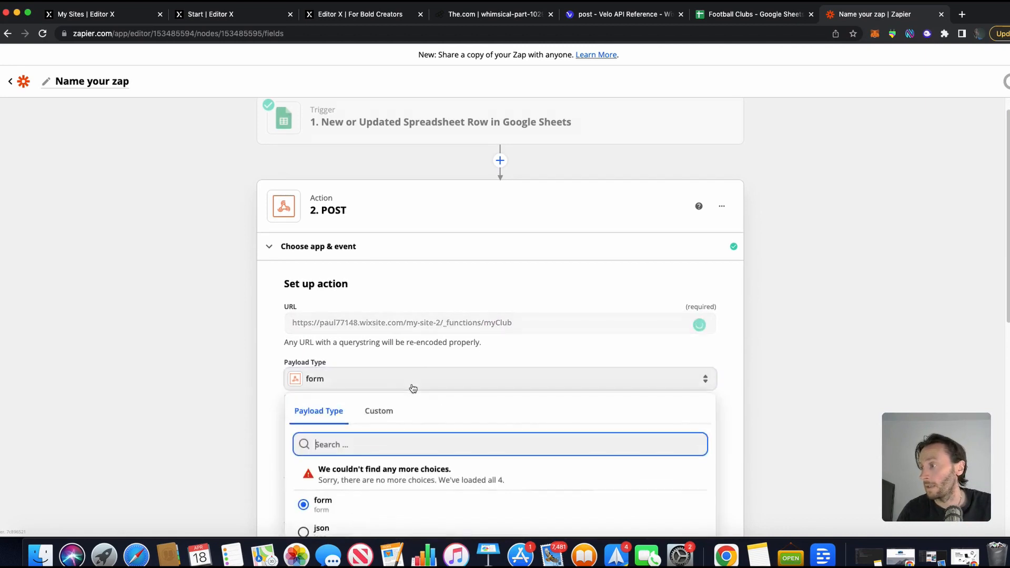
# - Set the payload type to json and look up the Football Clubs Title field key
pyautogui.click(321, 528)
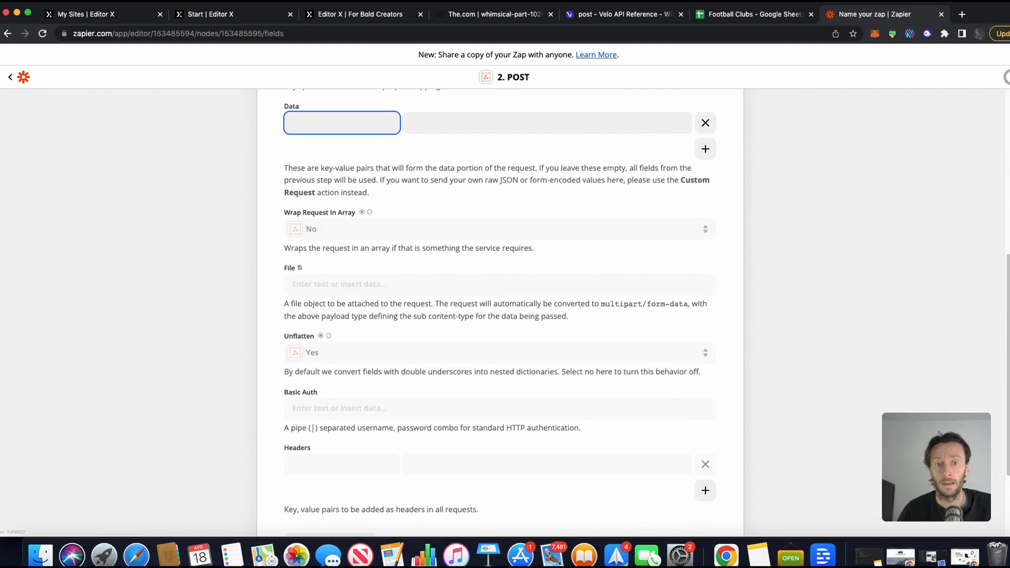
pyautogui.click(361, 15)
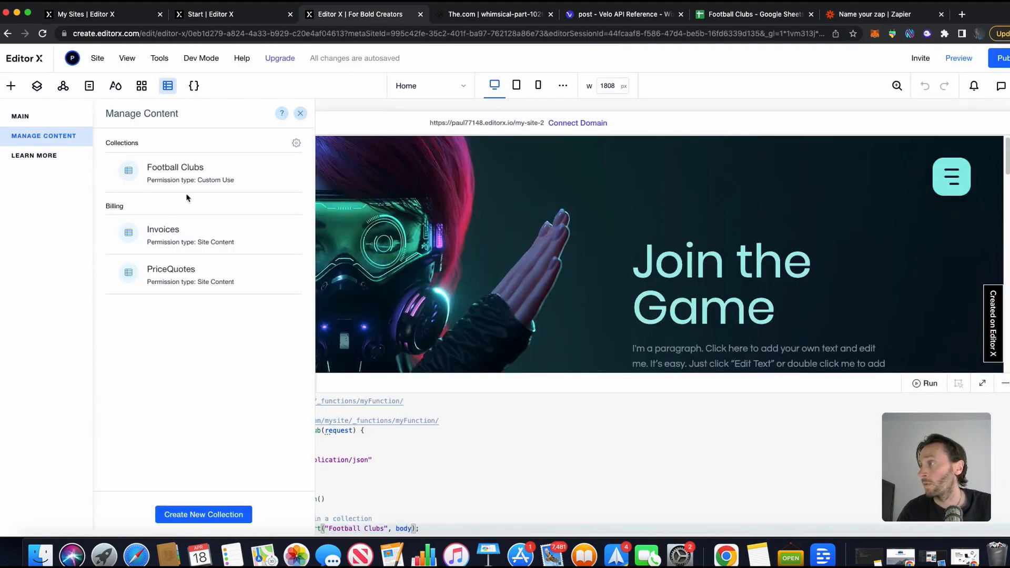
pyautogui.click(175, 170)
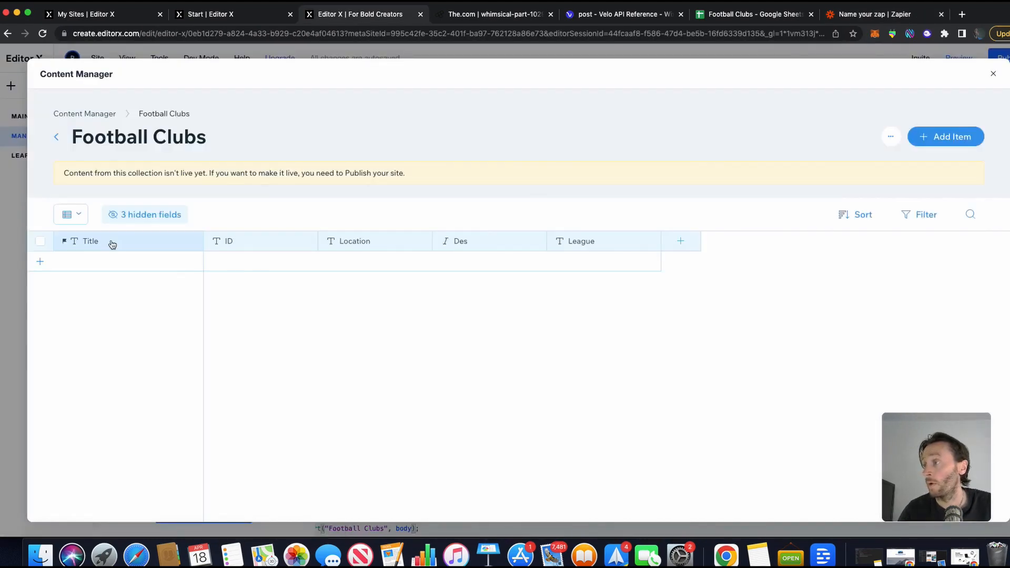
pyautogui.click(111, 244)
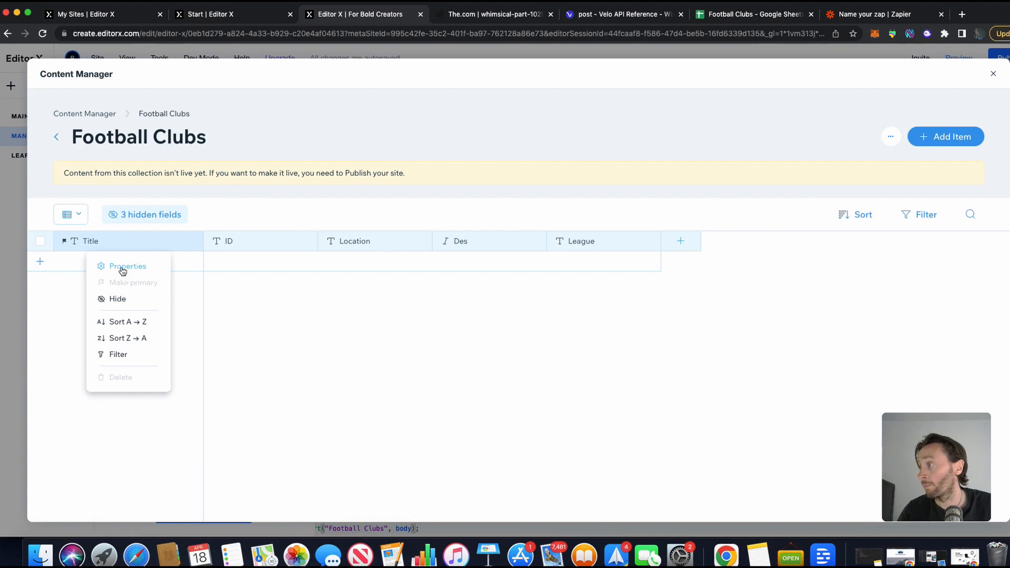
pyautogui.click(126, 267)
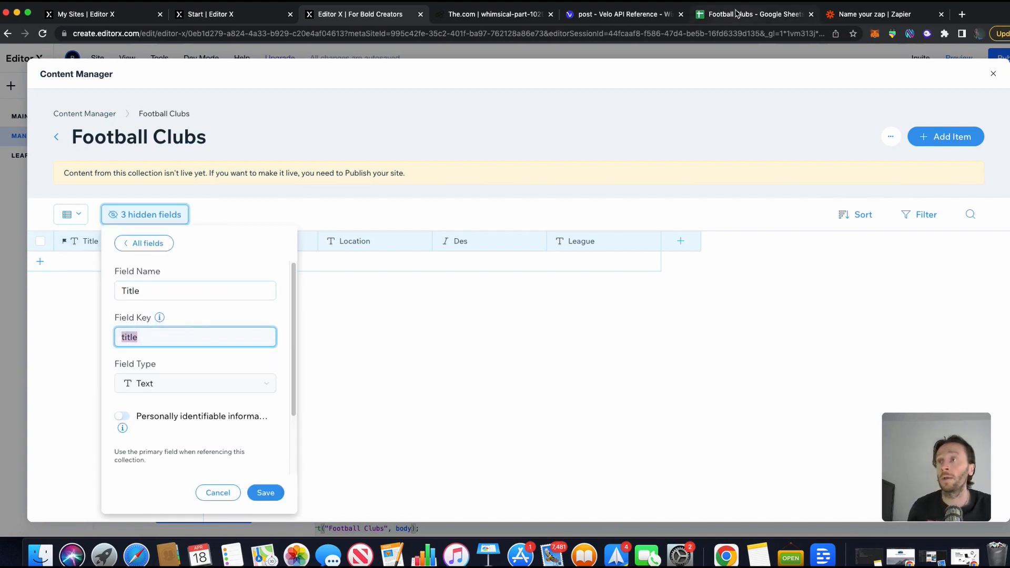
# - Add data keys title, location, des and league matching the collection's field keys
pyautogui.click(876, 14)
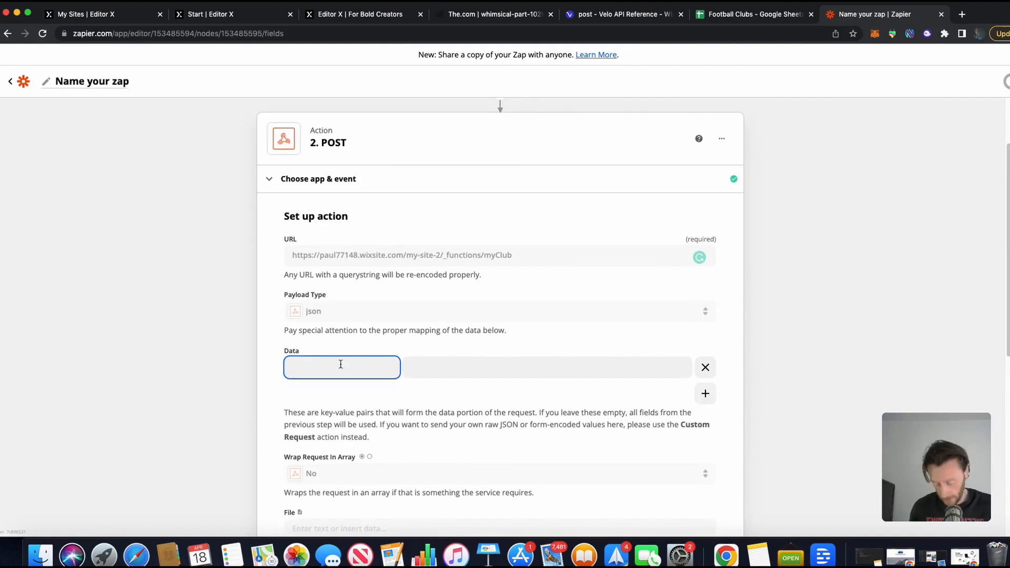
pyautogui.write('title')
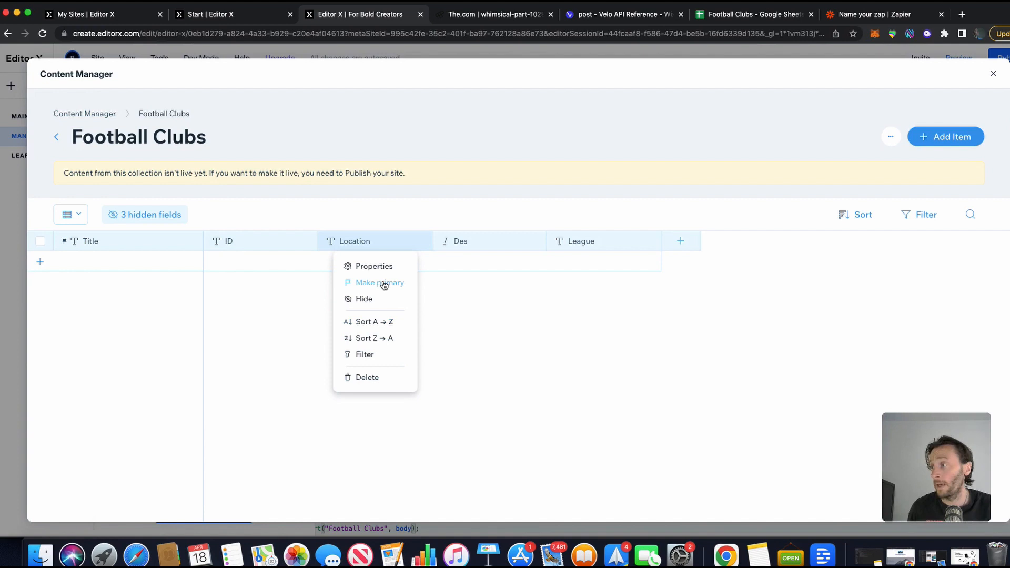
pyautogui.click(374, 266)
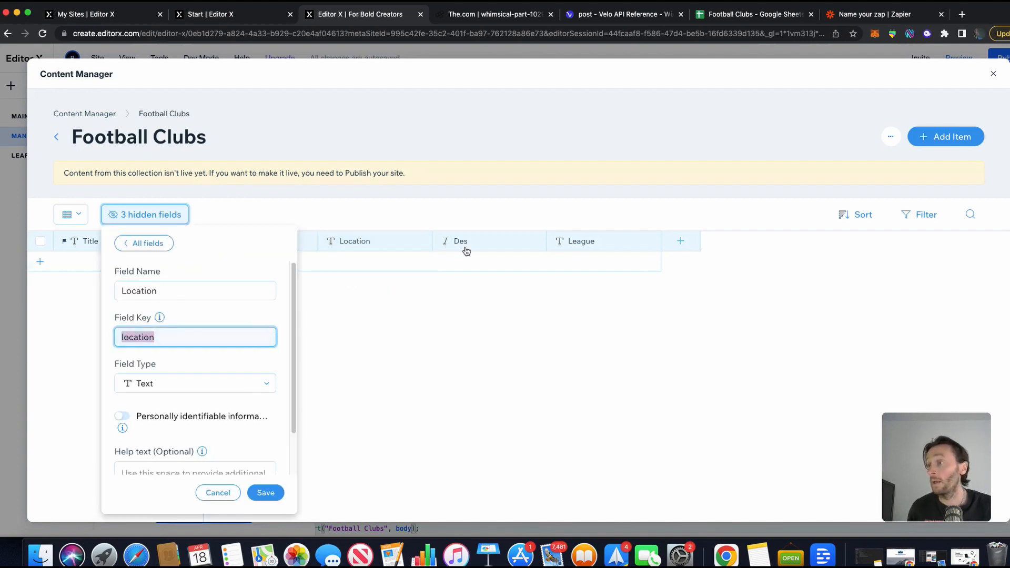
pyautogui.click(867, 15)
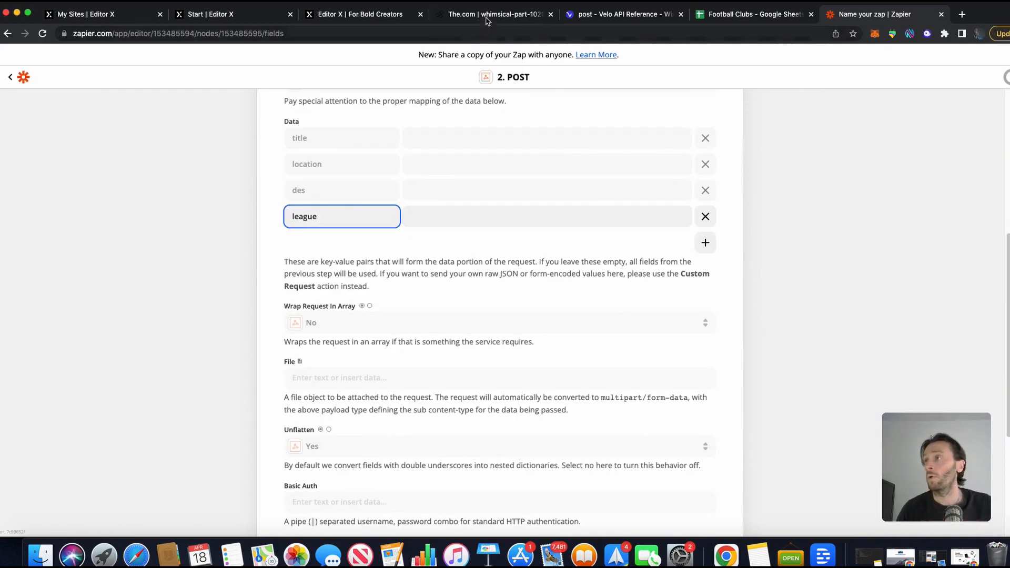
pyautogui.click(621, 15)
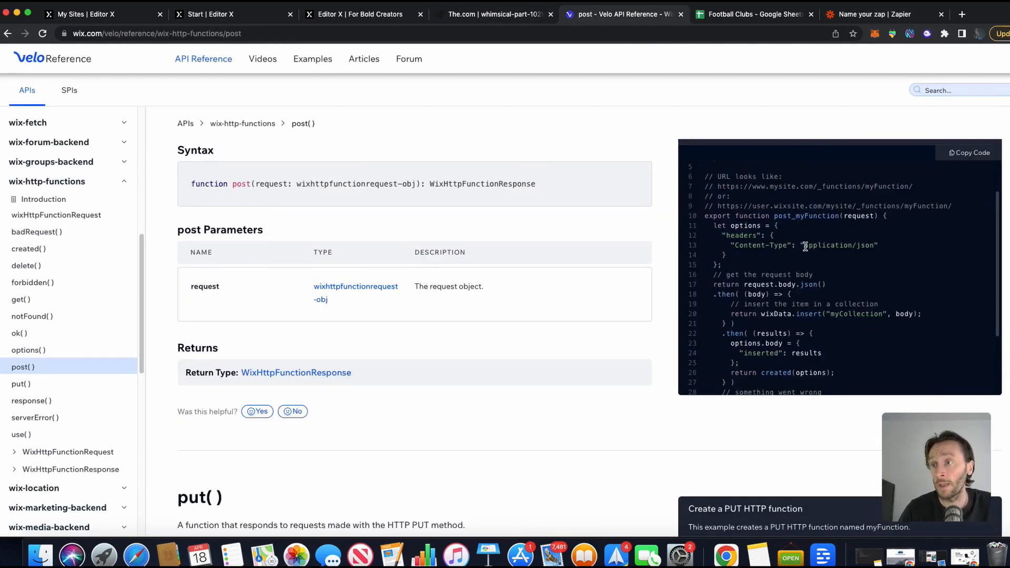
# - Add a Content-Type header with value application/json
pyautogui.doubleClick(766, 246)
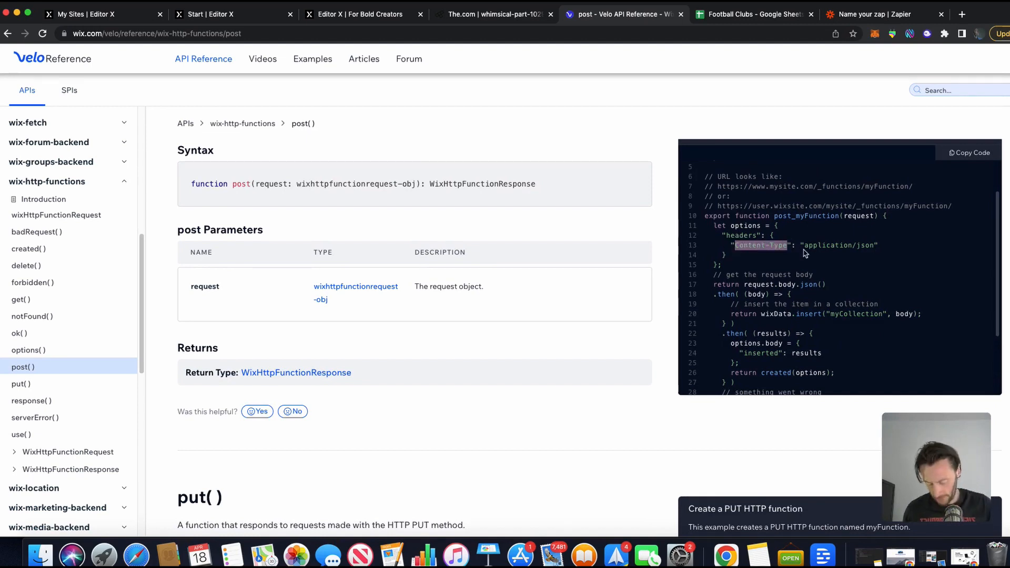
pyautogui.click(876, 14)
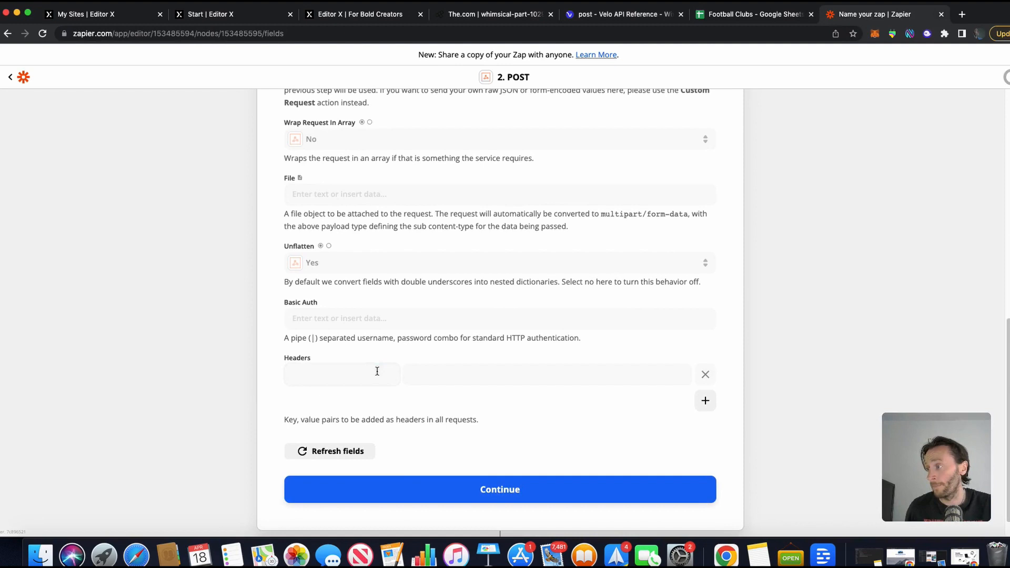
pyautogui.click(547, 374)
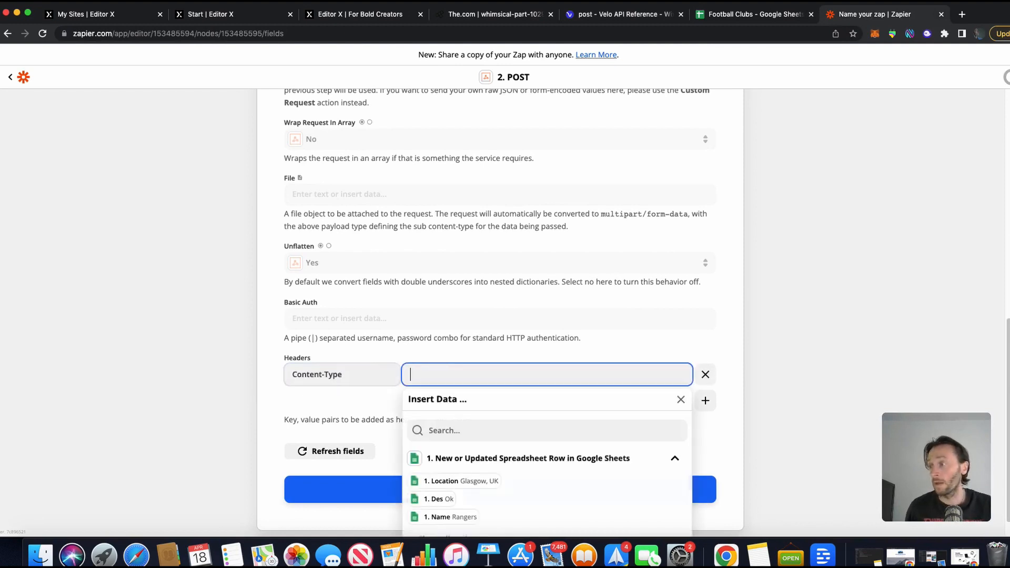
pyautogui.moveTo(586, 17)
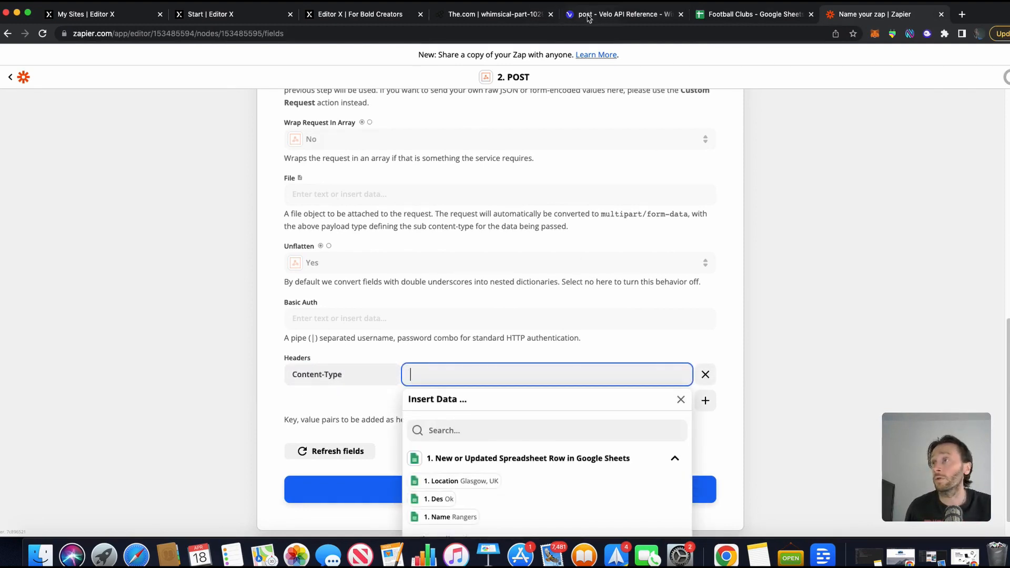
pyautogui.click(622, 14)
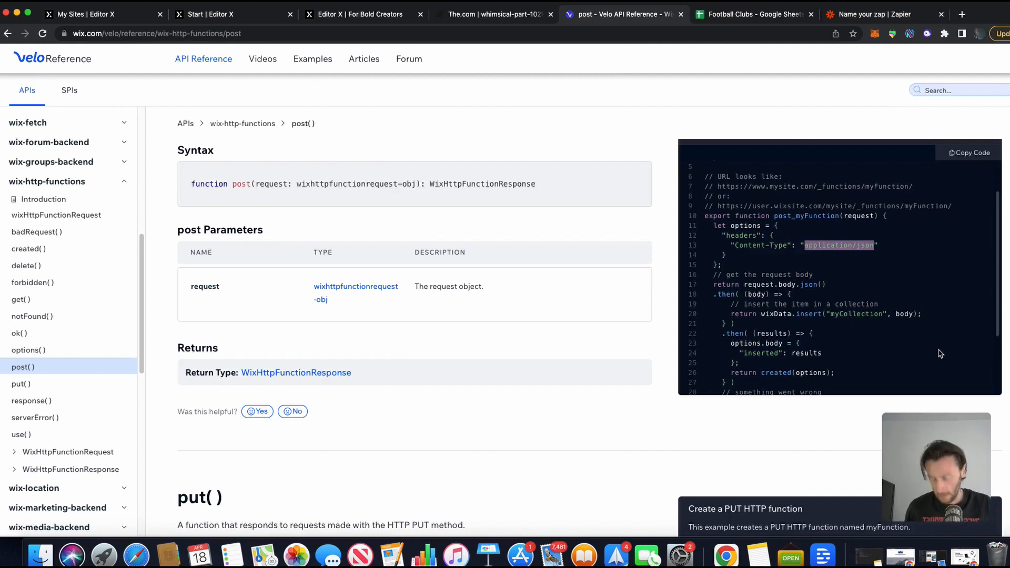
pyautogui.click(877, 14)
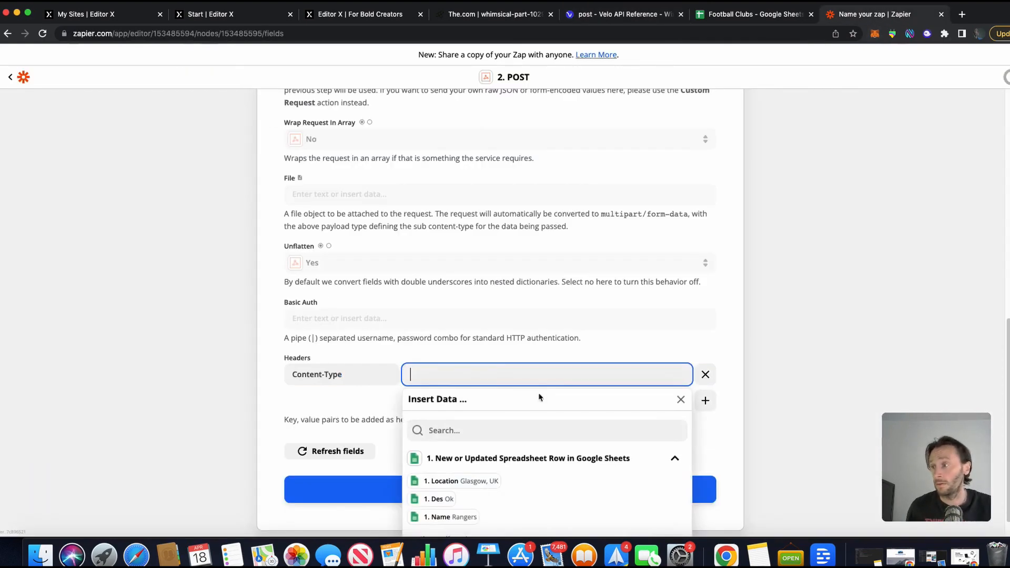
pyautogui.write('application/json')
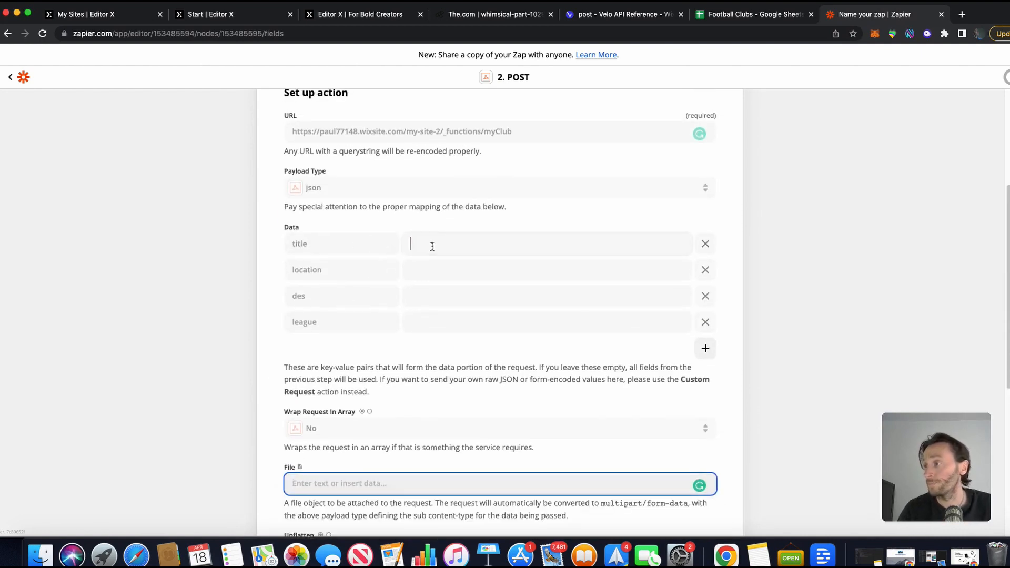
# - Map the sheet's Name, Location and Des columns into title, location and des
pyautogui.click(545, 244)
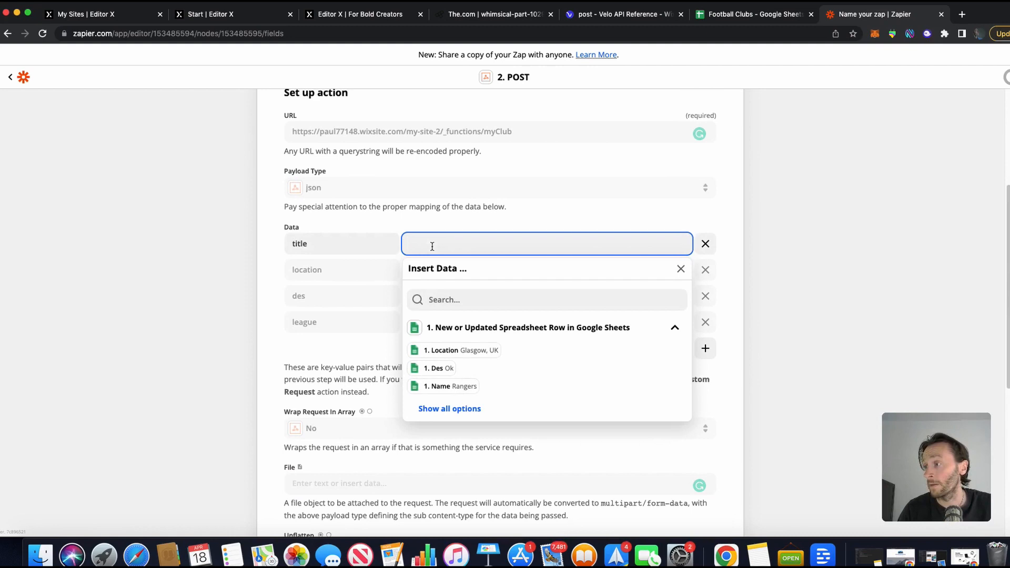
pyautogui.click(450, 386)
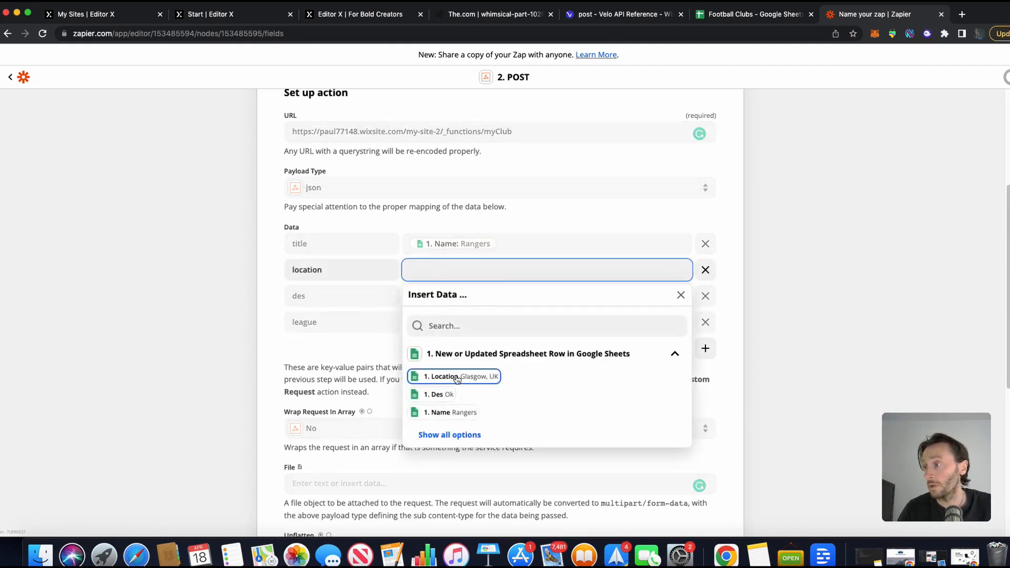
pyautogui.click(451, 376)
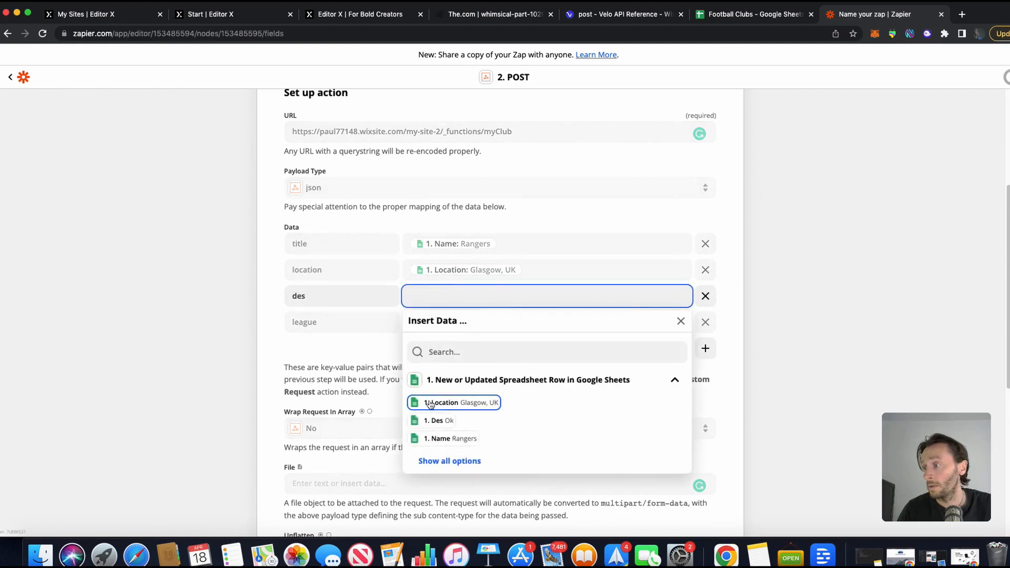
pyautogui.click(439, 420)
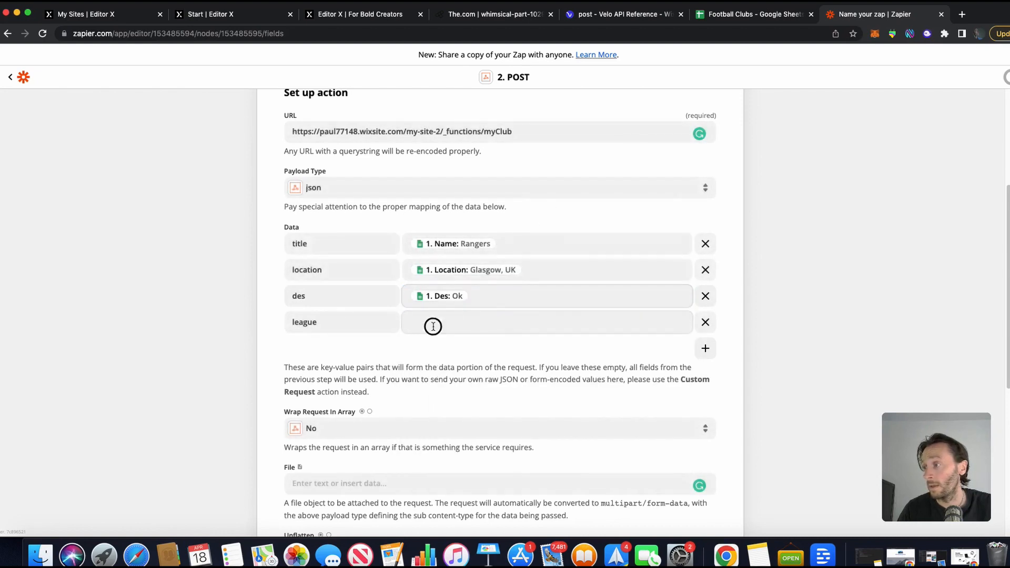
pyautogui.click(433, 327)
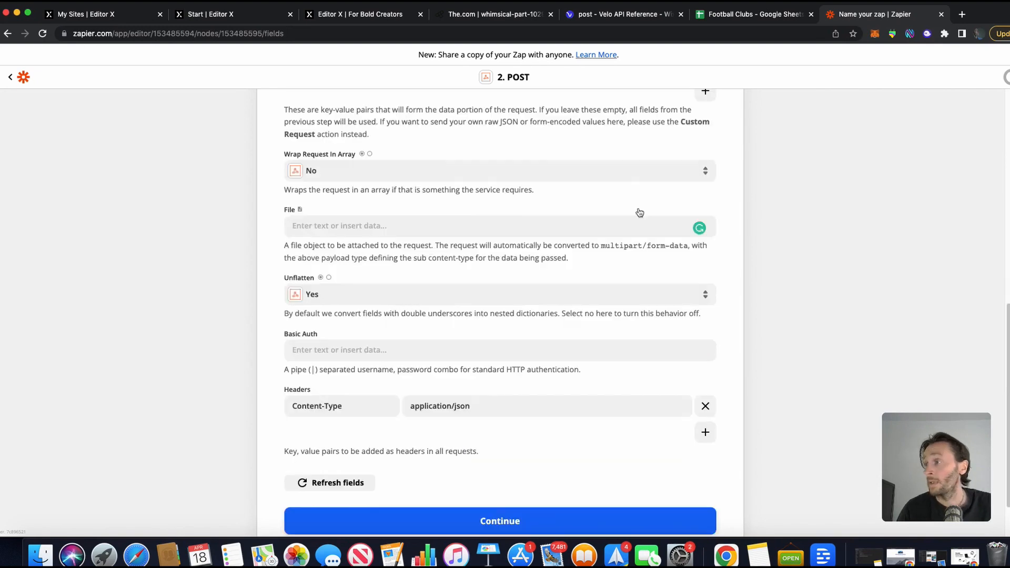
pyautogui.scroll(3)
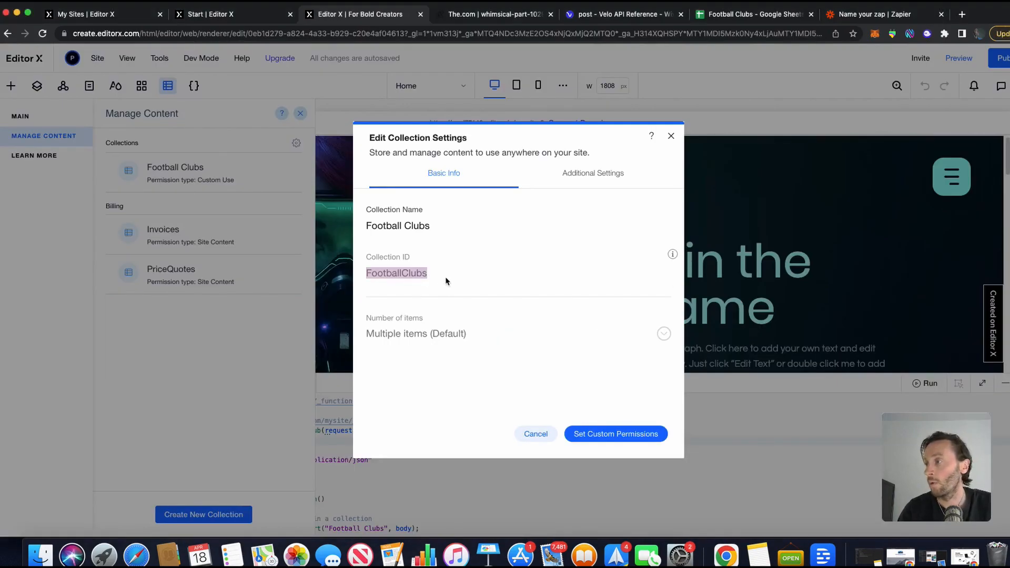
# - Replace 'Football Clubs' in wixData.insert with the FootballClubs collection ID and publish the site
pyautogui.click(384, 272)
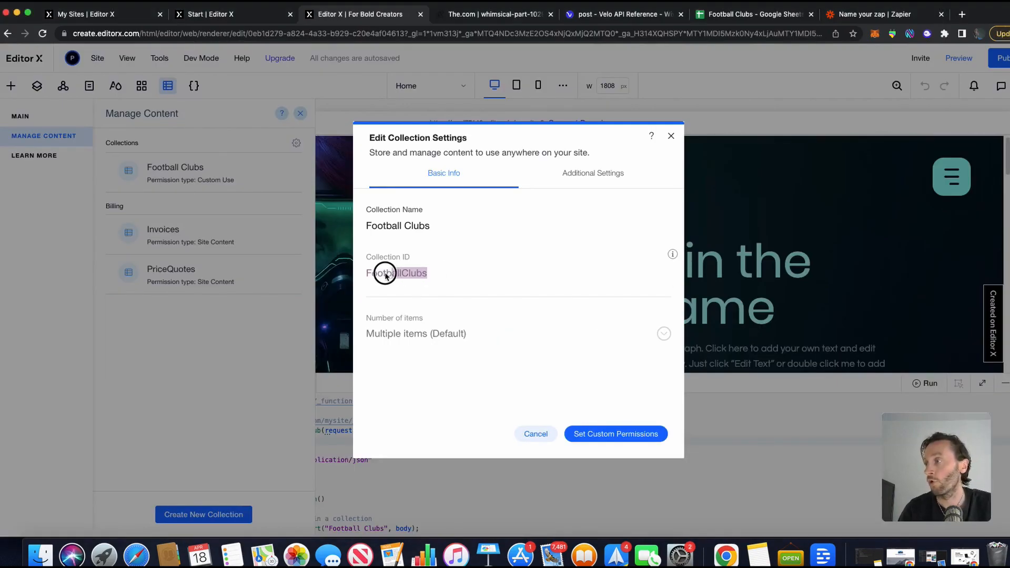
pyautogui.tripleClick(396, 273)
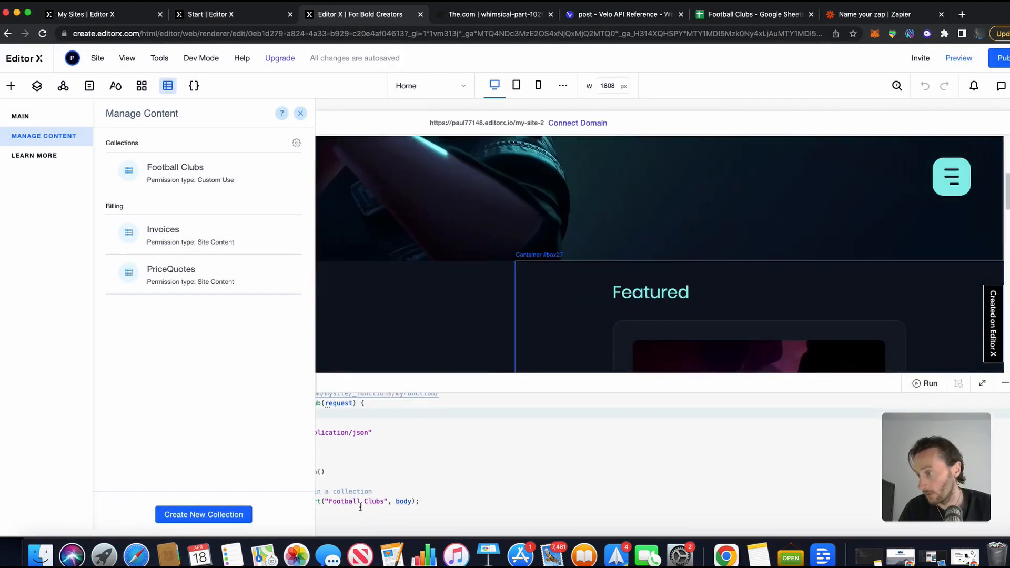
pyautogui.click(299, 113)
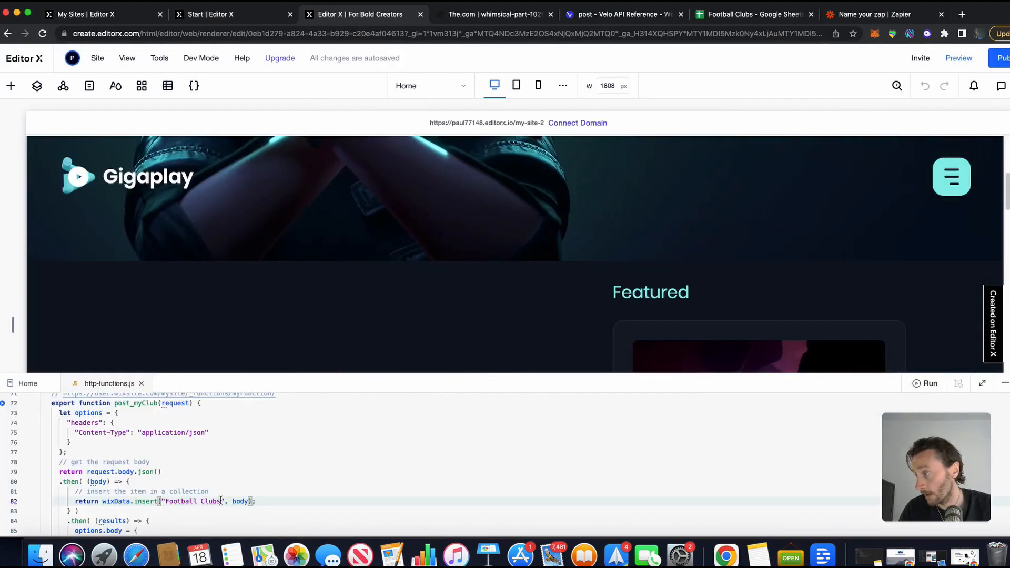
pyautogui.doubleClick(190, 501)
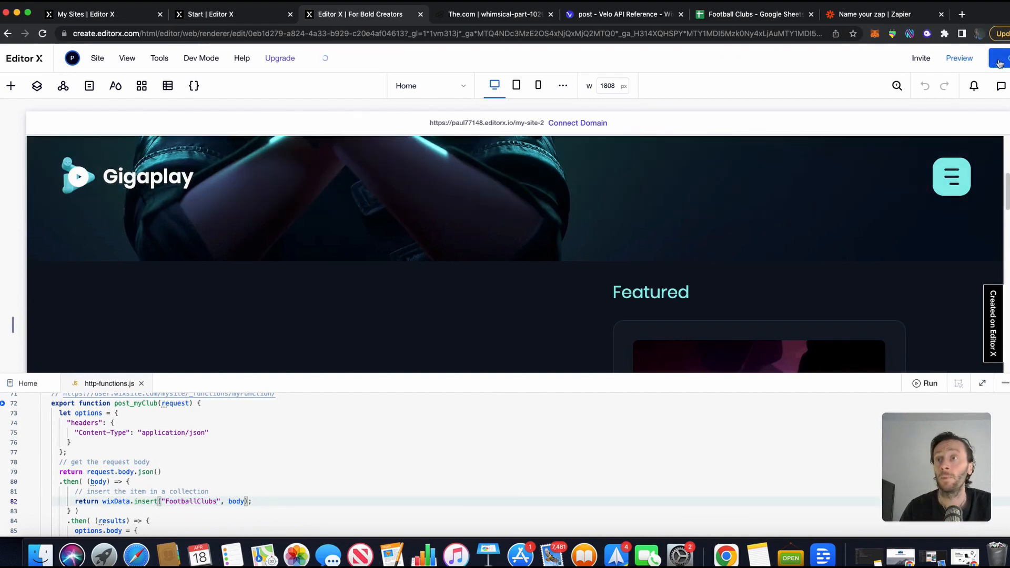
pyautogui.click(873, 15)
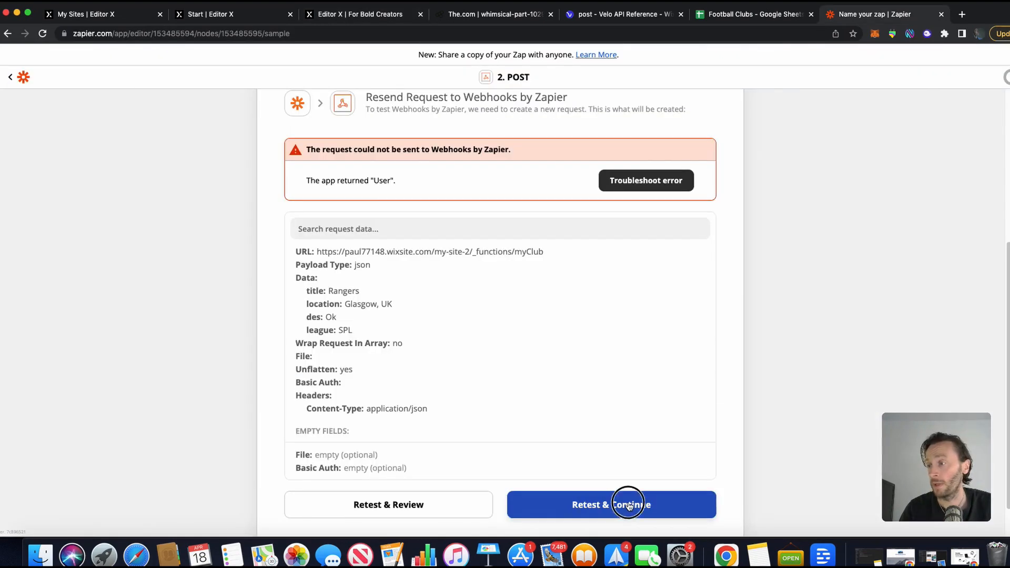
# - Retest the POST request and recheck the collection name in the insert call
pyautogui.click(611, 505)
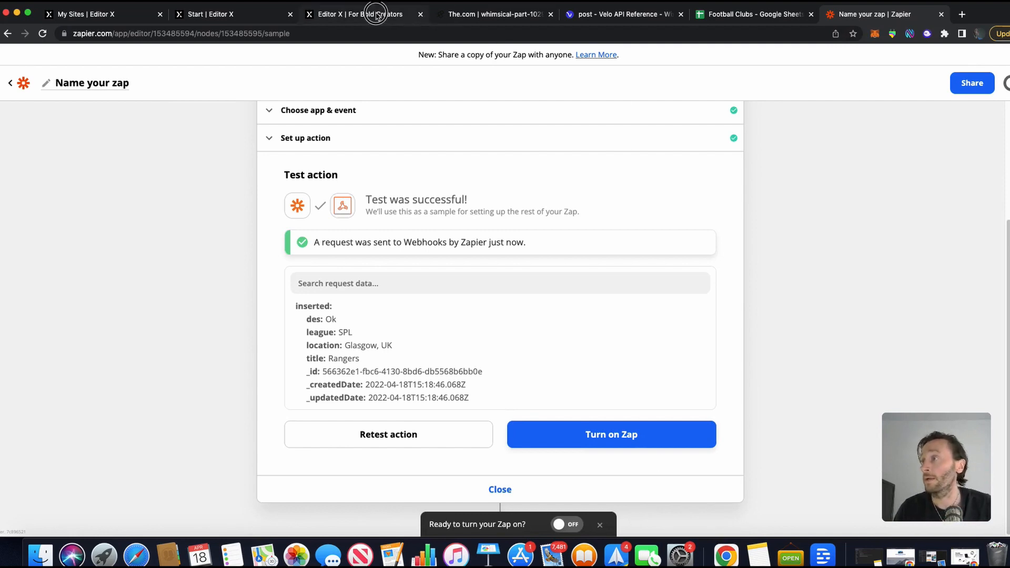
pyautogui.click(361, 14)
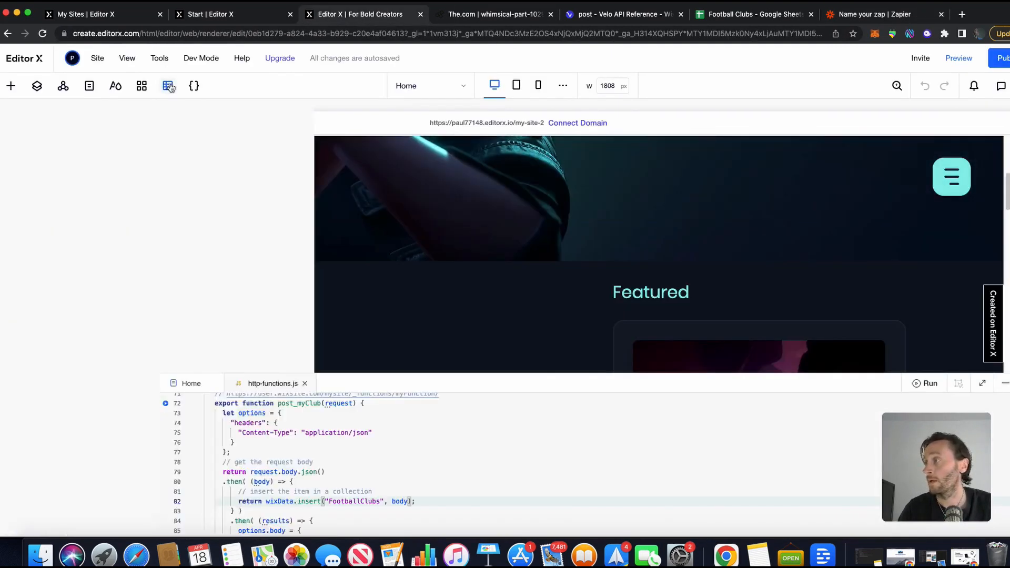
pyautogui.click(169, 85)
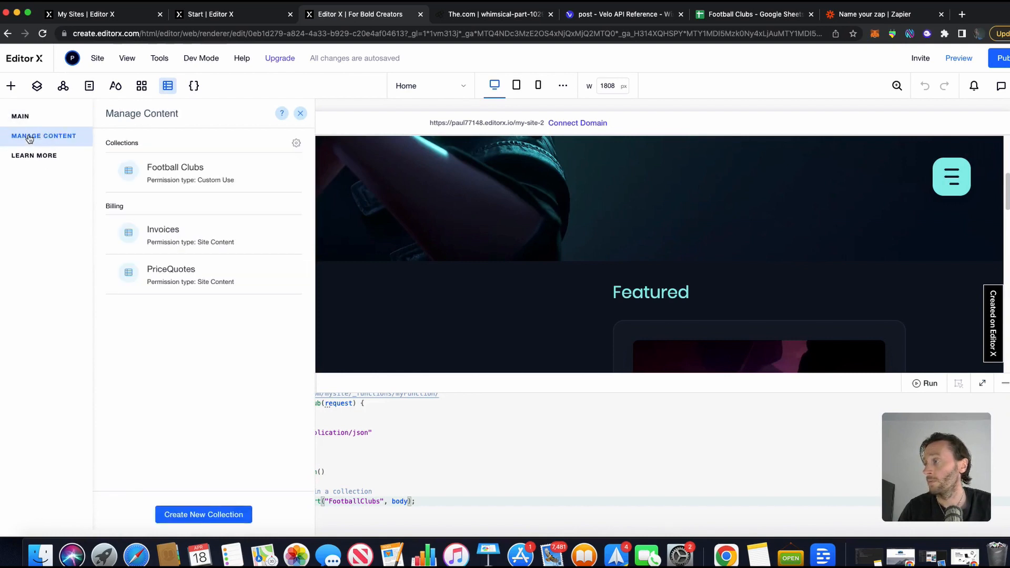
pyautogui.click(174, 172)
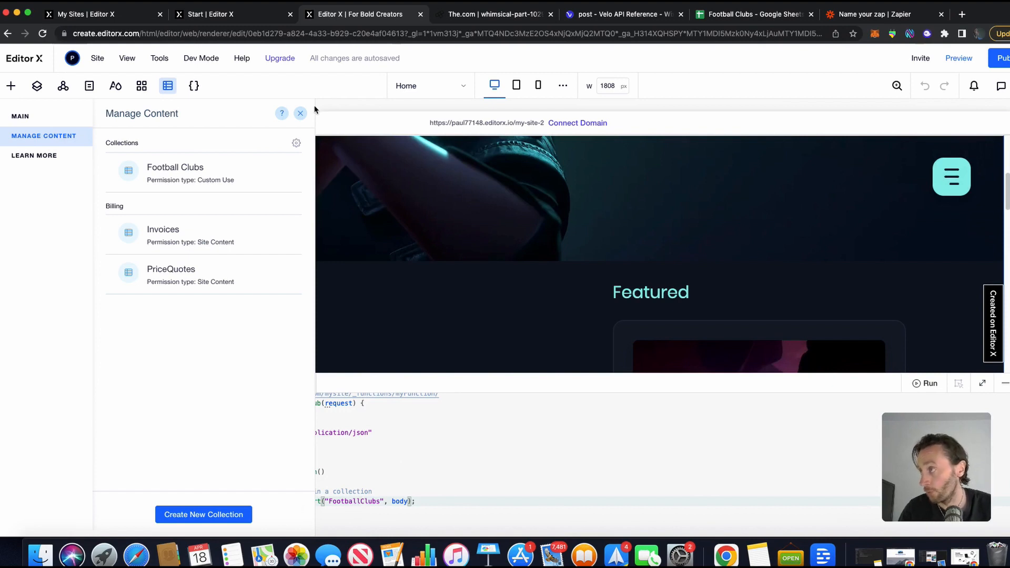
pyautogui.click(299, 114)
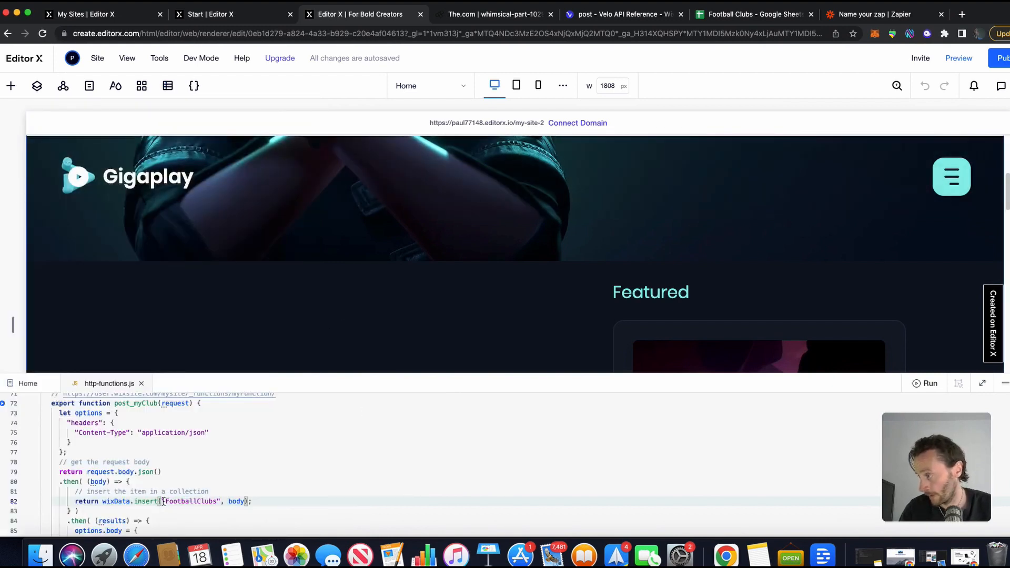
pyautogui.doubleClick(190, 502)
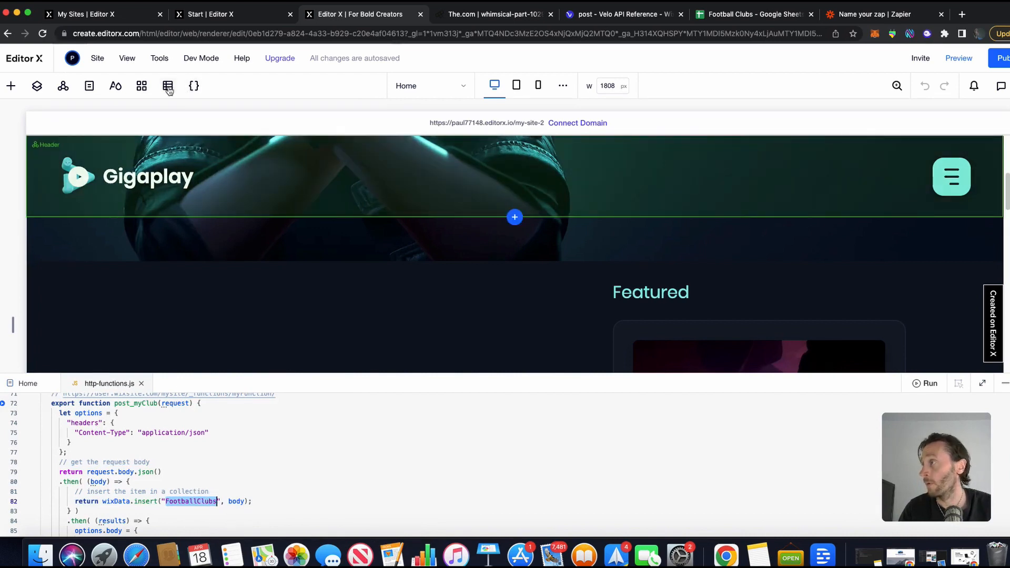
# - Open the Football Clubs collection settings to confirm its ID is FootballClubs
pyautogui.click(167, 86)
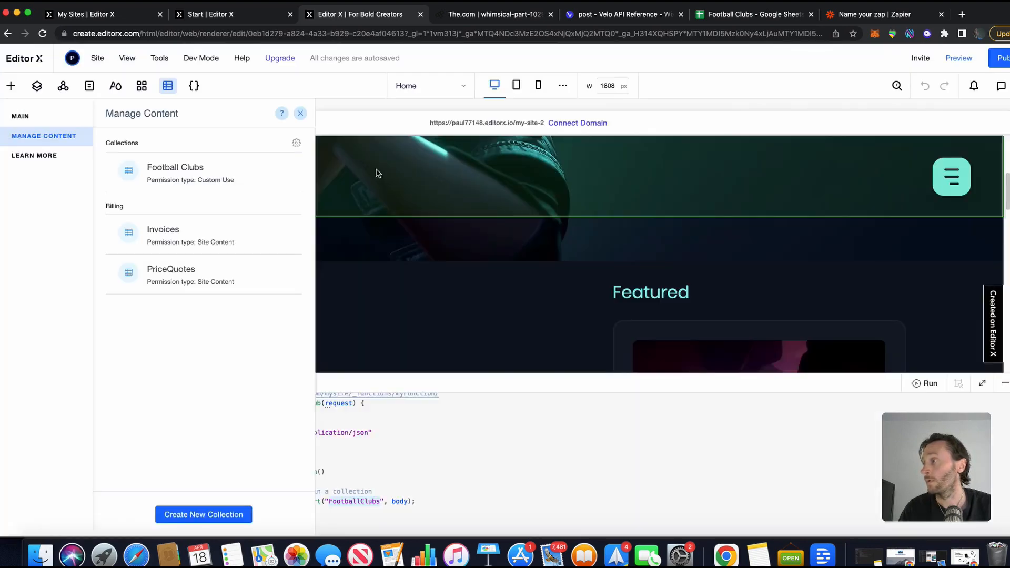
pyautogui.click(282, 172)
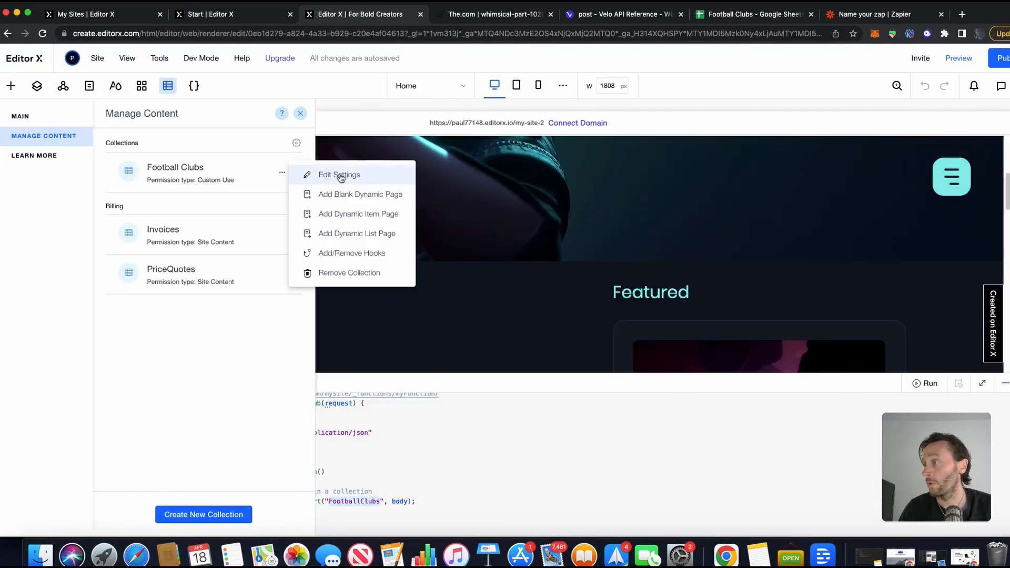
pyautogui.click(339, 175)
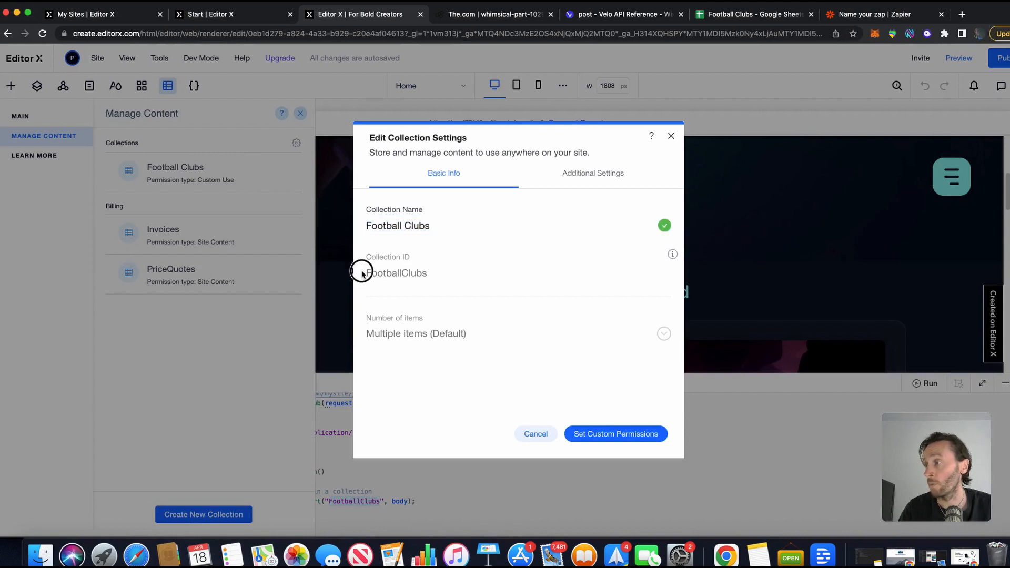
pyautogui.doubleClick(396, 273)
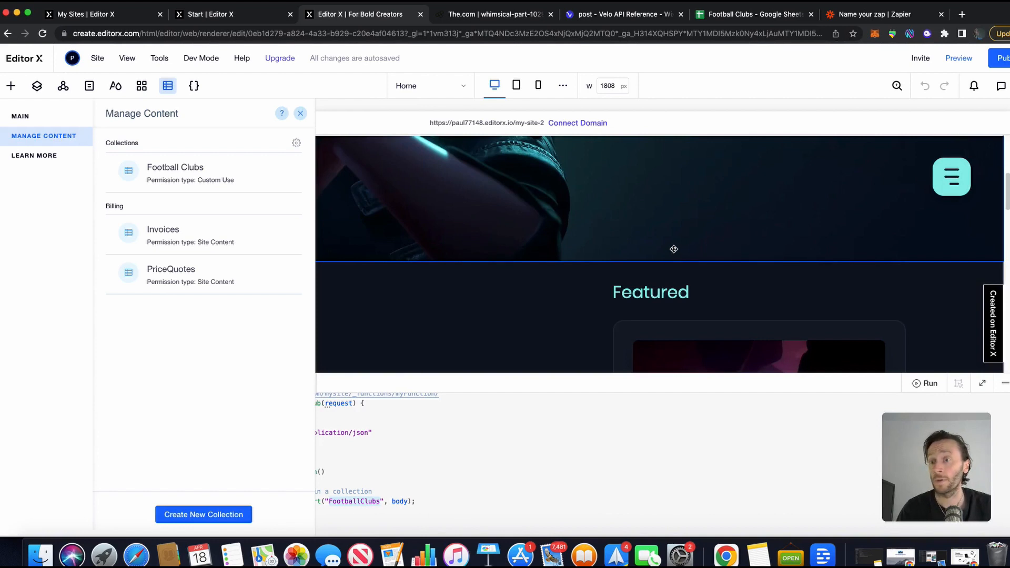
pyautogui.moveTo(676, 246)
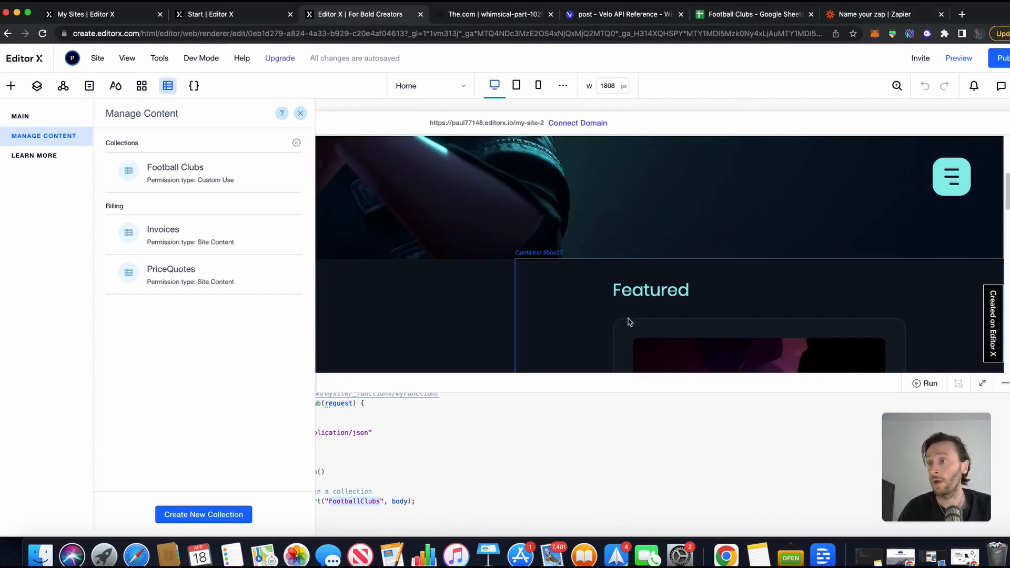
pyautogui.moveTo(684, 267)
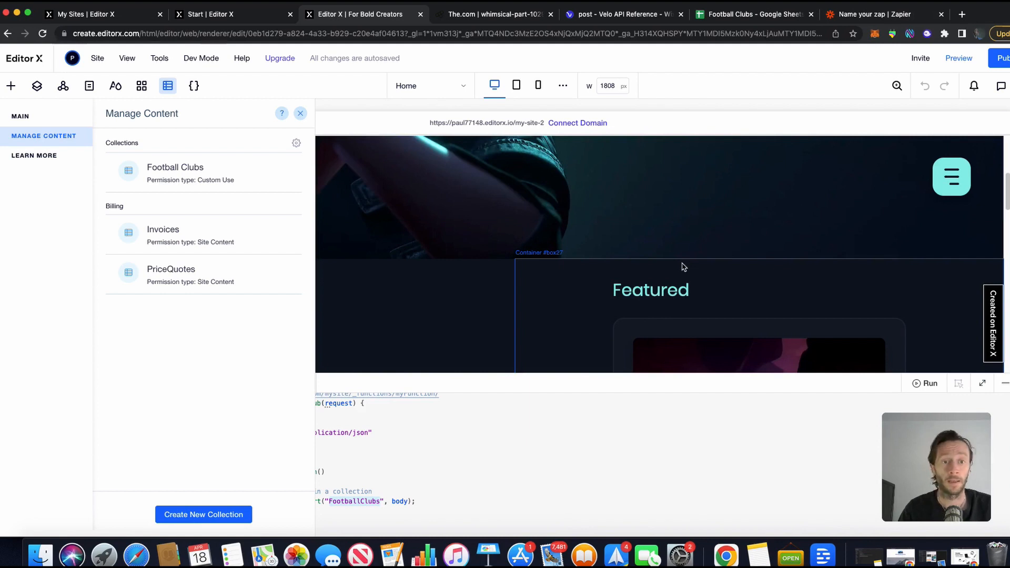